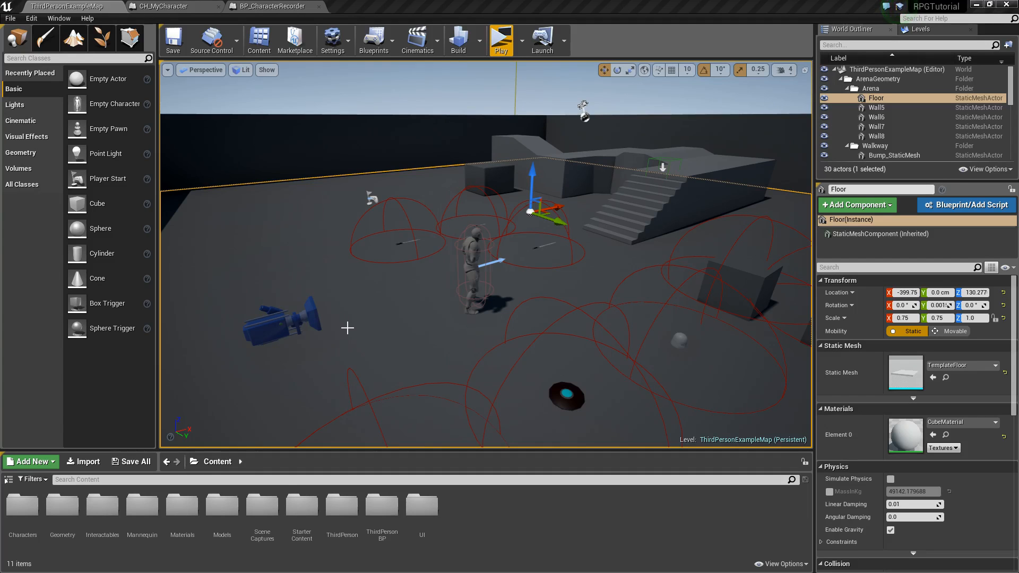
mouse_move(452, 330)
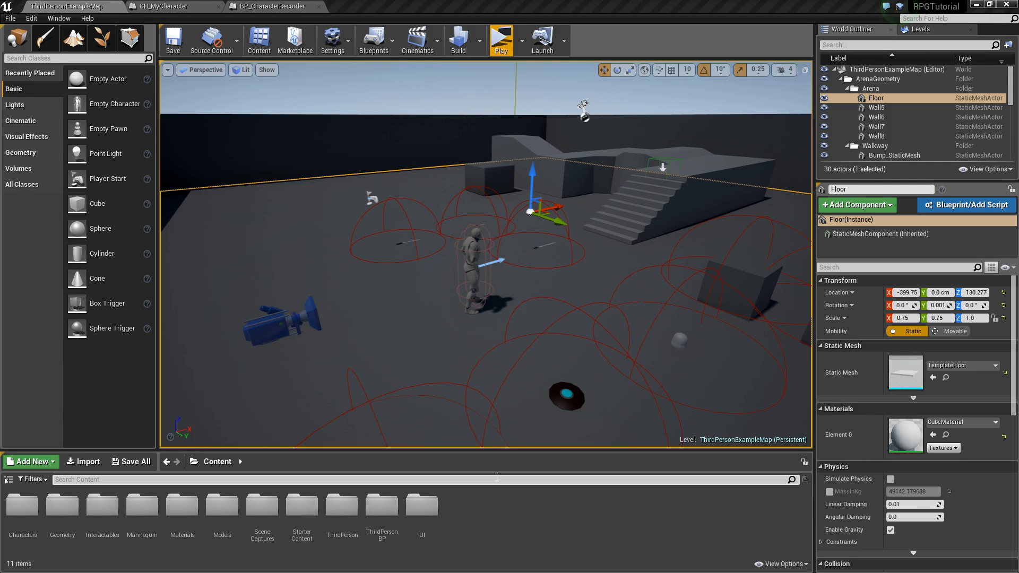
mouse_move(430, 523)
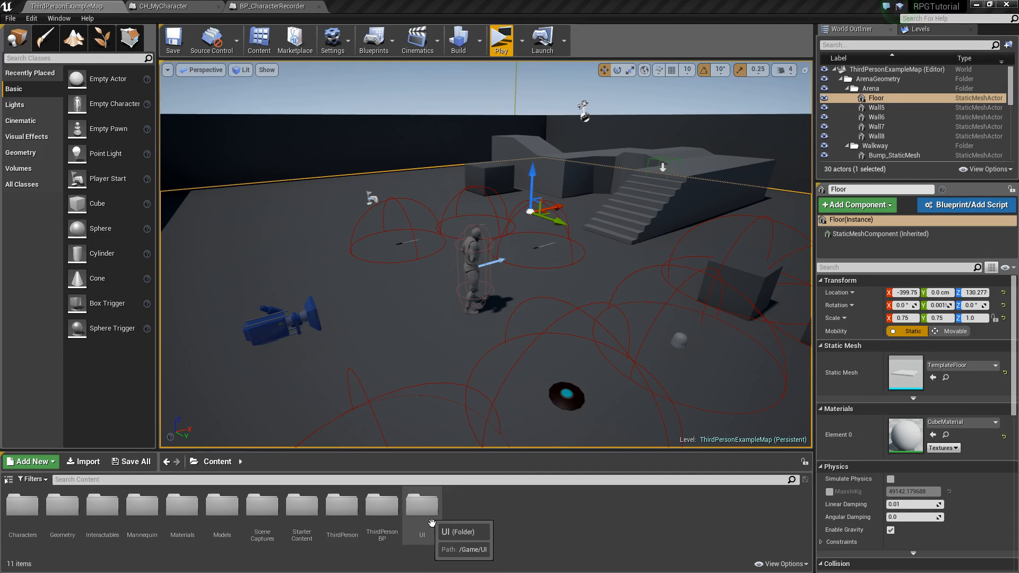
mouse_move(118, 531)
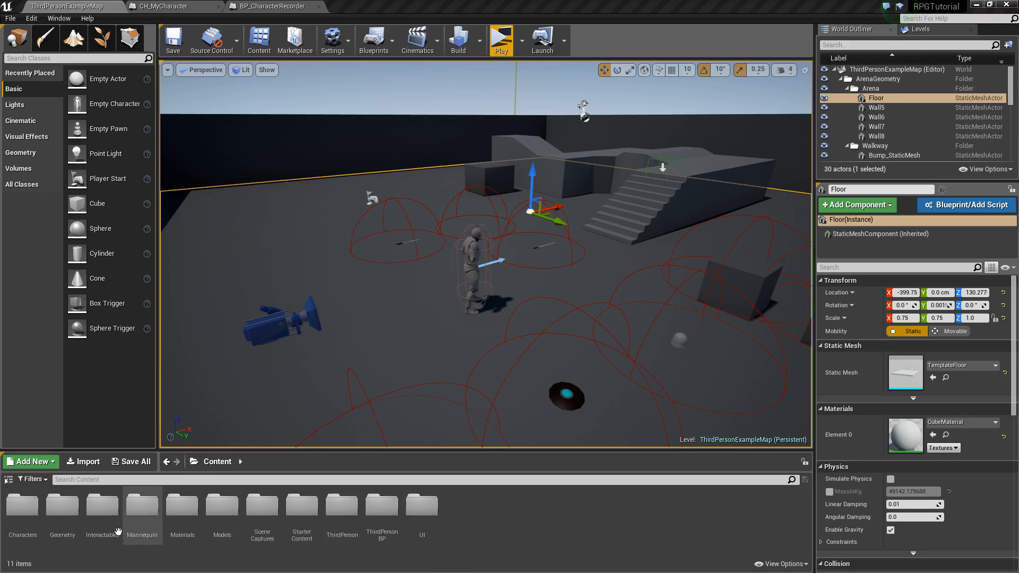
mouse_move(112, 531)
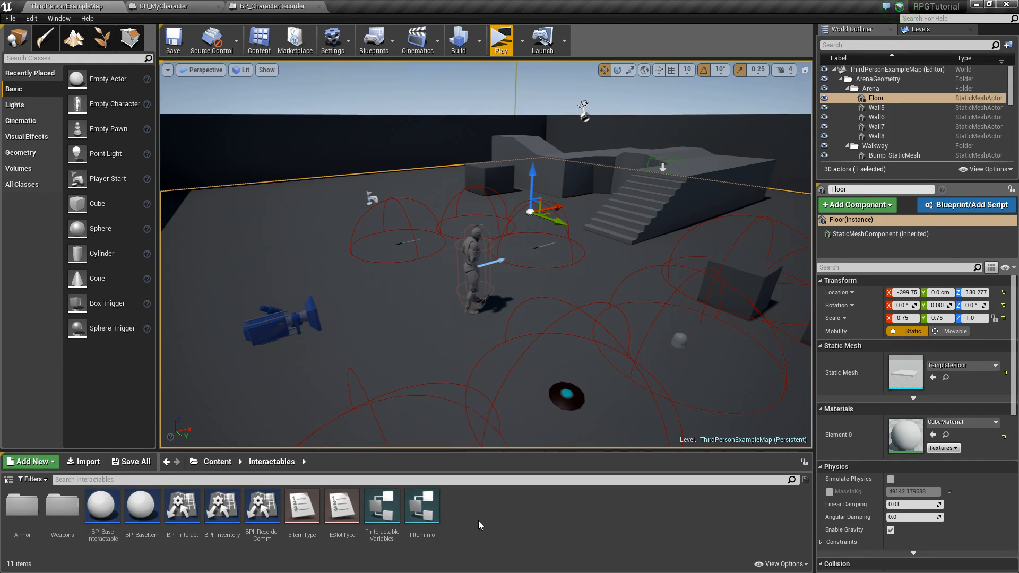
mouse_move(227, 521)
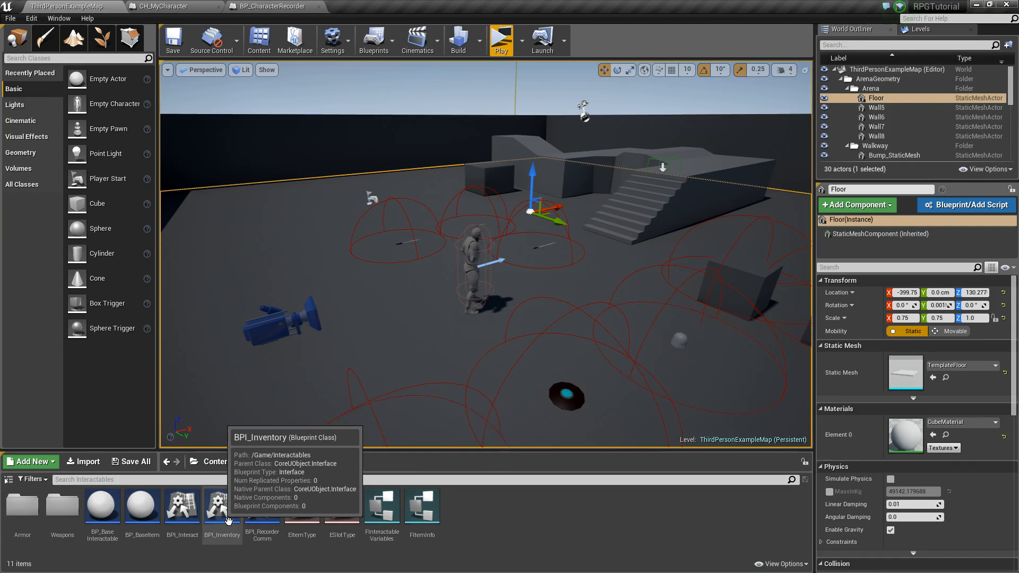
Step: Review BPI_Inventory's Drop Item function, then close it and BP_CharacterRecorder and return to the level map
double_click(221, 506)
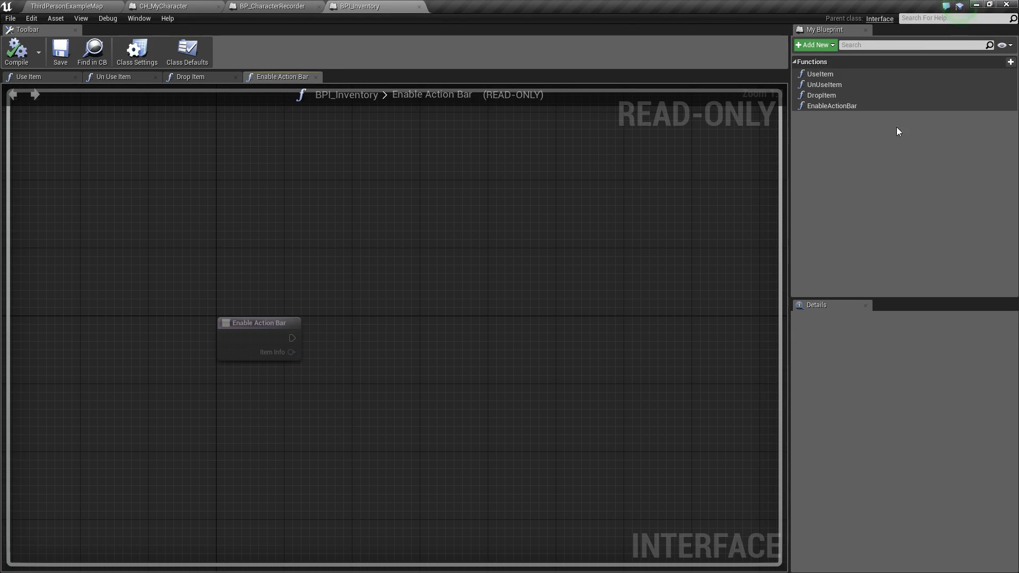
left_click(822, 95)
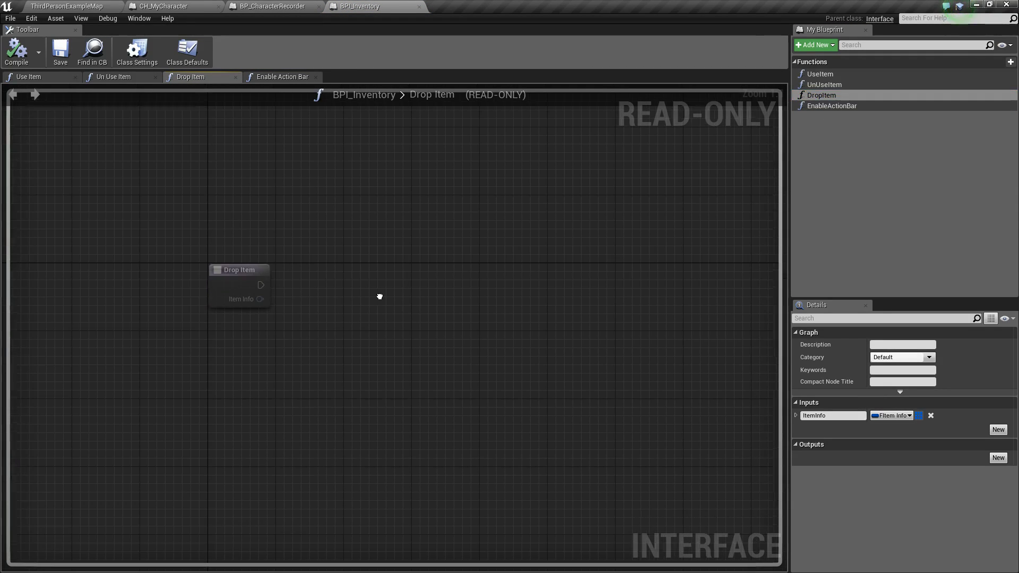
left_click(269, 6)
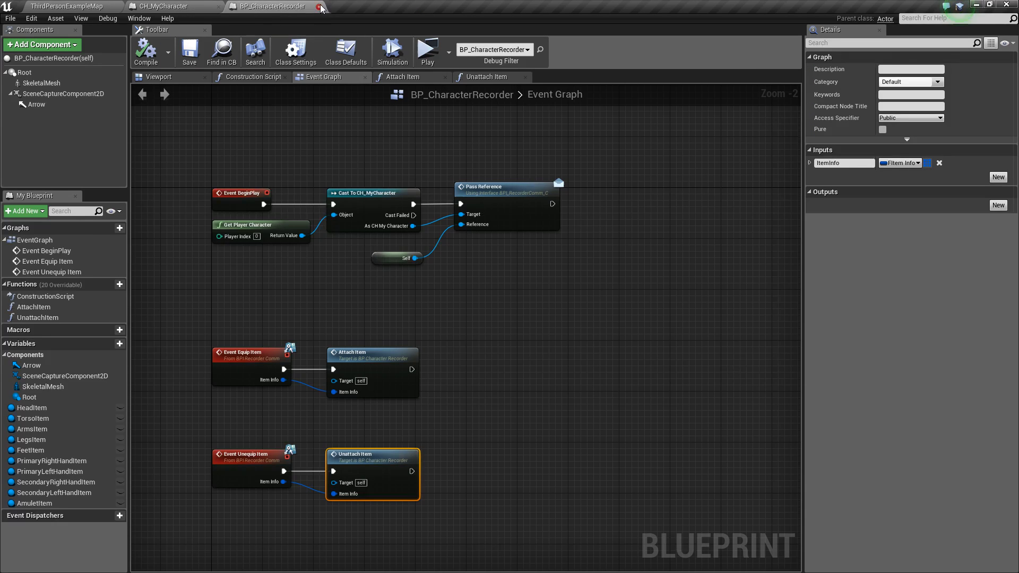
left_click(319, 6)
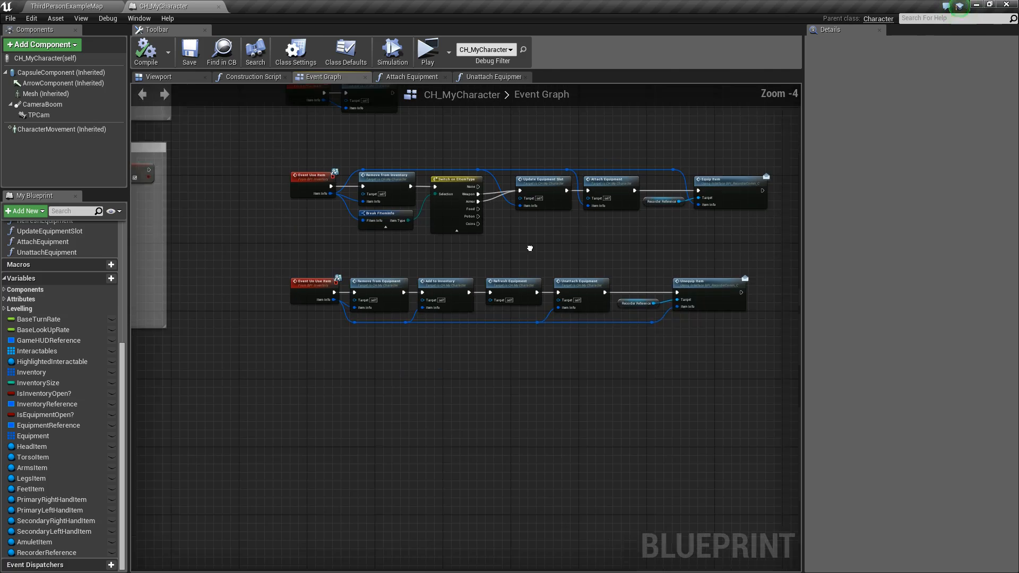
left_click(59, 8)
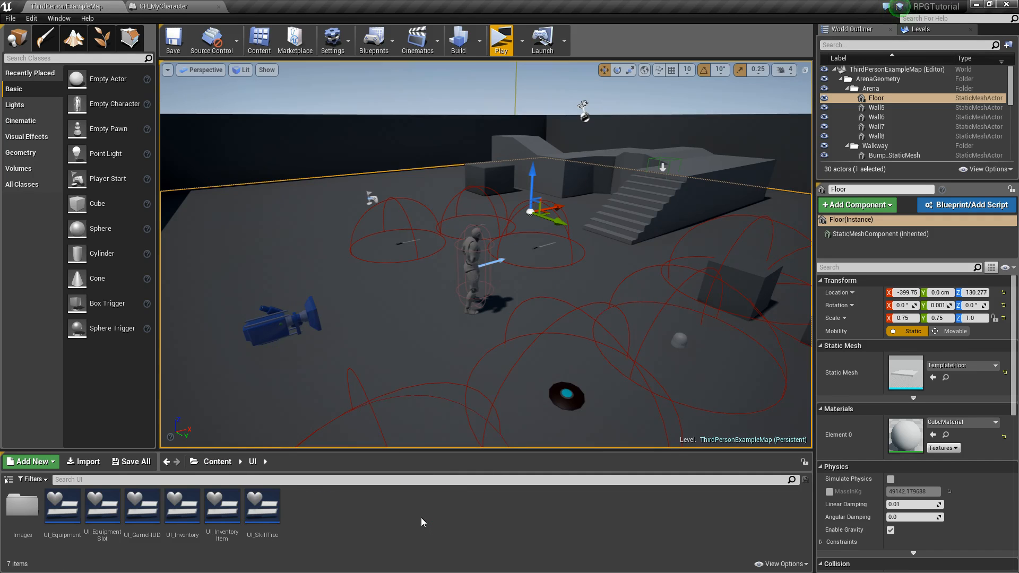
mouse_move(225, 527)
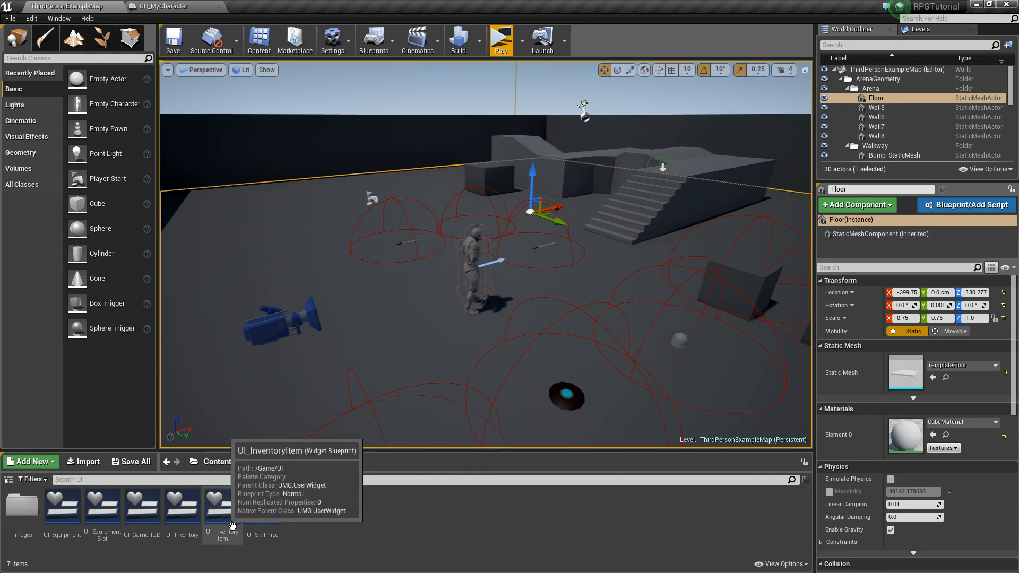
Step: Bring up UI_InventoryItem and UI_Inventory, glance at the item's event graph, and return to UI_Inventory's designer
double_click(222, 505)
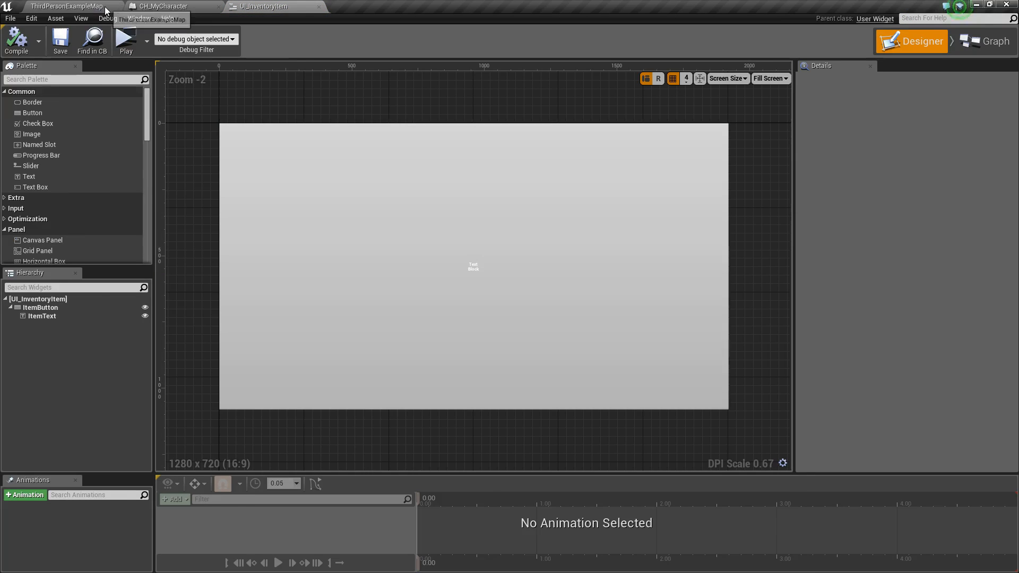
left_click(368, 4)
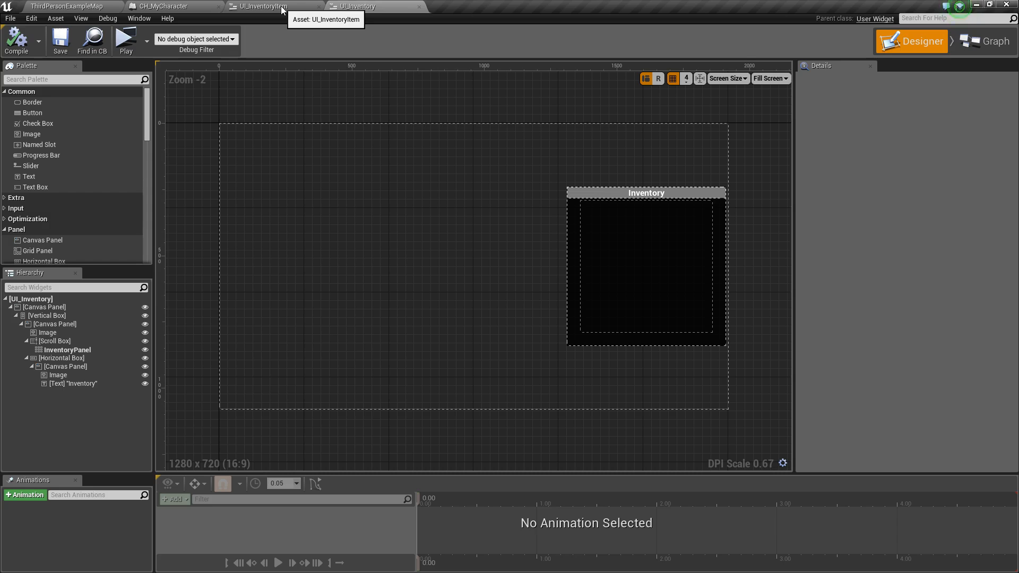
left_click(995, 42)
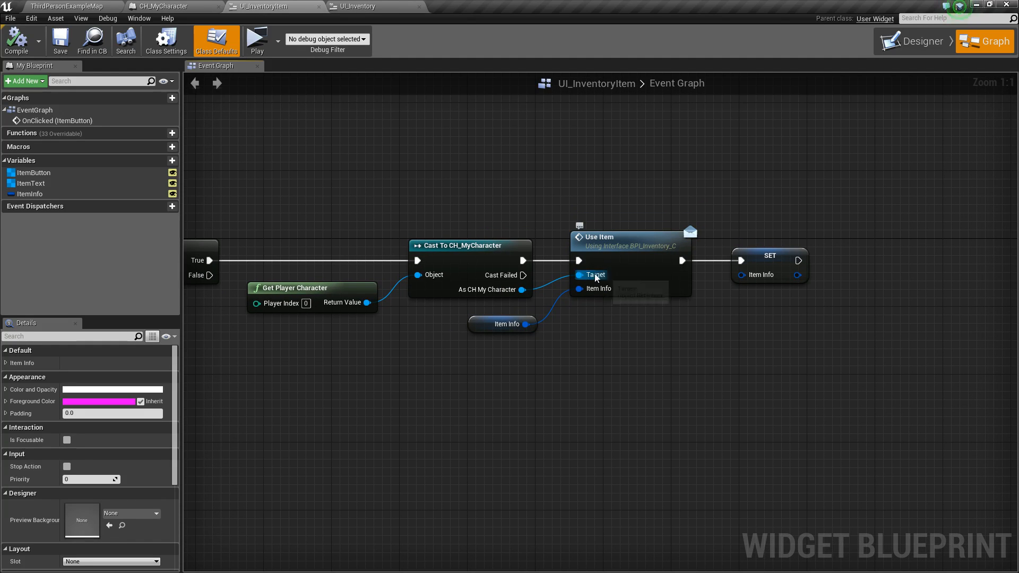
left_click_drag(594, 299, 615, 306)
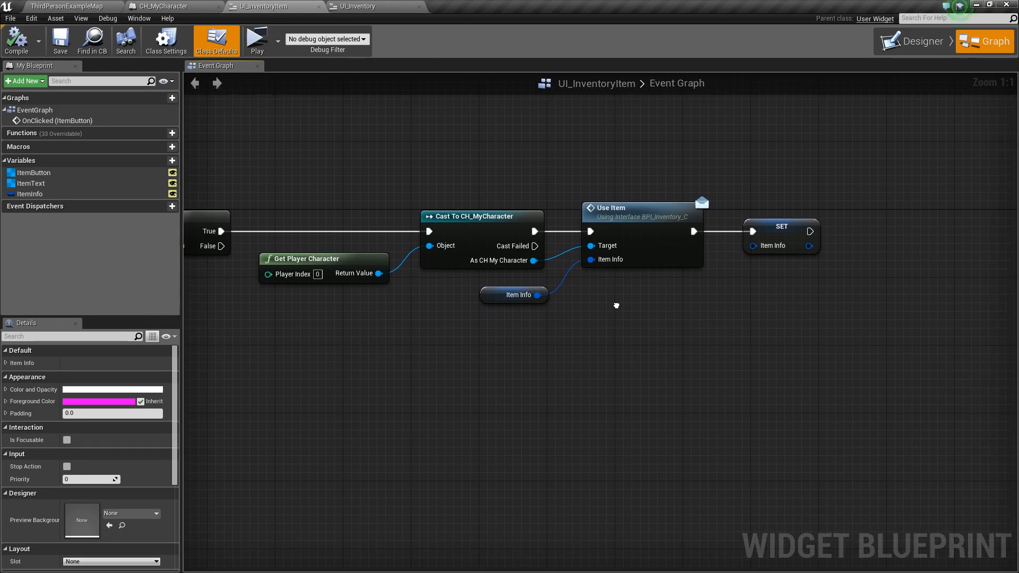
left_click(362, 6)
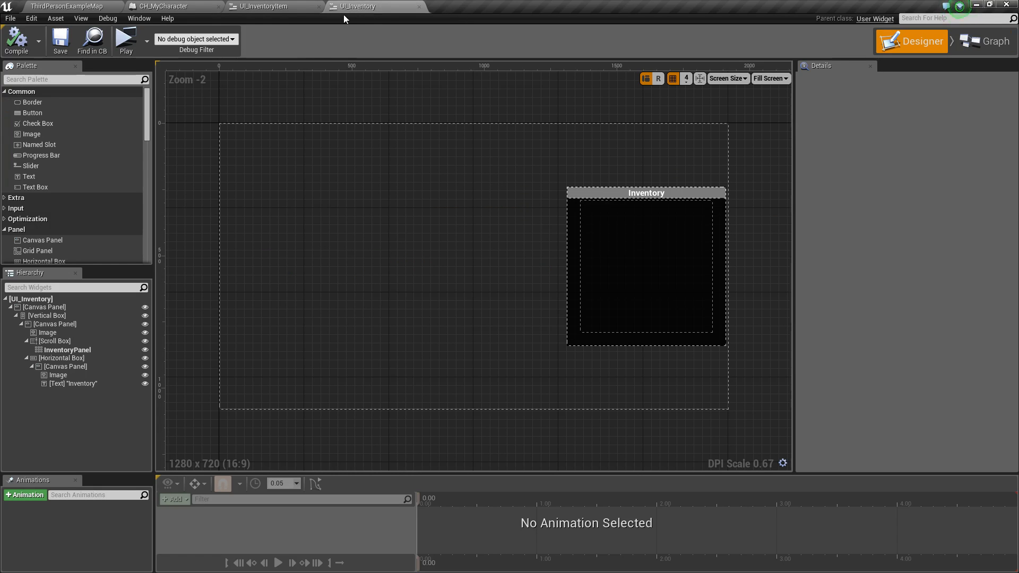
mouse_move(285, 7)
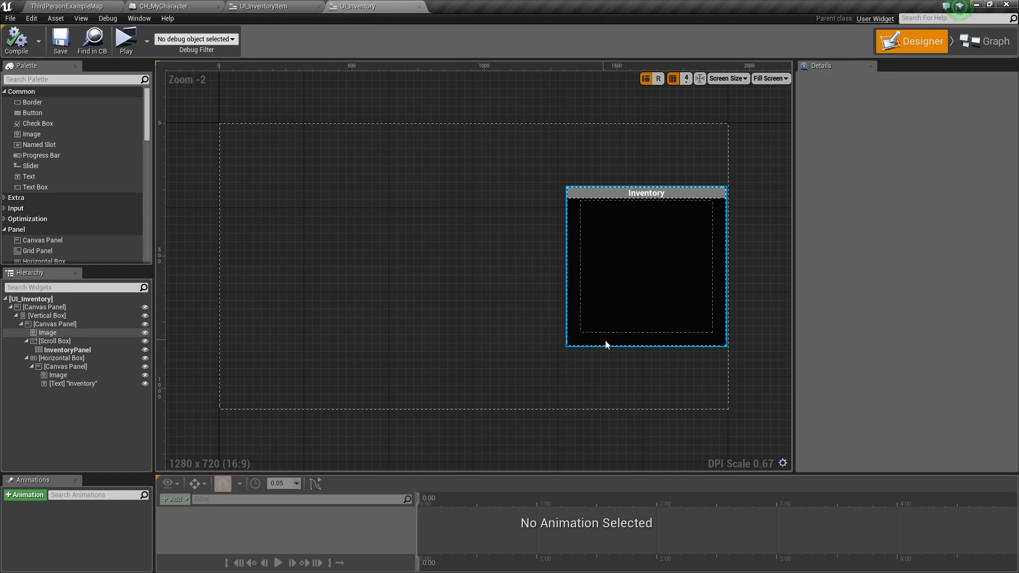
mouse_move(677, 344)
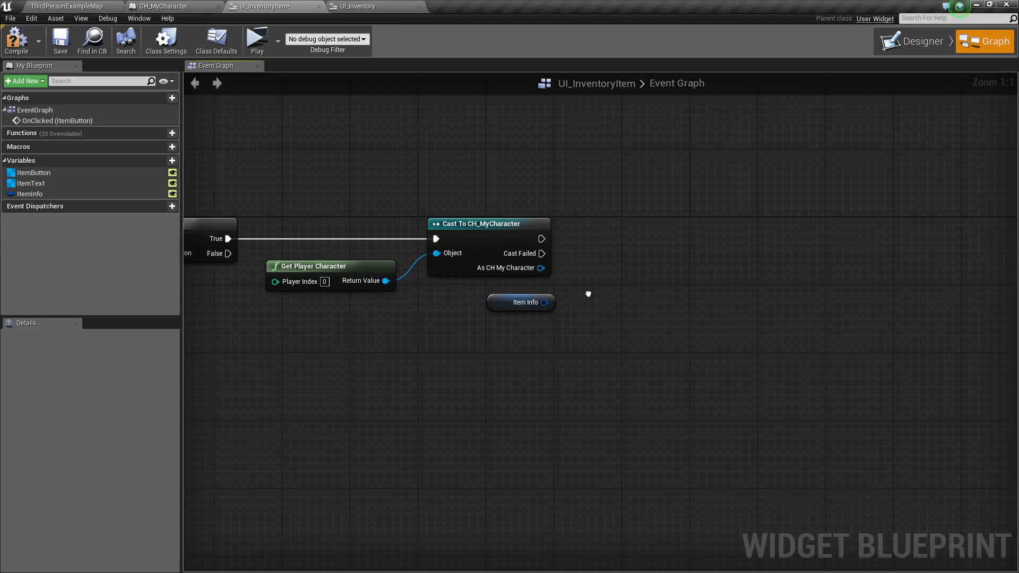
Step: Add an Enable Action Bar interface call in UI_InventoryItem's graph fed by Item Info
left_click_drag(588, 294, 562, 291)
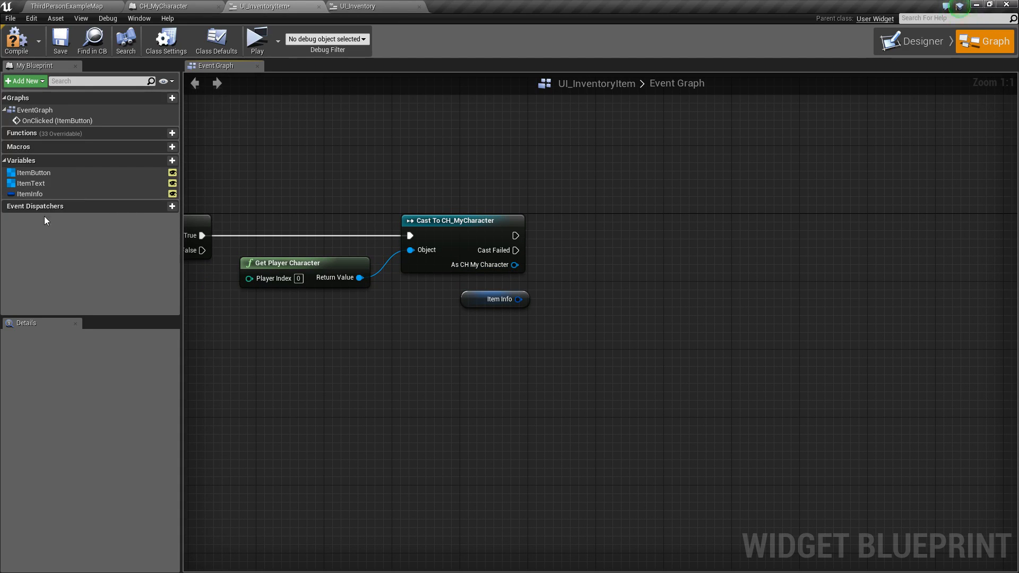
mouse_move(30, 193)
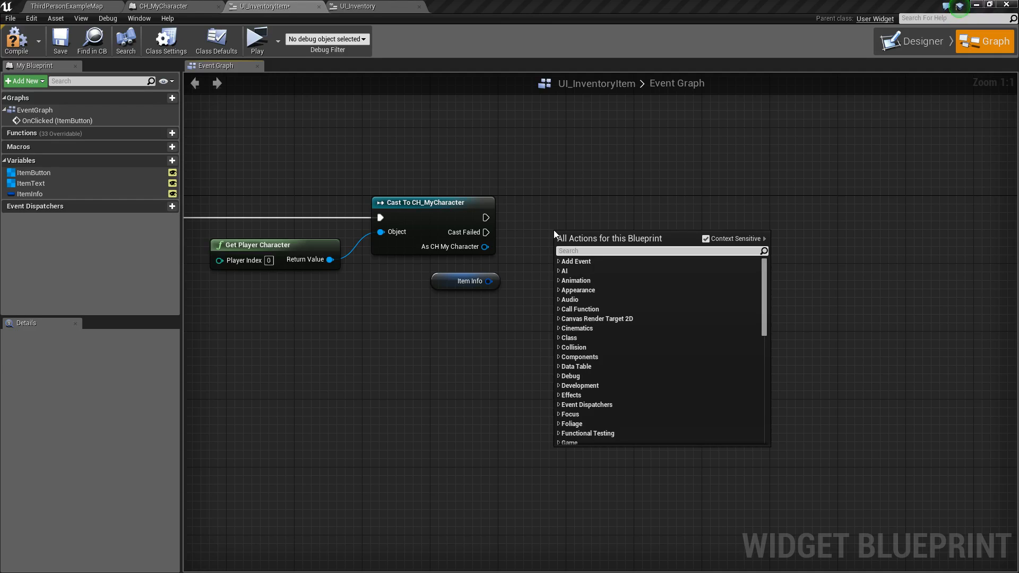
type("enable action bar")
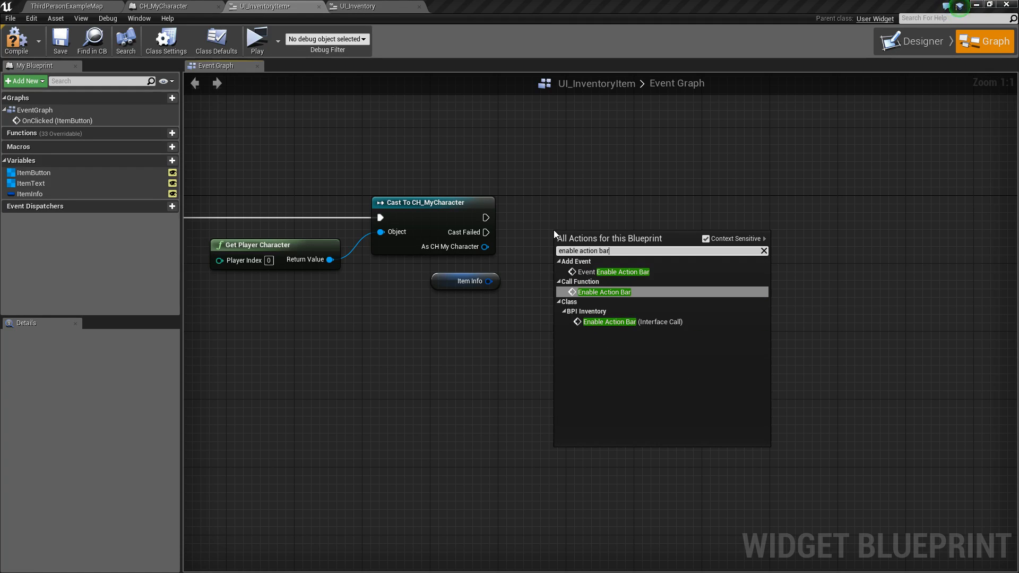
left_click(705, 238)
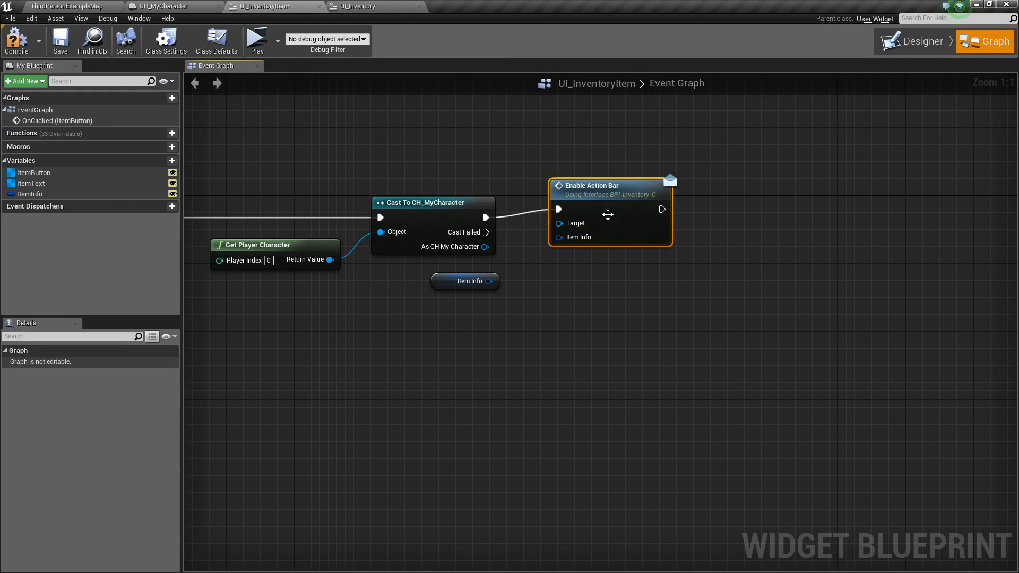
left_click_drag(488, 280, 560, 245)
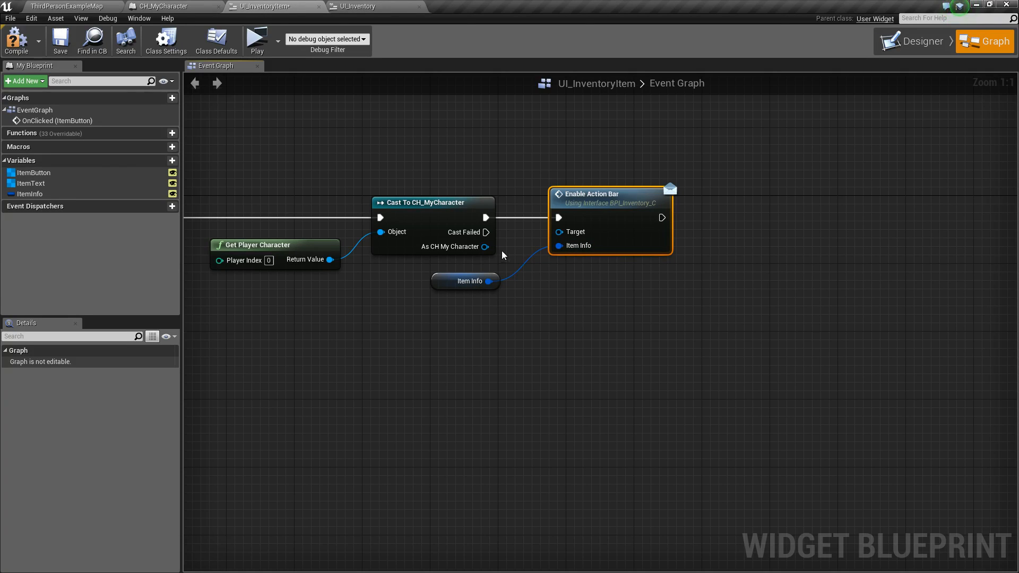
left_click_drag(609, 195, 602, 195)
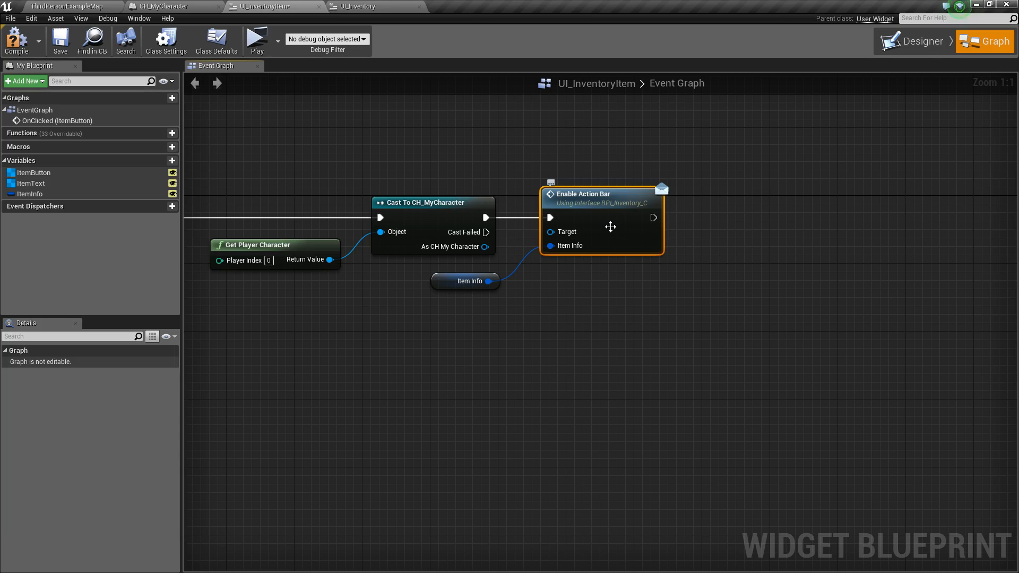
mouse_move(637, 246)
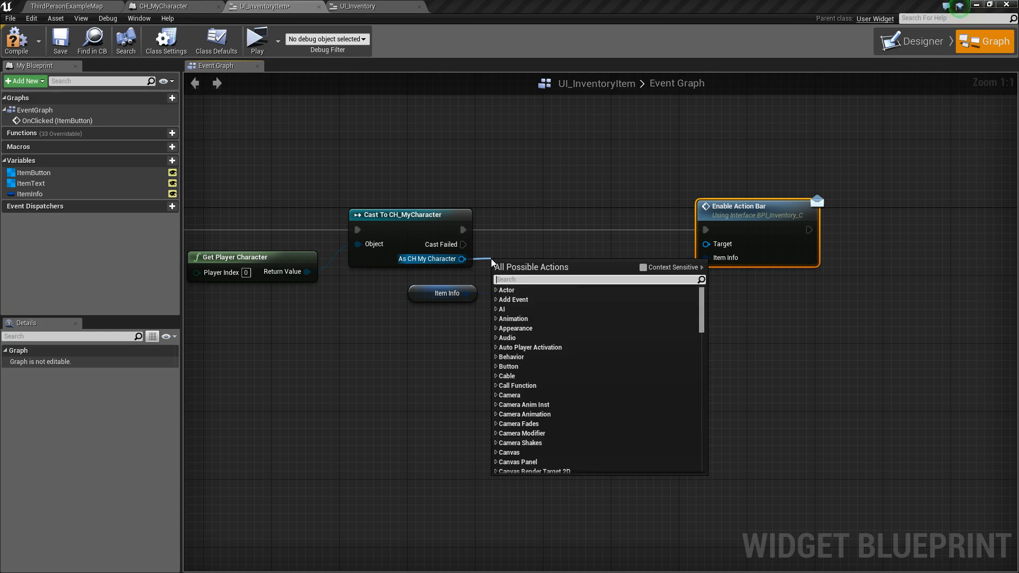
Step: Target the call at the character's Inventory Reference via Get Inventory Reference and tidy the nodes
type("get inventor")
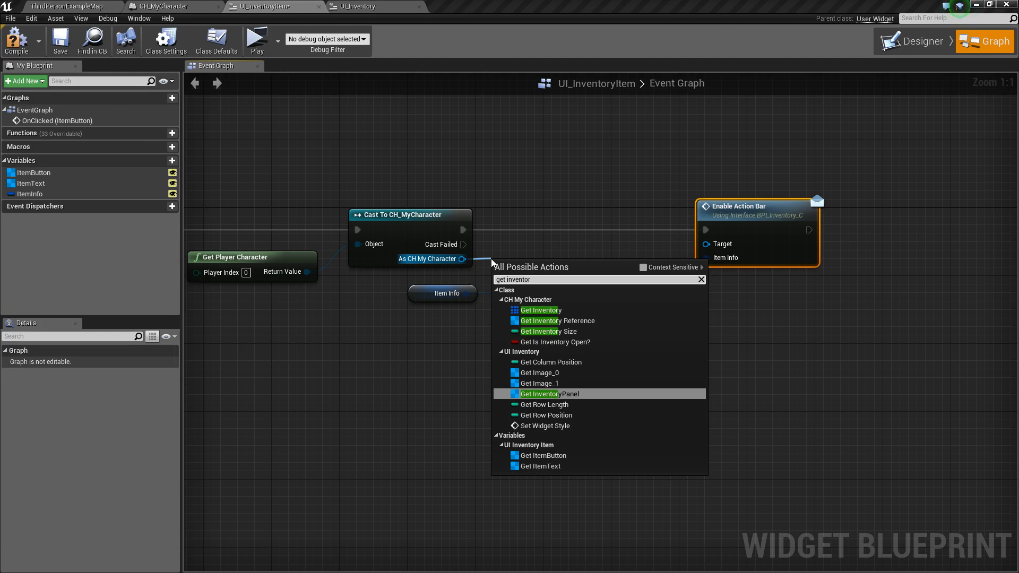
left_click(556, 321)
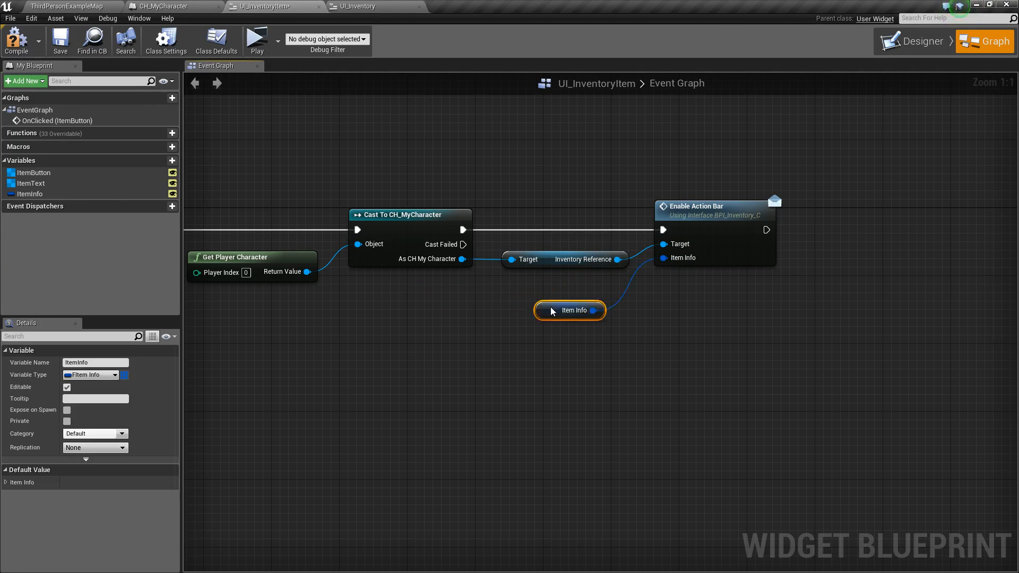
left_click_drag(568, 310, 594, 293)
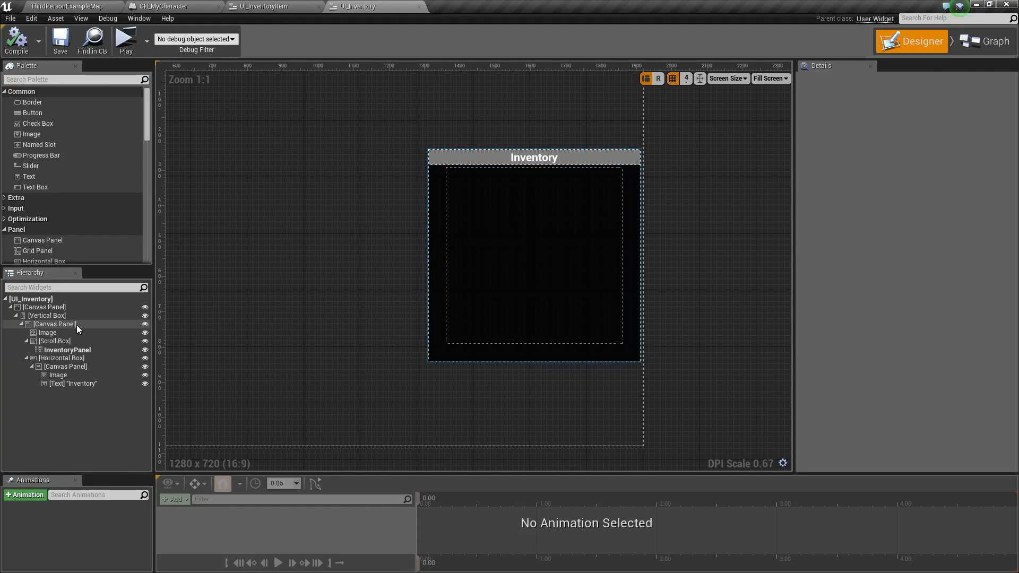
Step: Make UI_Inventory's vertical box 660 tall and select the canvas panel inside it
left_click(46, 315)
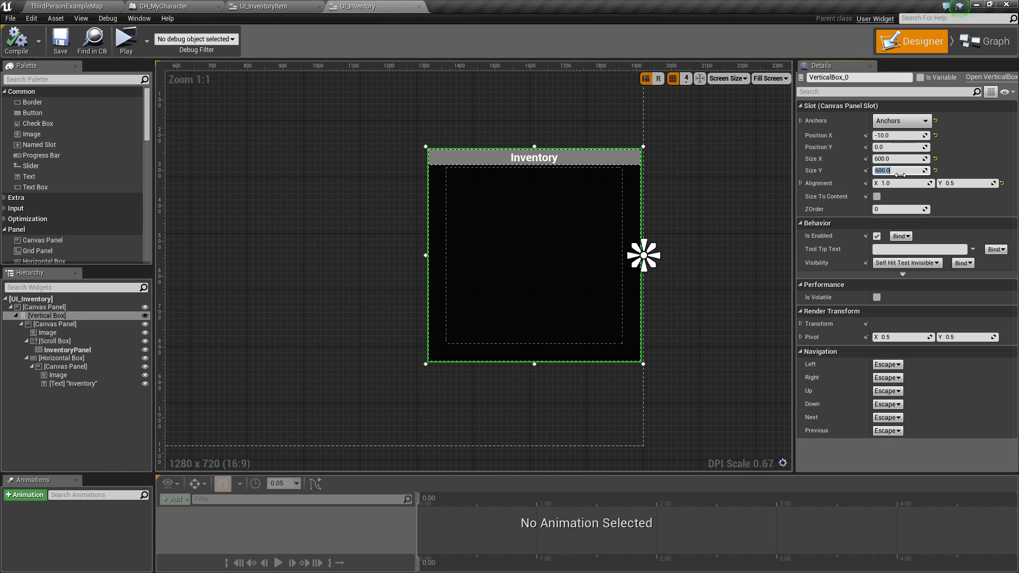
type("660.0")
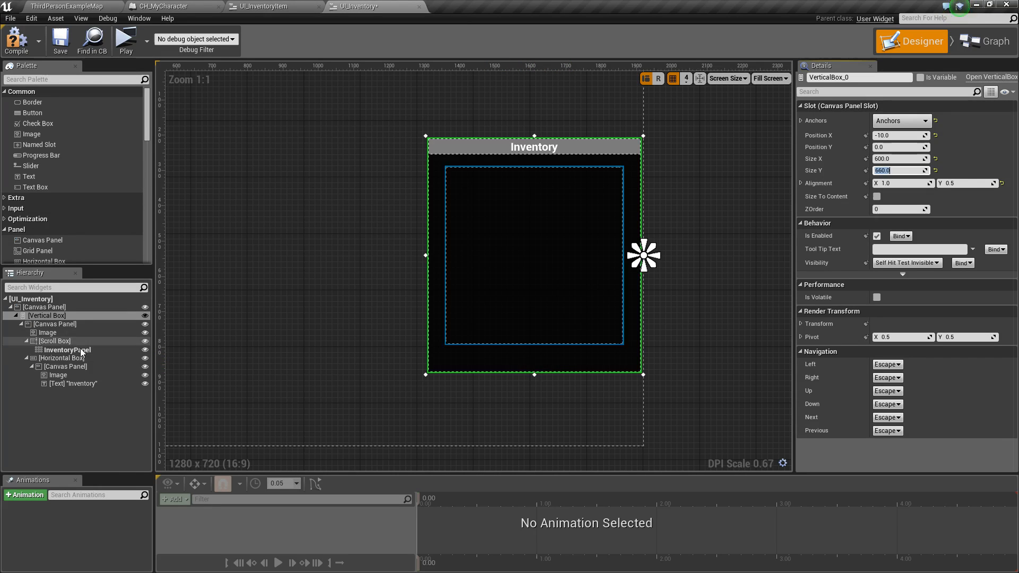
left_click(61, 357)
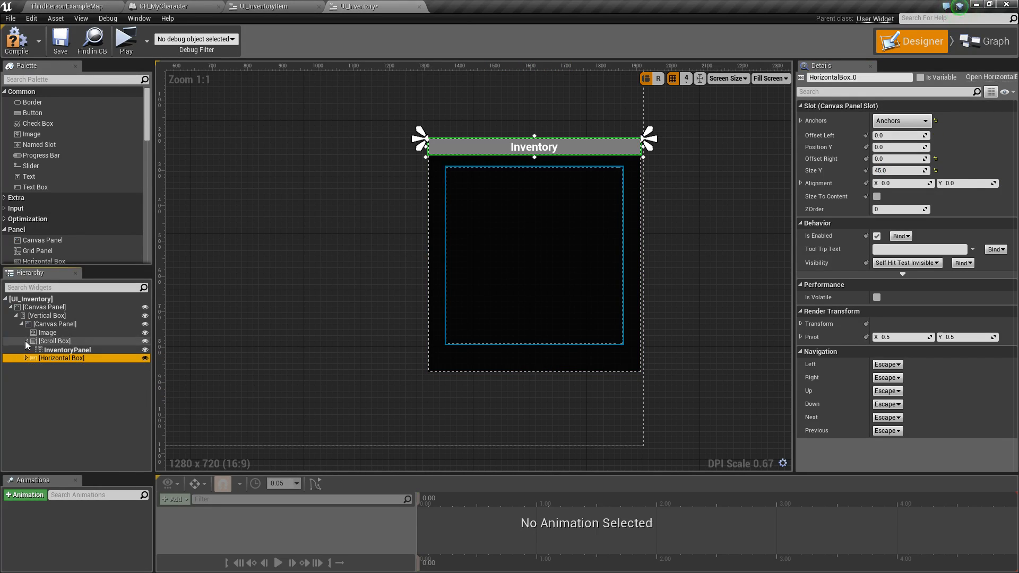
left_click(54, 324)
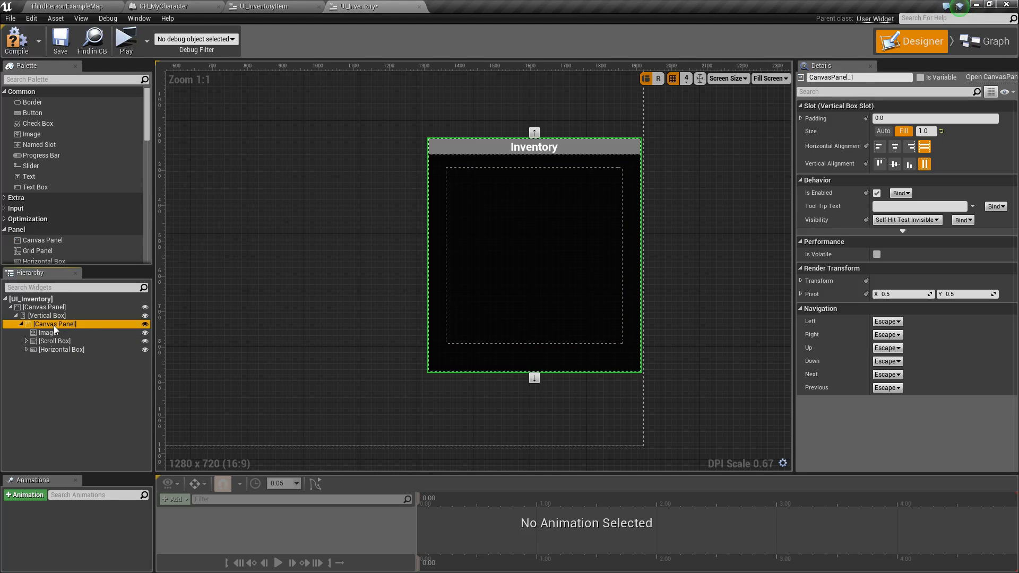
scroll("down", 3)
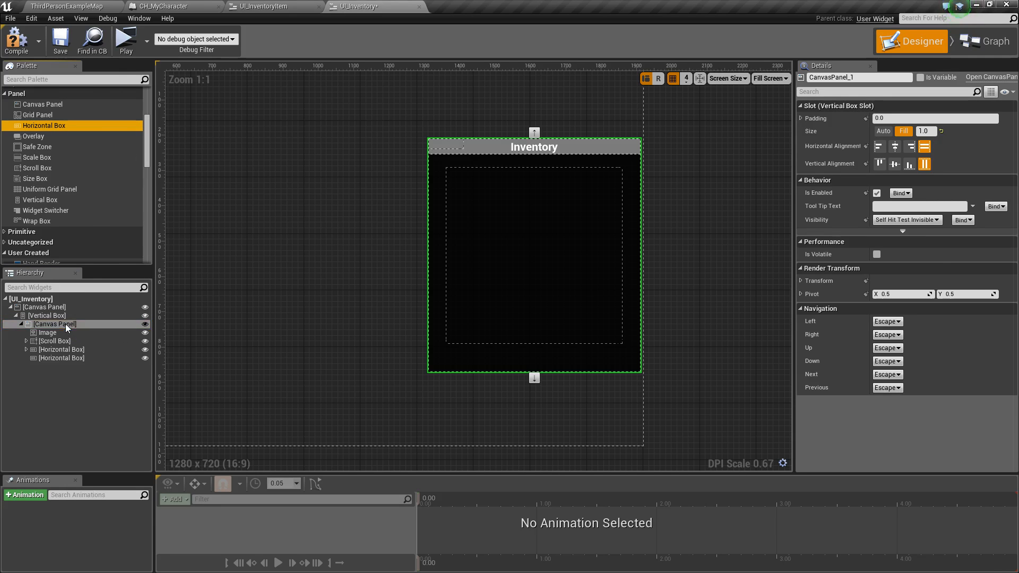
Step: Configure the new ActionBar horizontal box: Is Variable on, disabled, bottom-stretch anchors, 70 tall
left_click(47, 316)
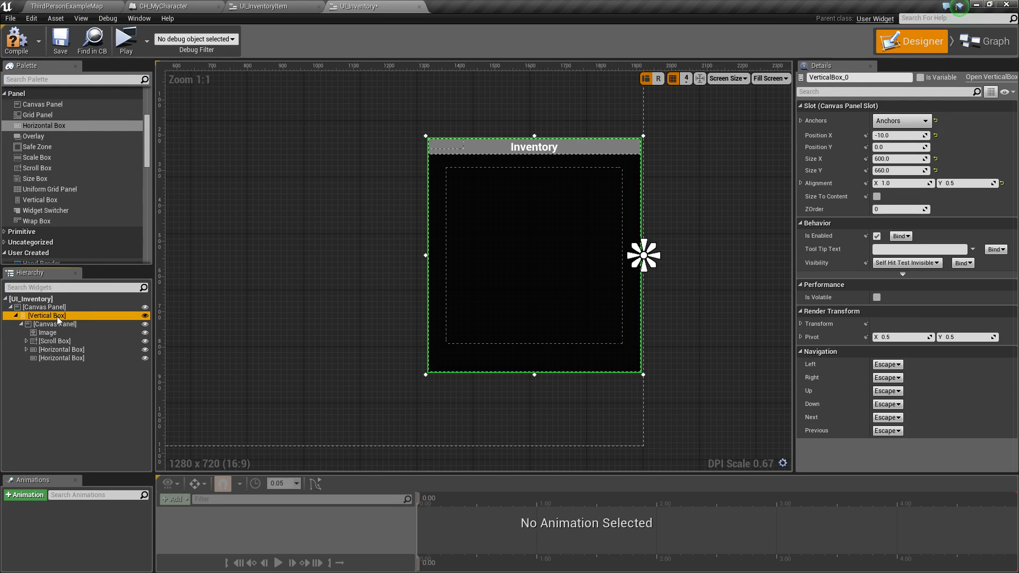
left_click(61, 358)
type("ActionBar")
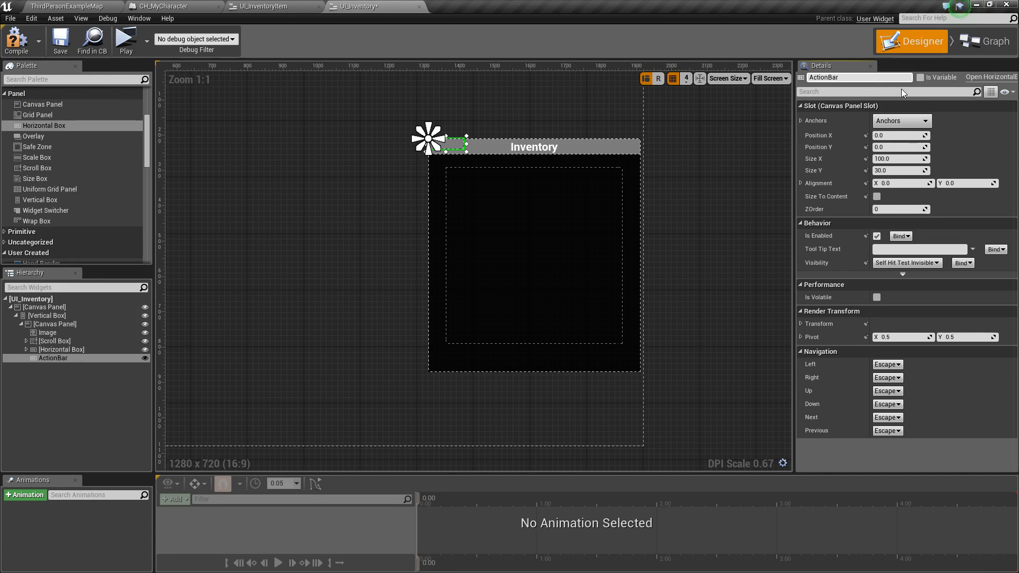
left_click(921, 77)
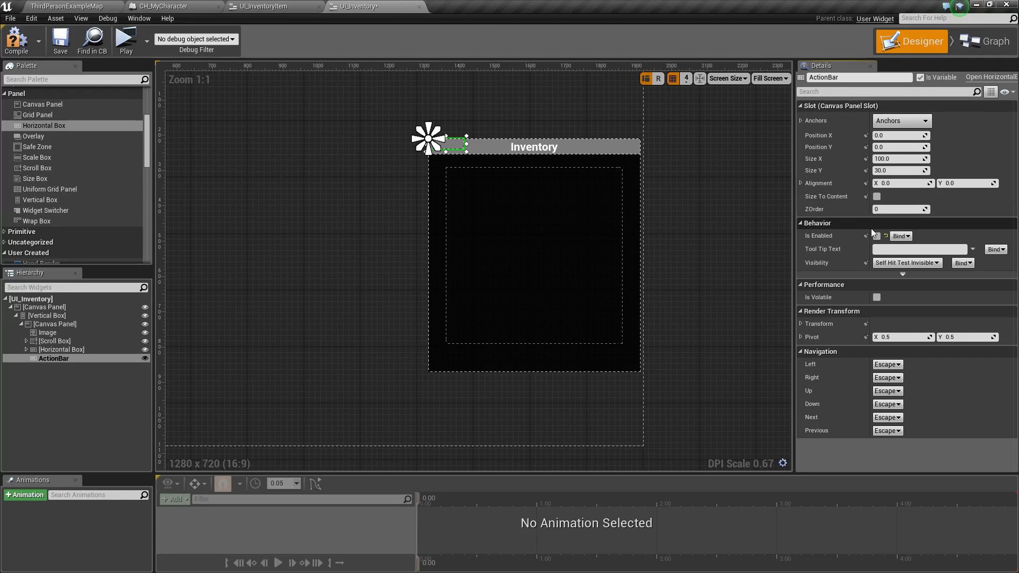
left_click(877, 236)
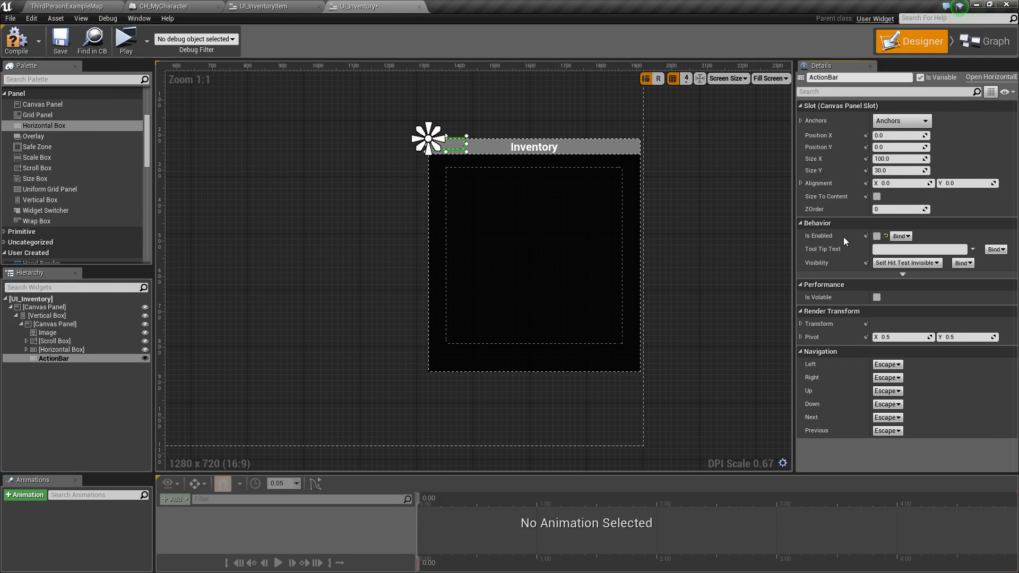
left_click(923, 120)
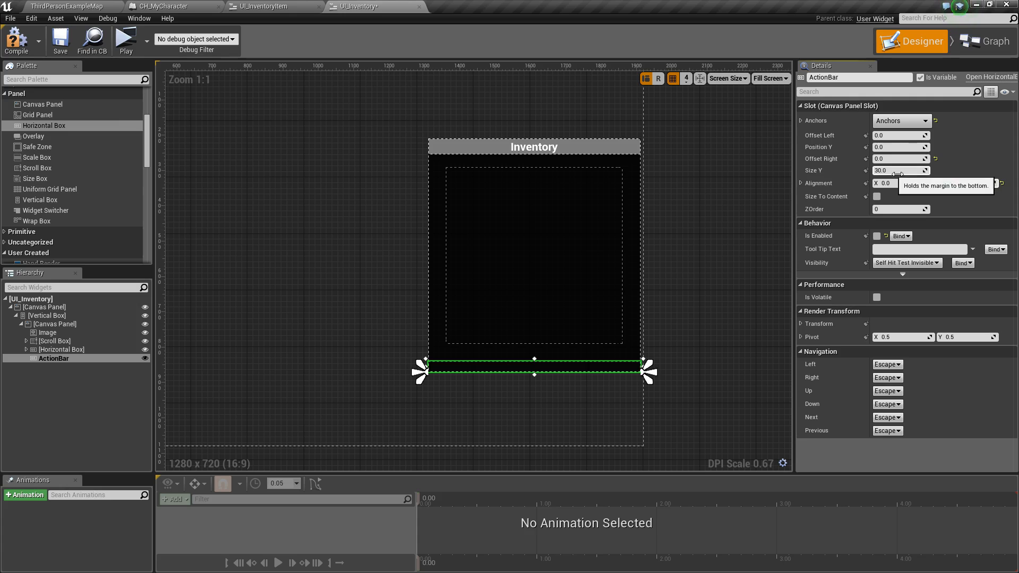
type("70.0")
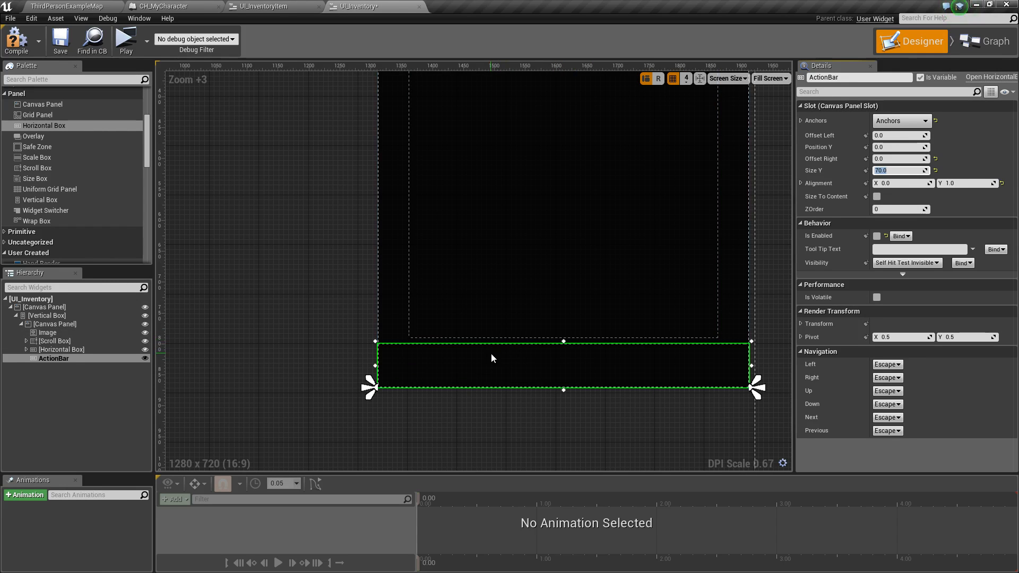
mouse_move(53, 360)
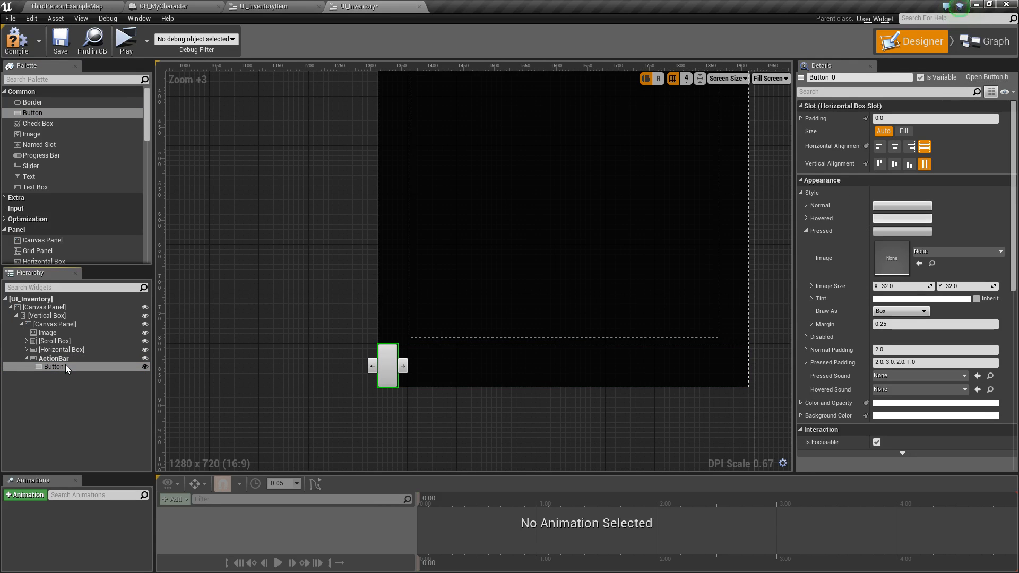
Step: Fill and centre the button in ActionBar, name it UseButton and give it a Text child
left_click(903, 132)
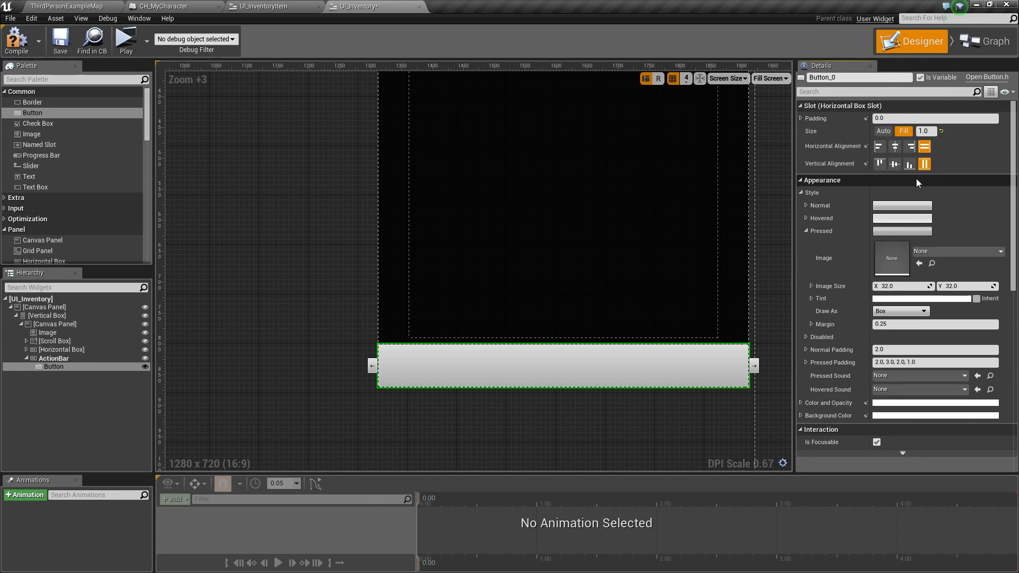
left_click(893, 146)
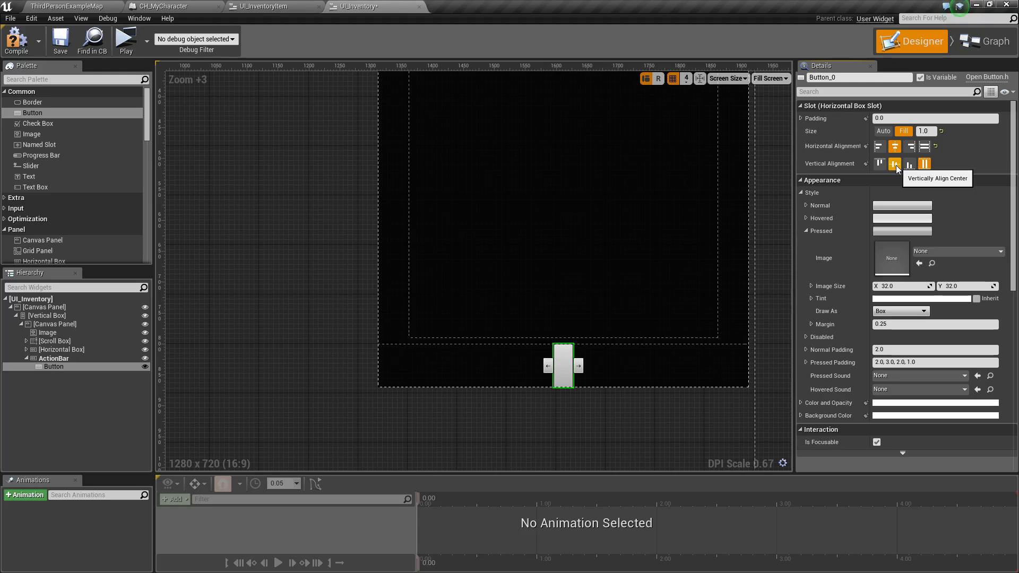
left_click(894, 163)
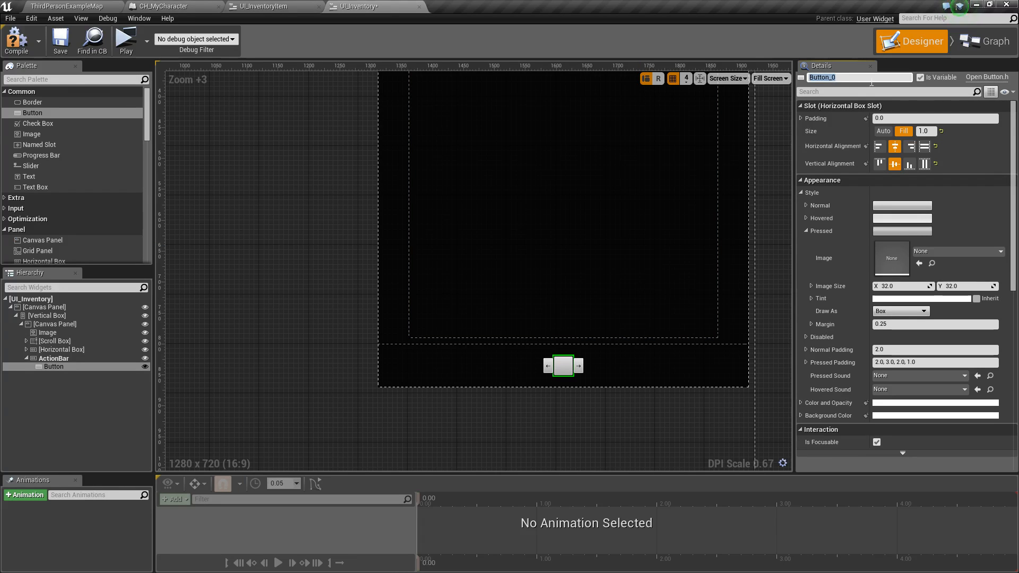
type("UseBut")
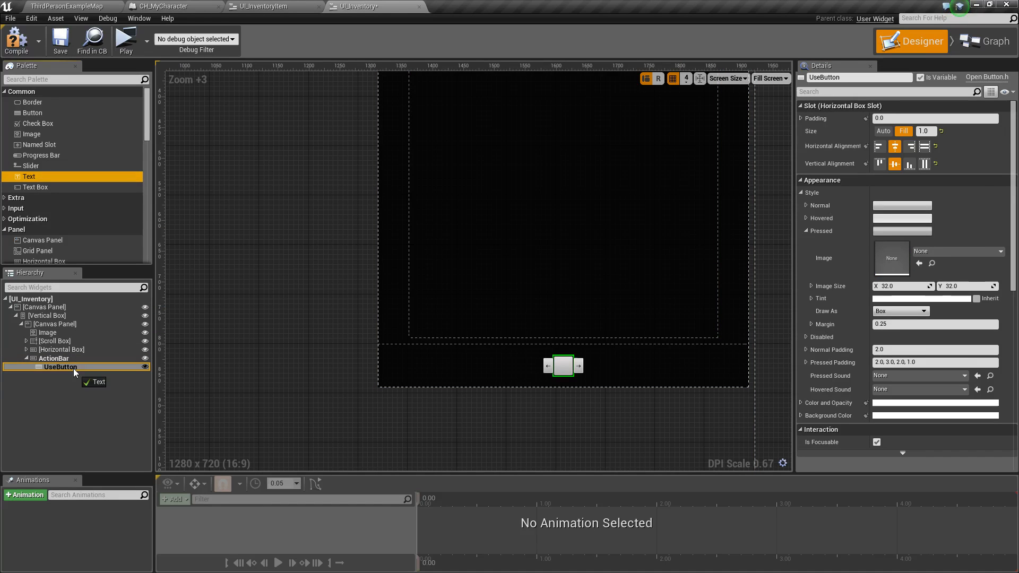
left_click(29, 176)
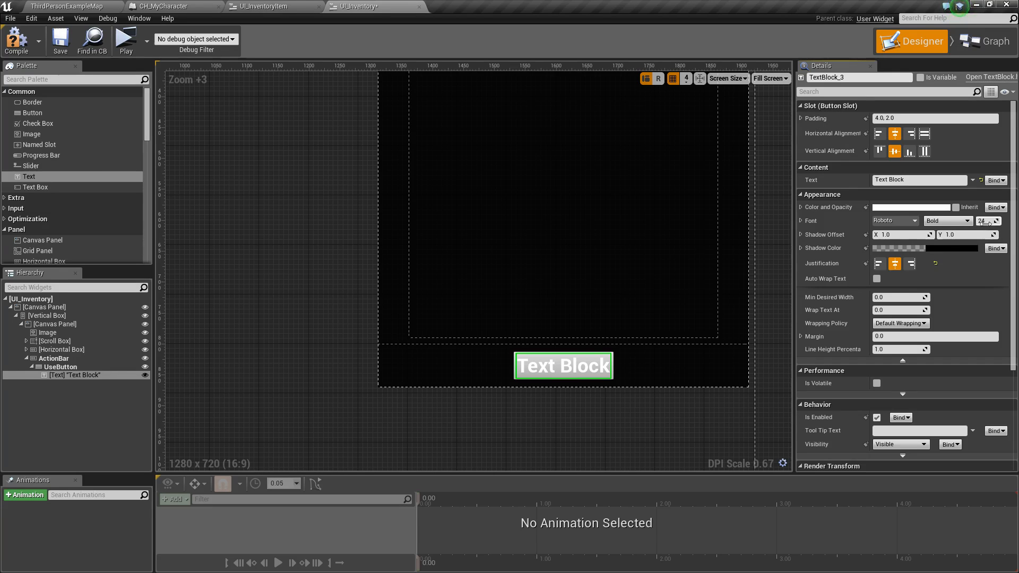
mouse_move(985, 221)
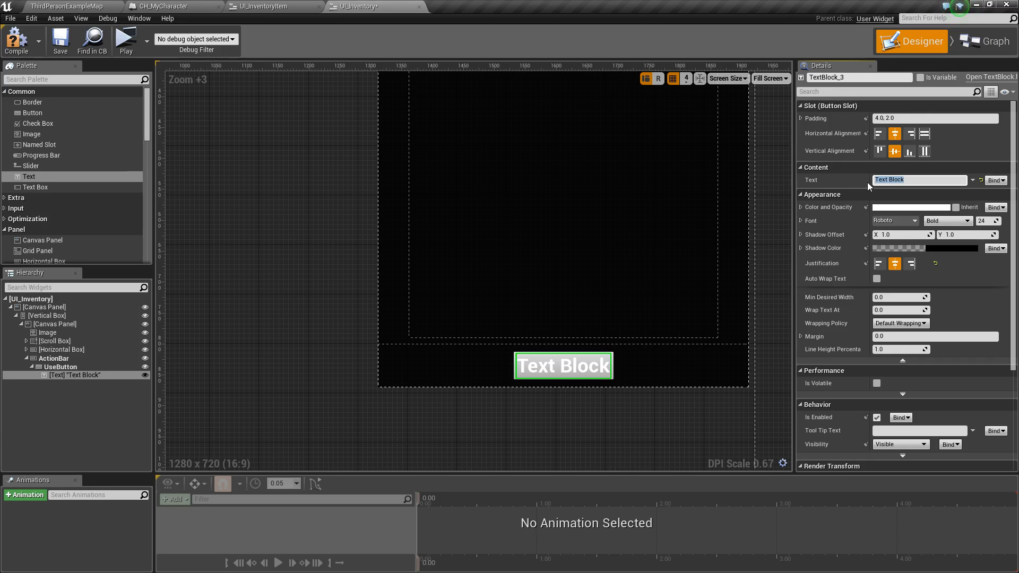
Step: Set the label text to 'Use' and select UseButton to view its Normal style settings
type("Use")
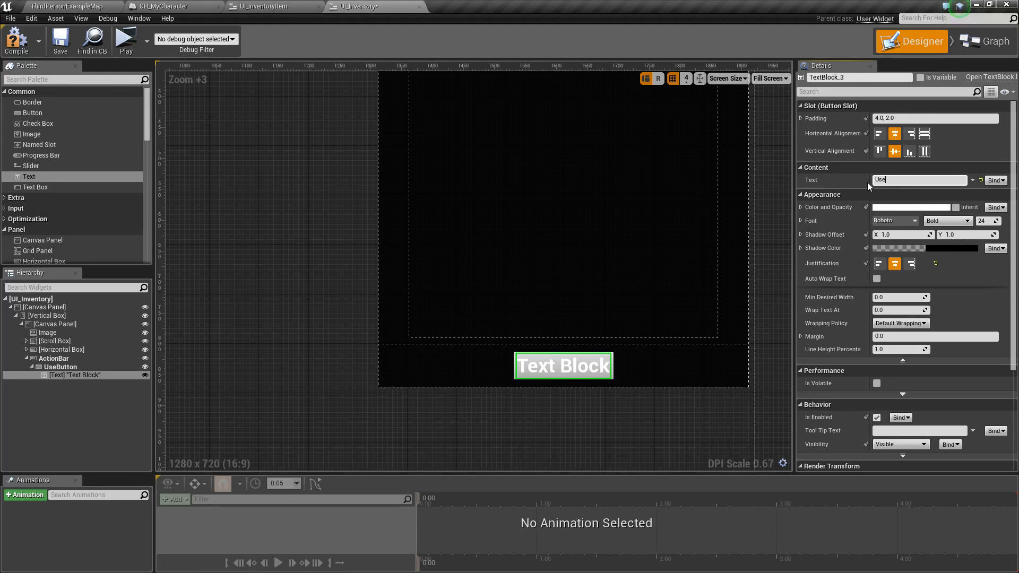
type("Use")
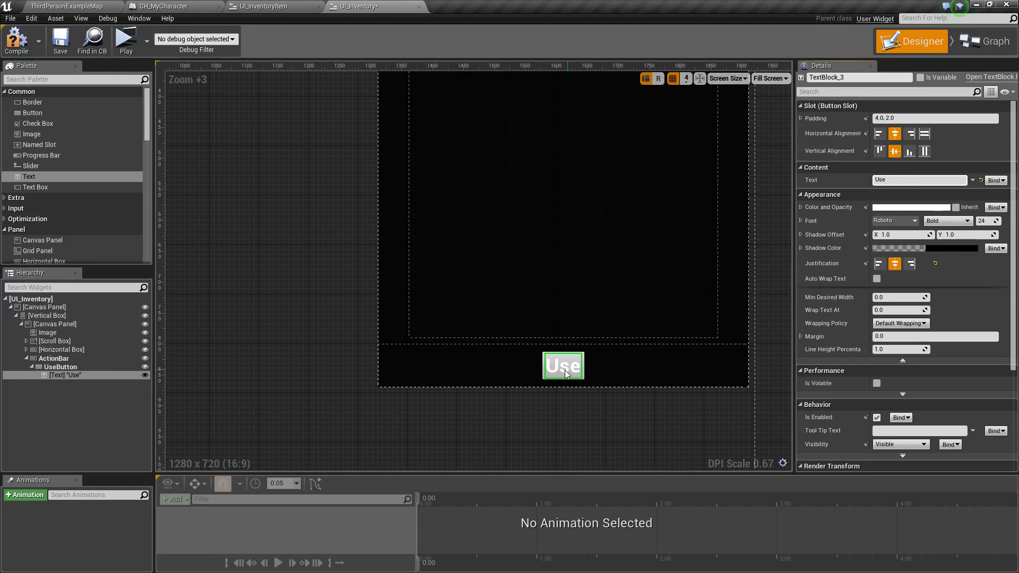
left_click(60, 367)
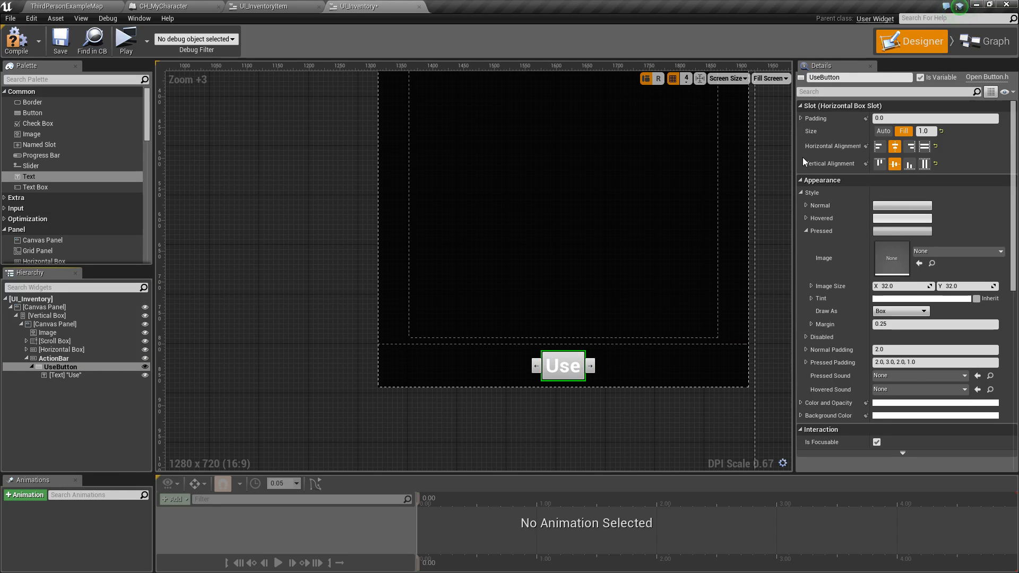
left_click(807, 206)
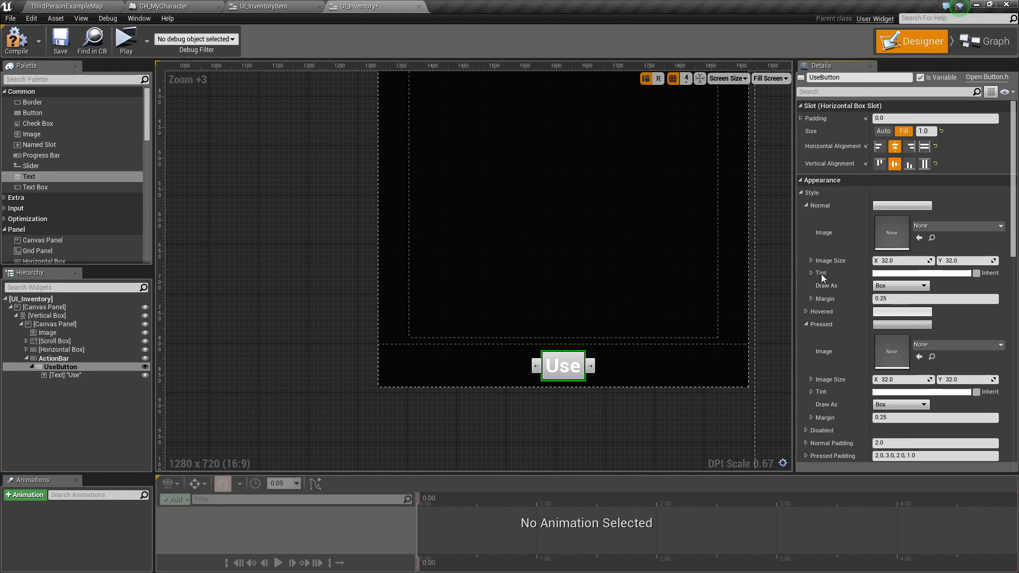
scroll("down", 3)
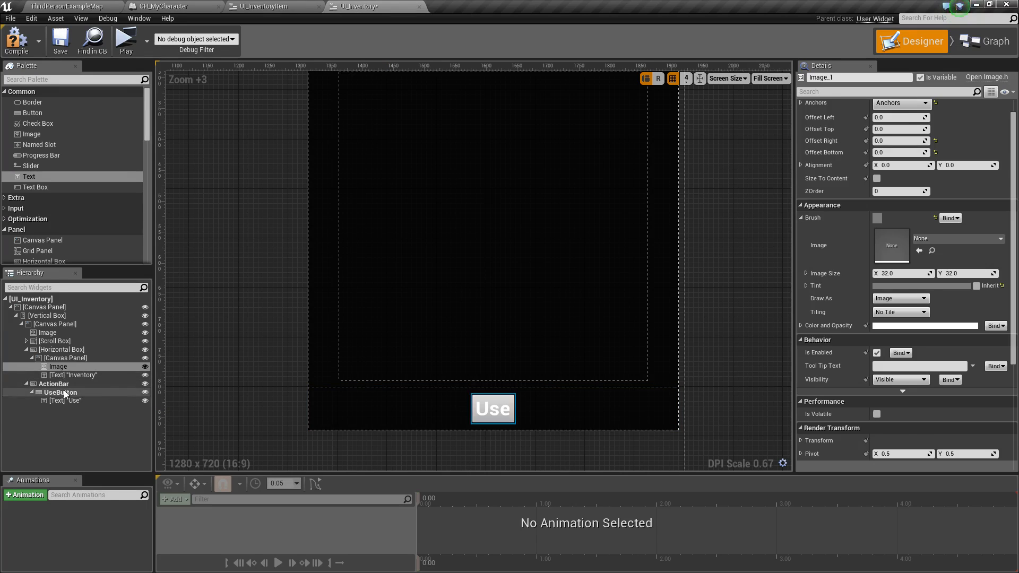
Step: Tint UseButton's Normal and Hovered style brushes a dark, half-transparent grey
left_click(59, 393)
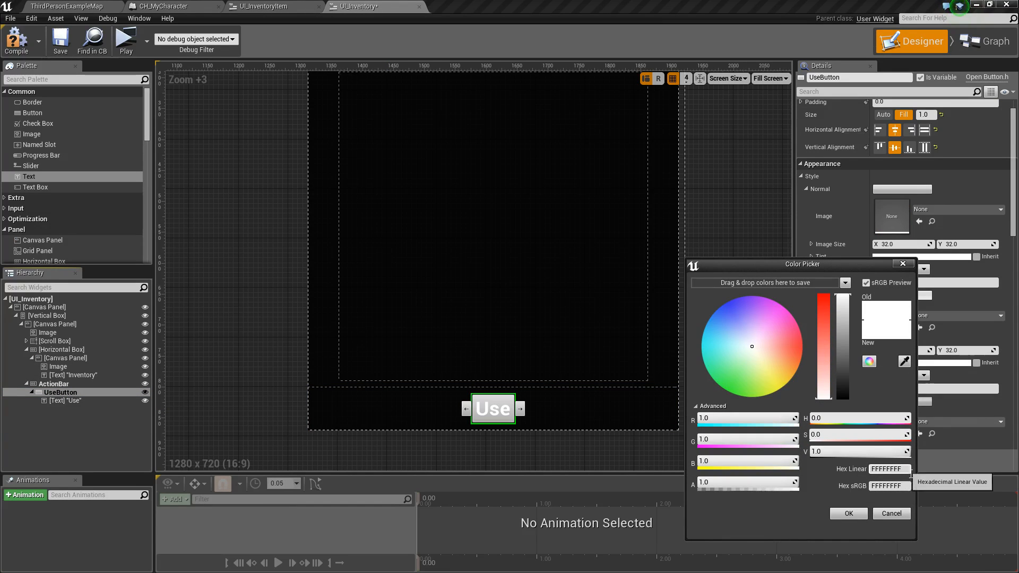
left_click(850, 514)
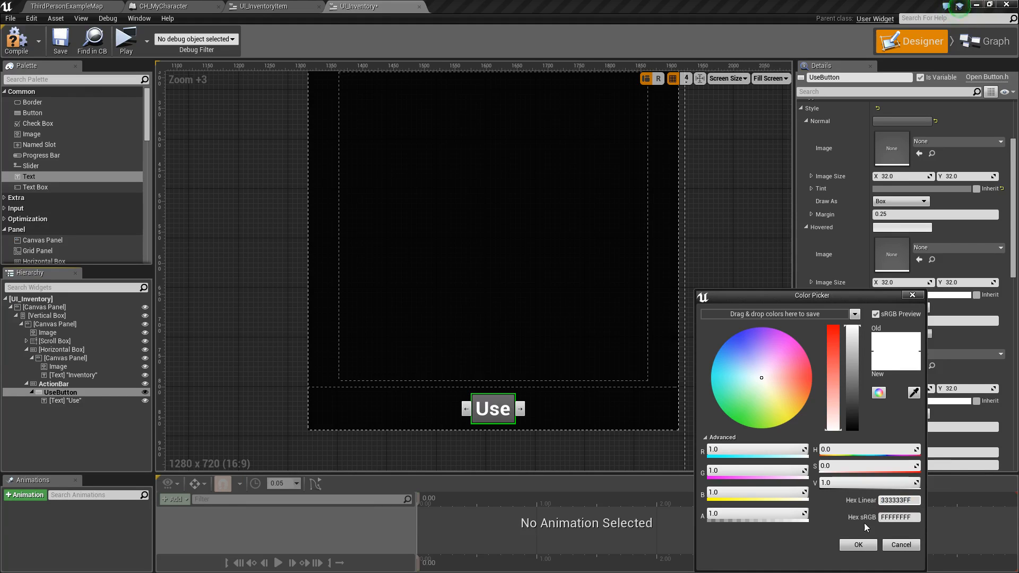
left_click(857, 546)
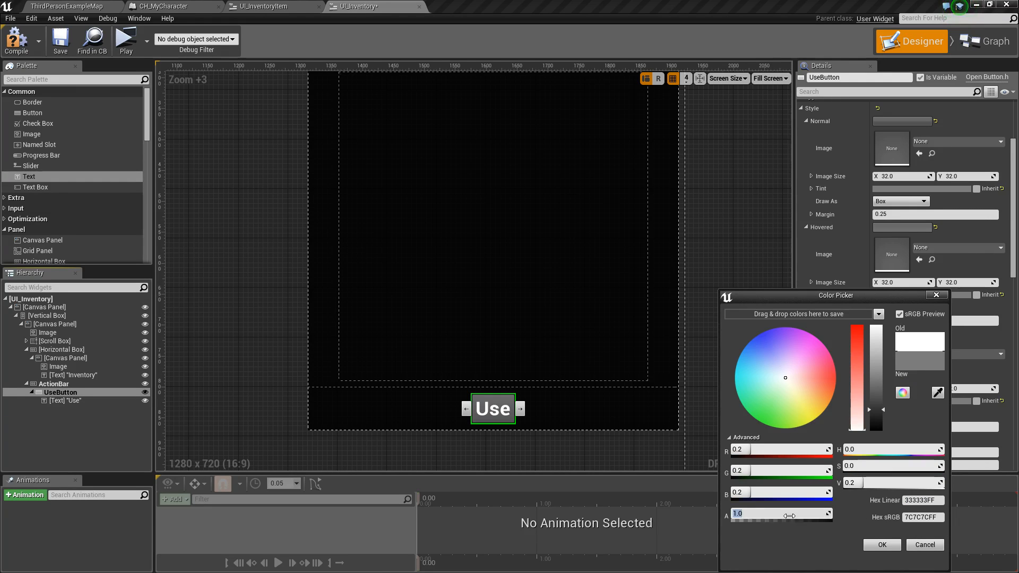
left_click_drag(826, 514, 780, 513)
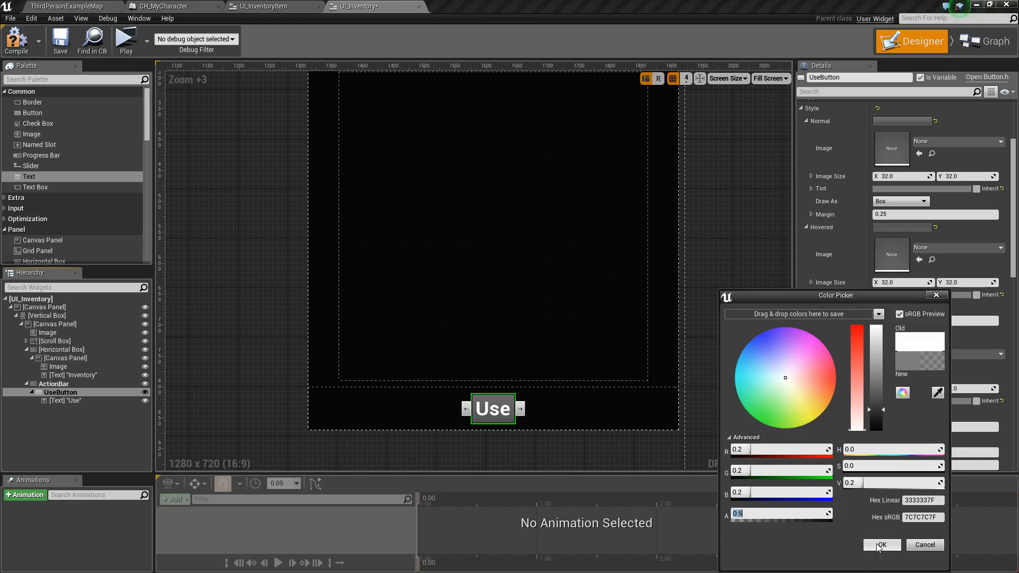
left_click(881, 546)
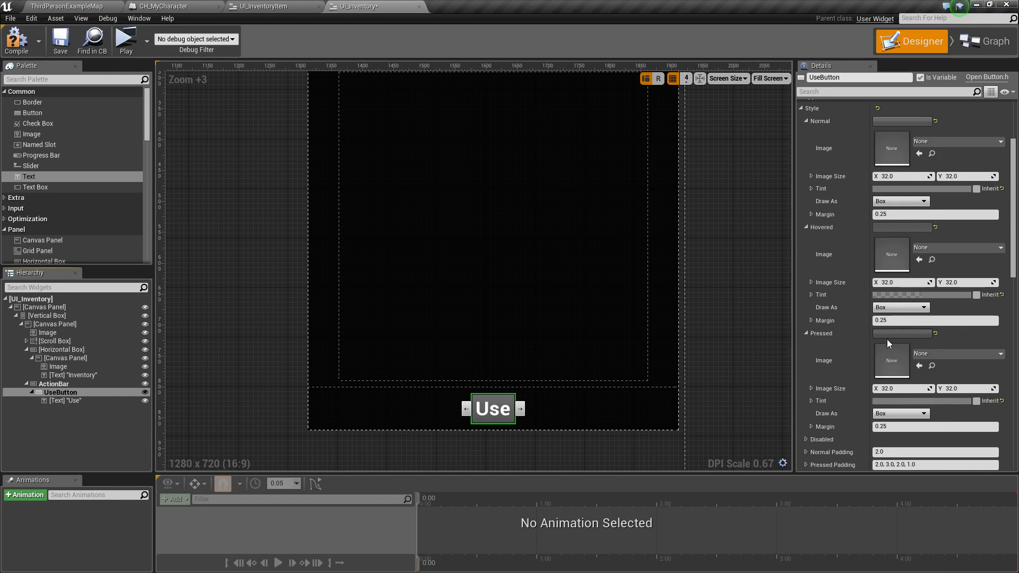
left_click(811, 334)
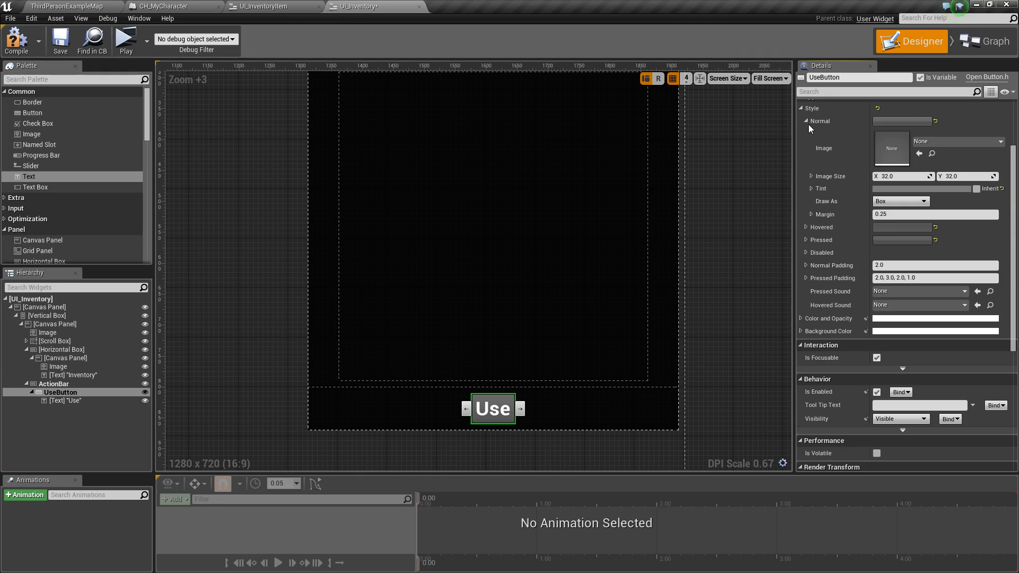
scroll("down", 3)
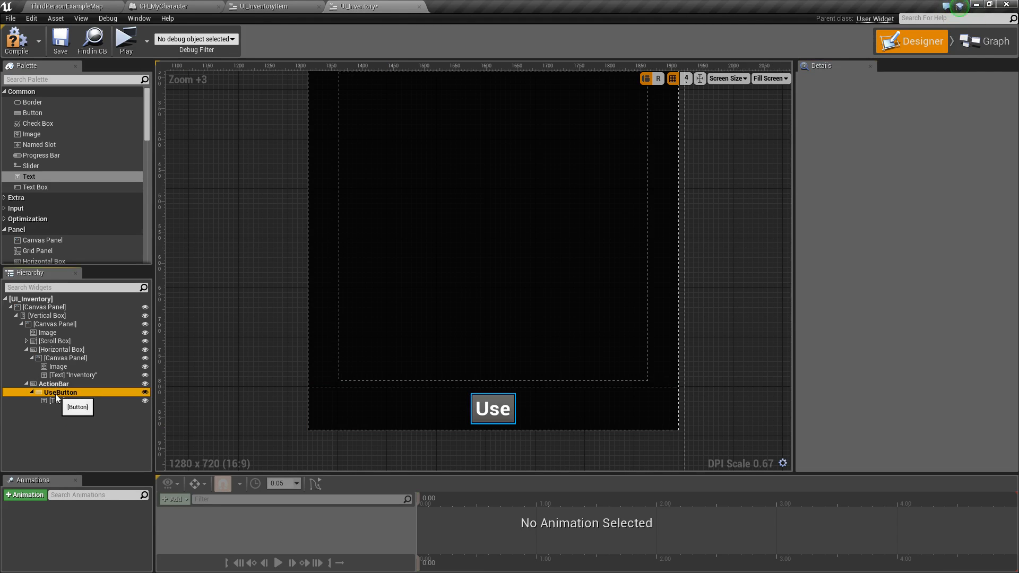
Step: Duplicate UseButton as DropButton and change its label text to 'Drop'
left_click(60, 393)
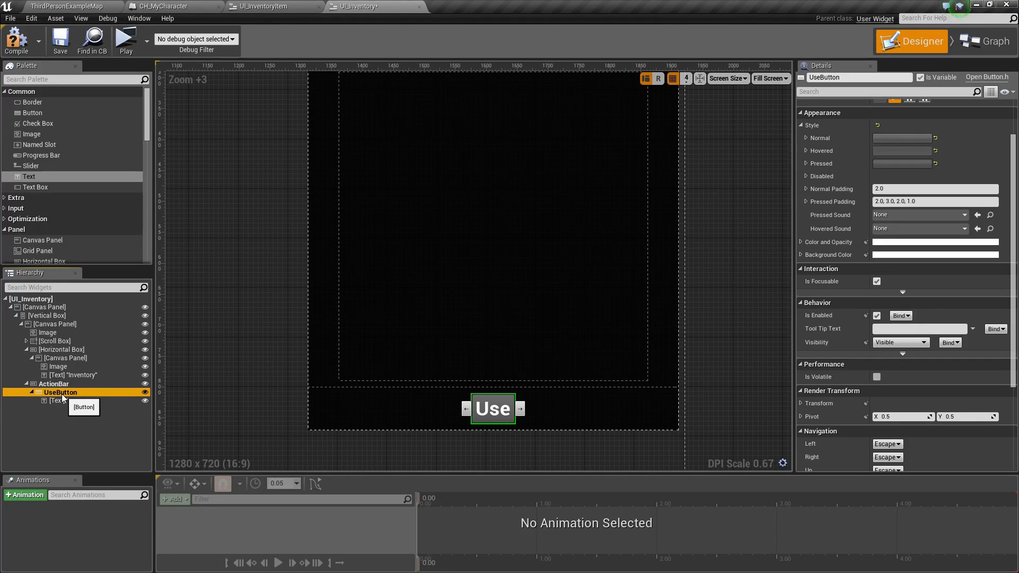
left_click(53, 384)
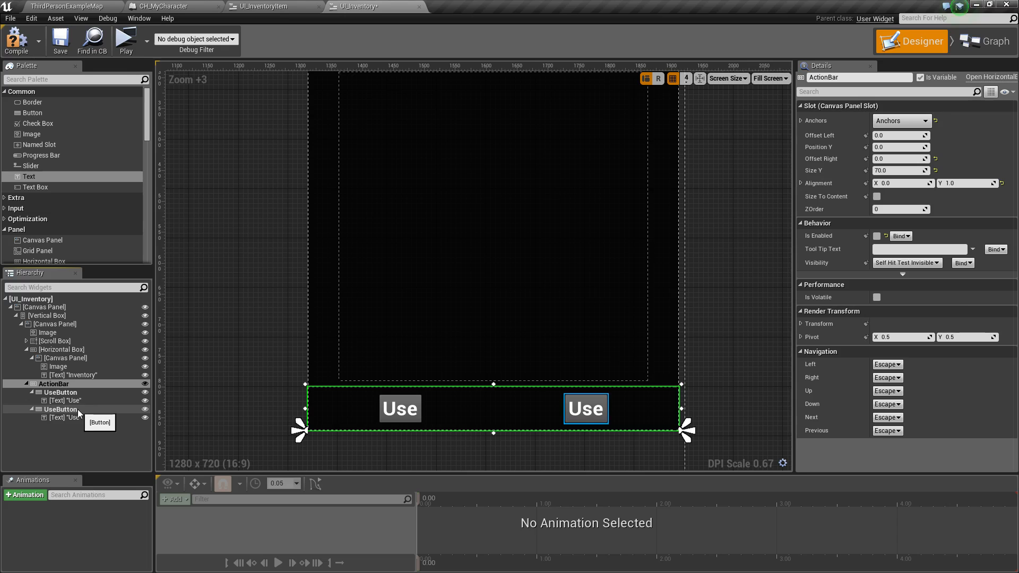
left_click(60, 409)
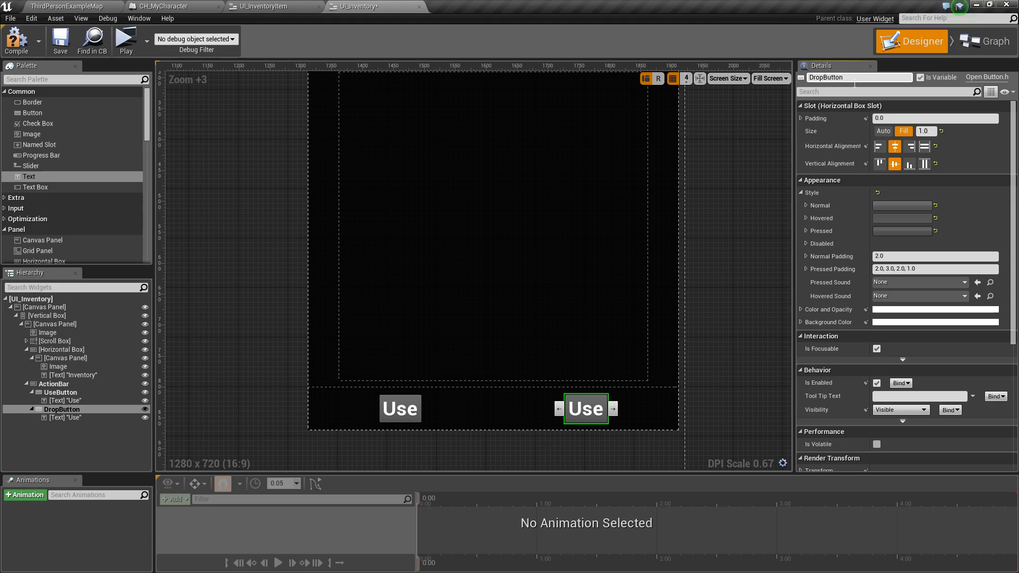
left_click(65, 418)
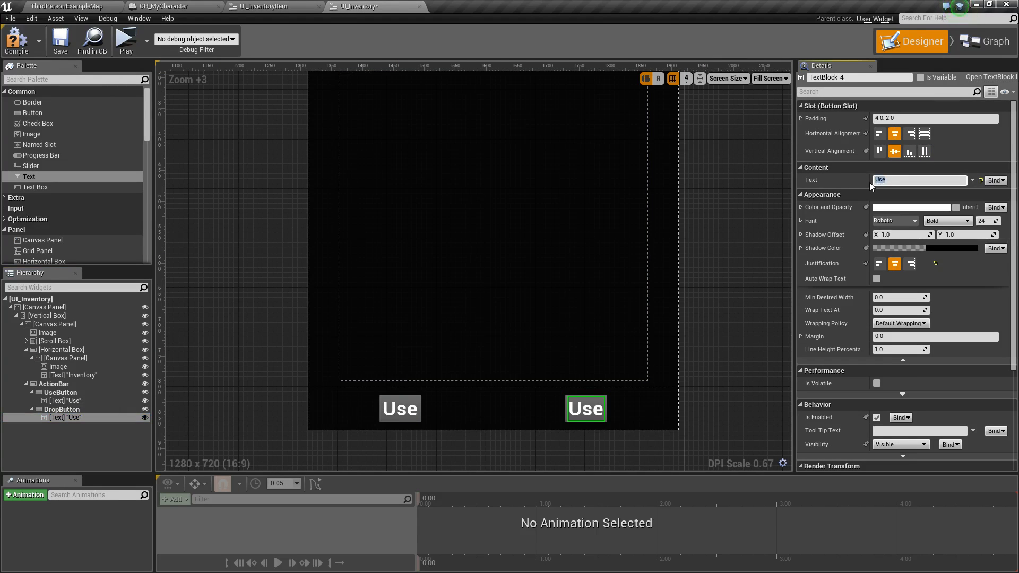
type("Dro")
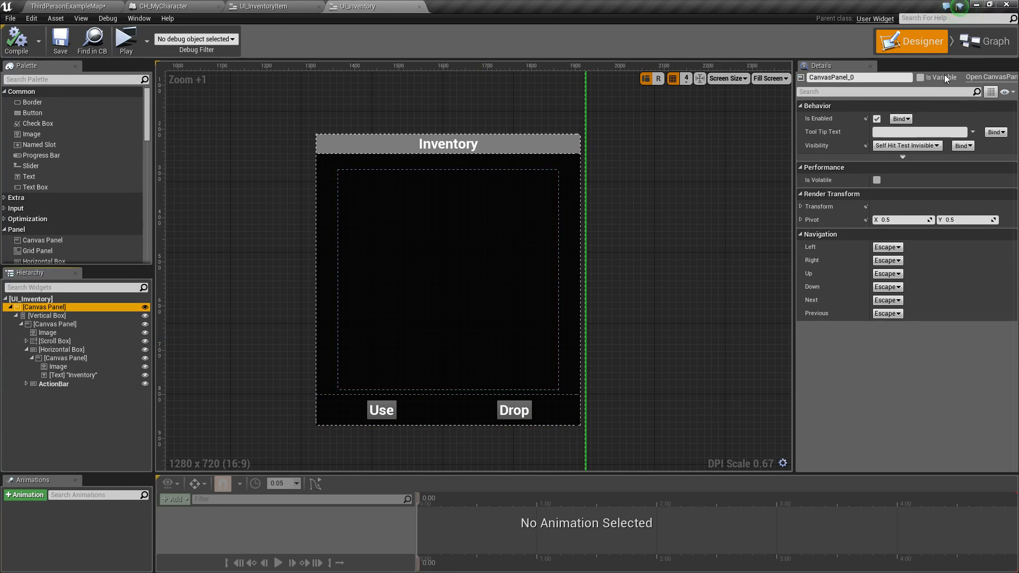
Step: Show UI_Inventory's Event Graph, checking UI_InventoryItem's graph along the way
left_click(983, 41)
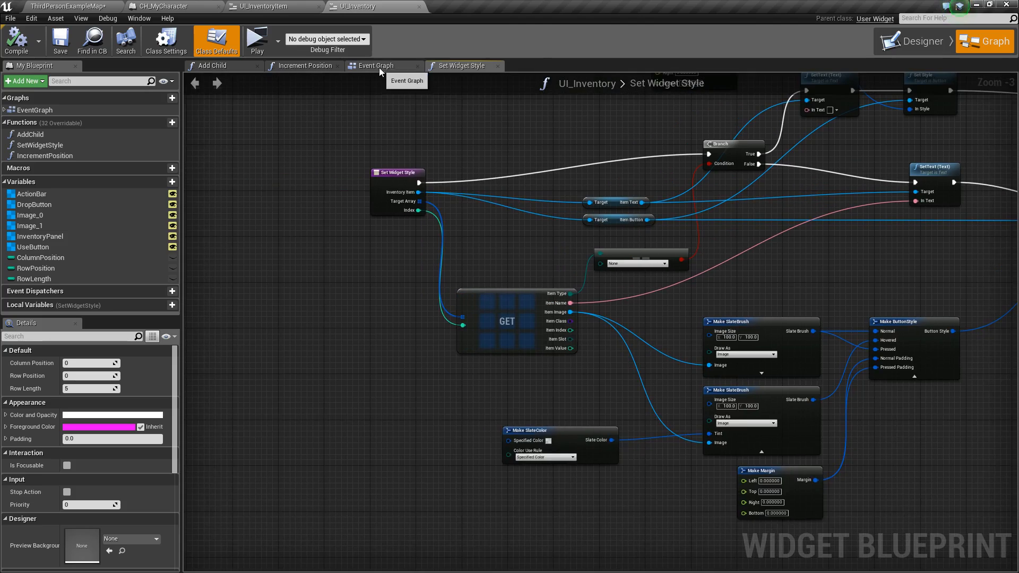
left_click(376, 66)
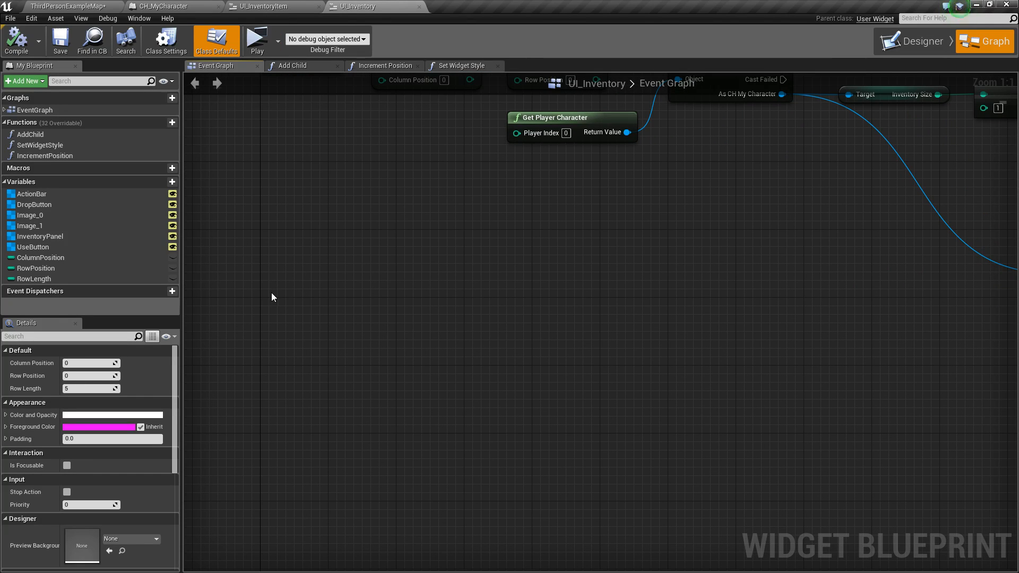
left_click(280, 5)
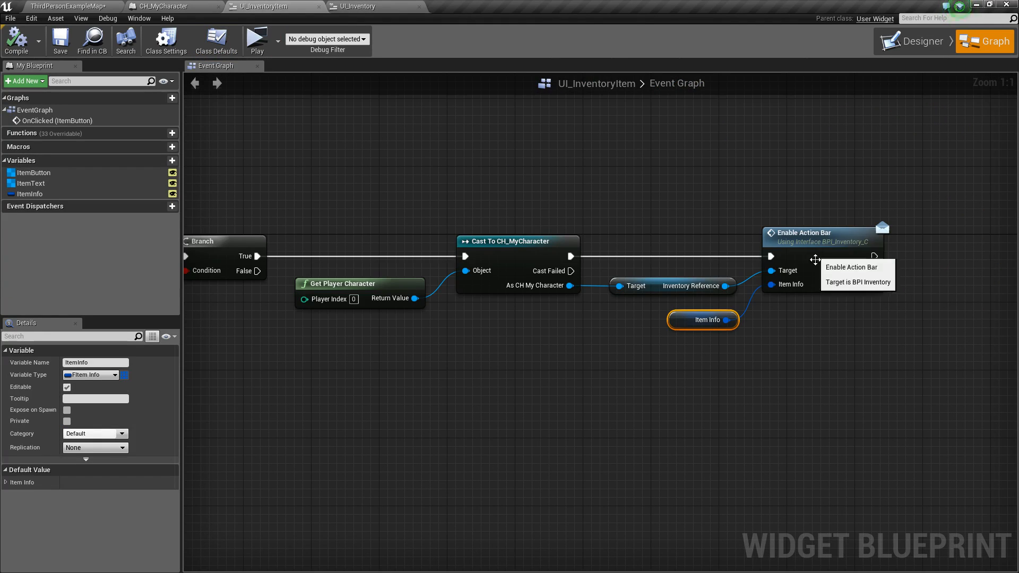
left_click(363, 5)
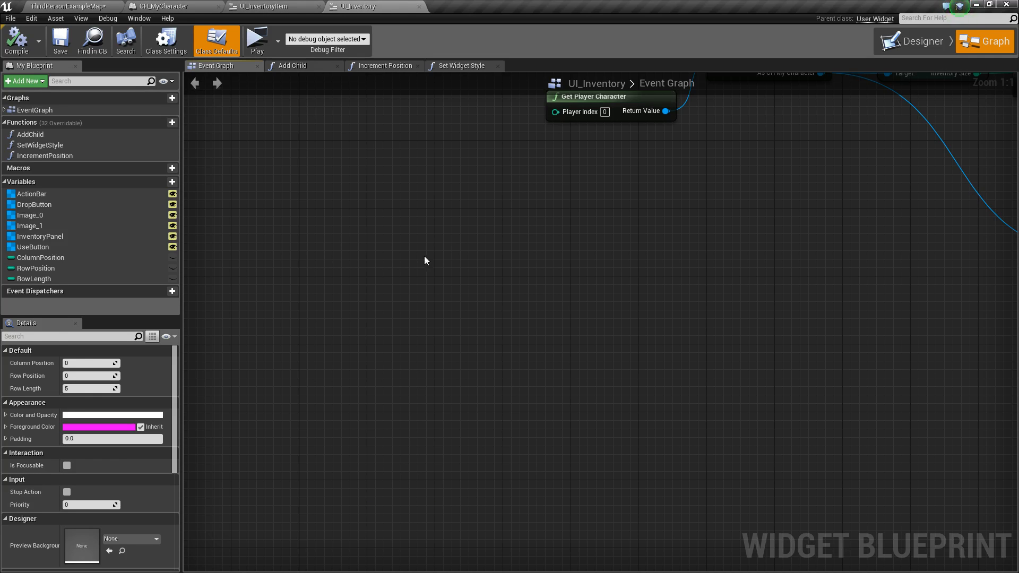
Step: Add BPI_Inventory to UI_Inventory's implemented interfaces in Class Settings
left_click(166, 40)
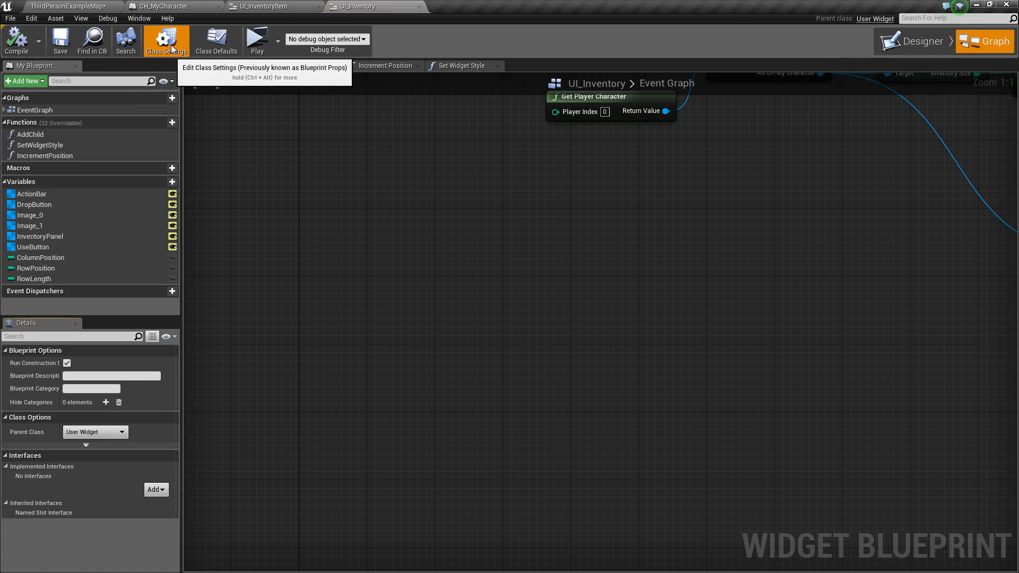
left_click(156, 489)
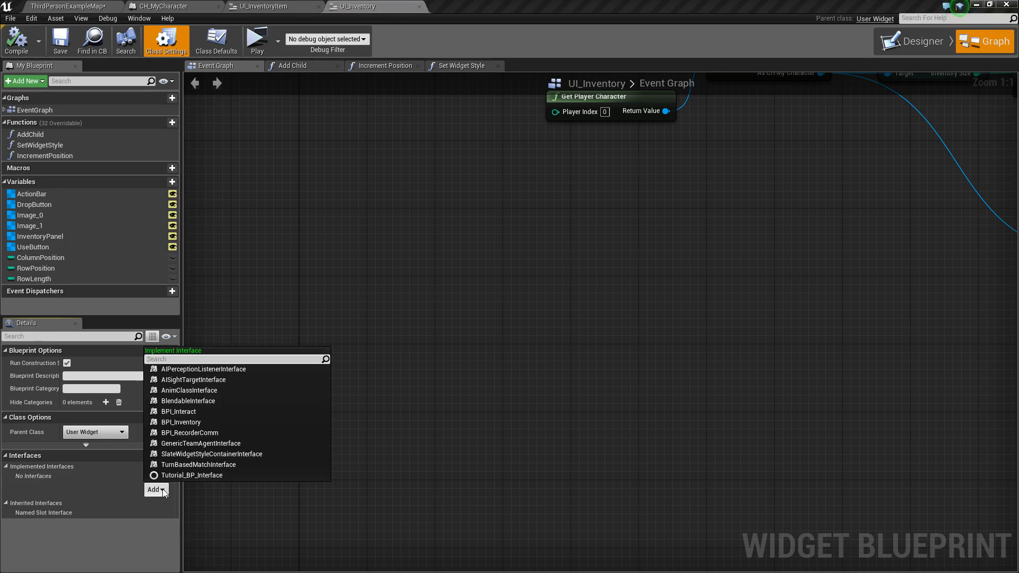
mouse_move(181, 422)
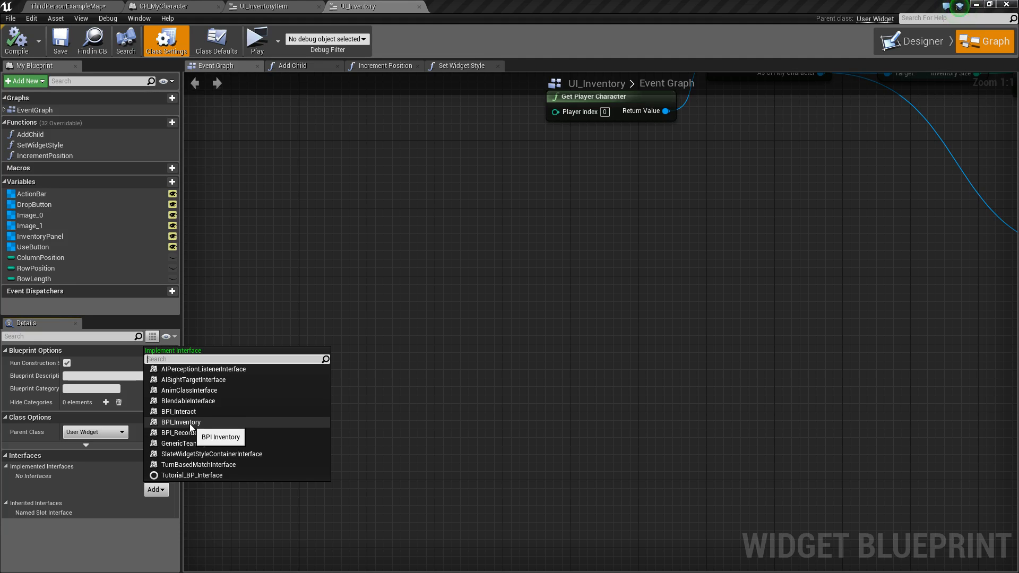
left_click(180, 423)
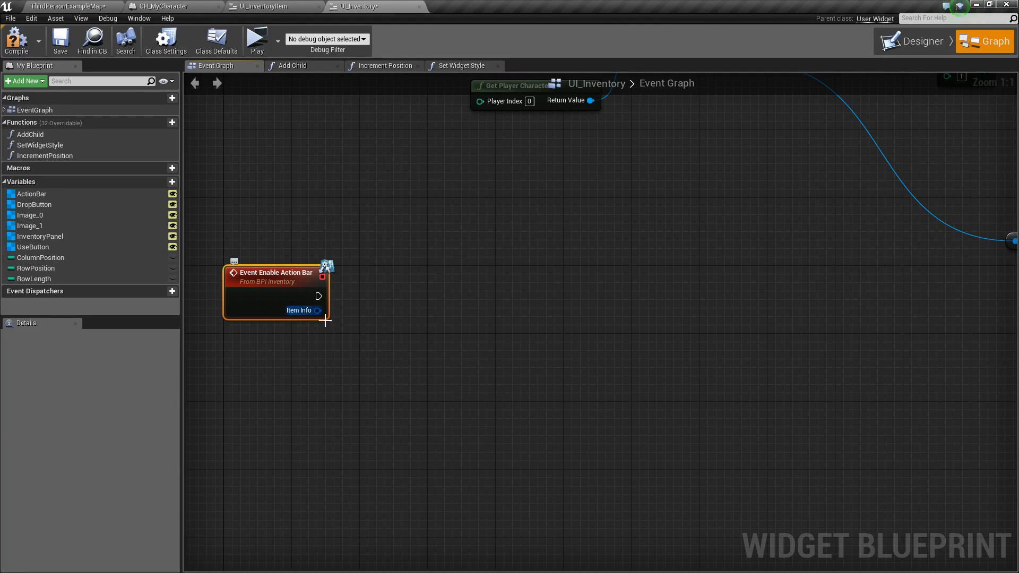
mouse_move(317, 310)
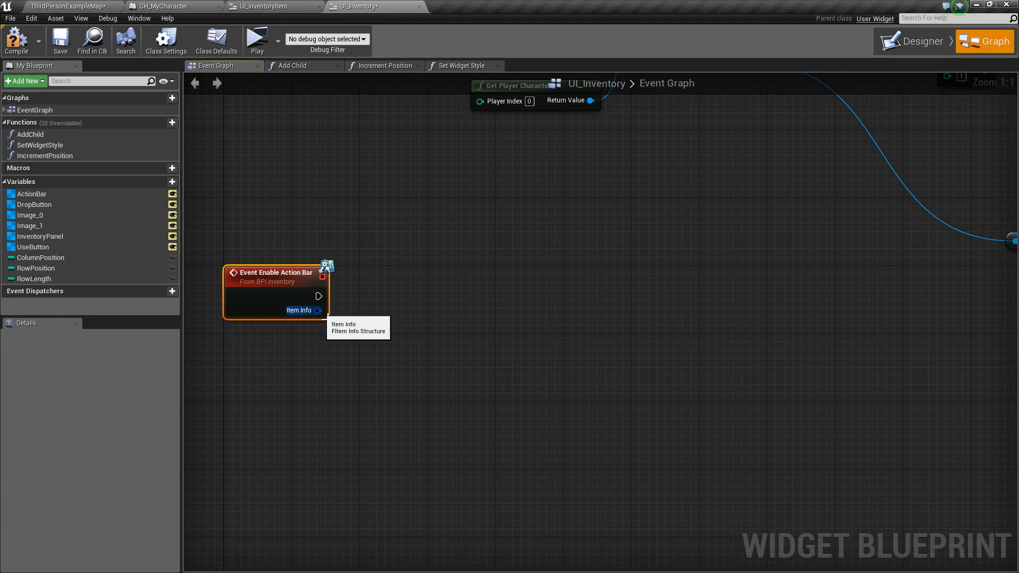
Step: Promote Enable Action Bar's Item Info pin to a new SelectedItemInfo variable
left_click_drag(318, 310, 476, 274)
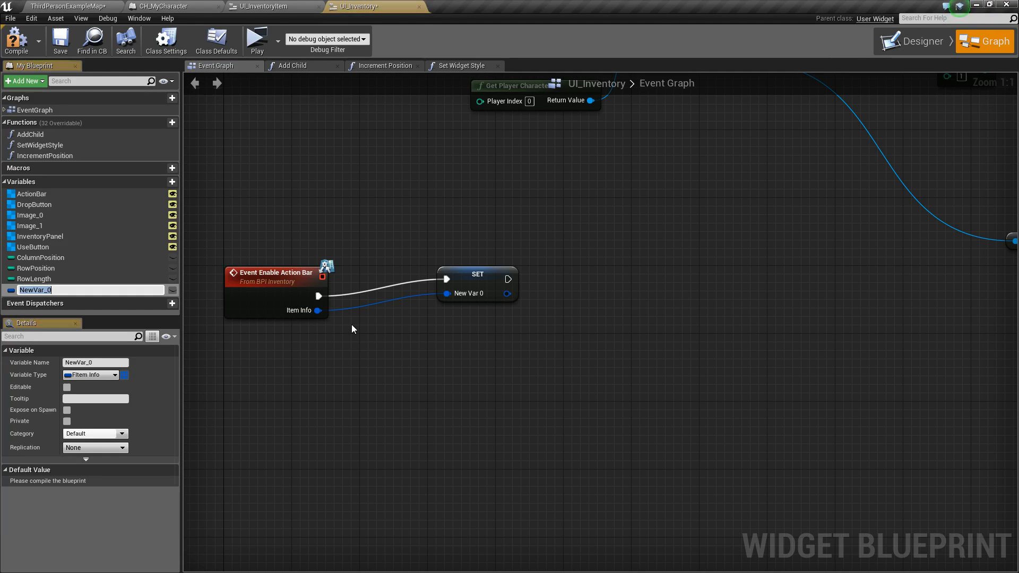
type("SelectedItemInfo")
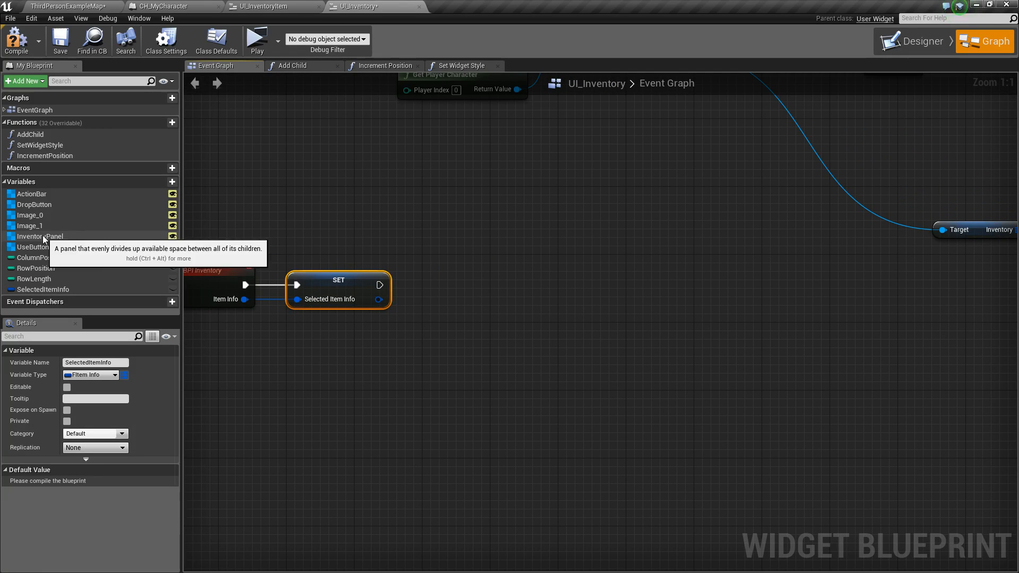
Step: Call Set Is Enabled on the ActionBar getter after storing the item info
left_click(32, 193)
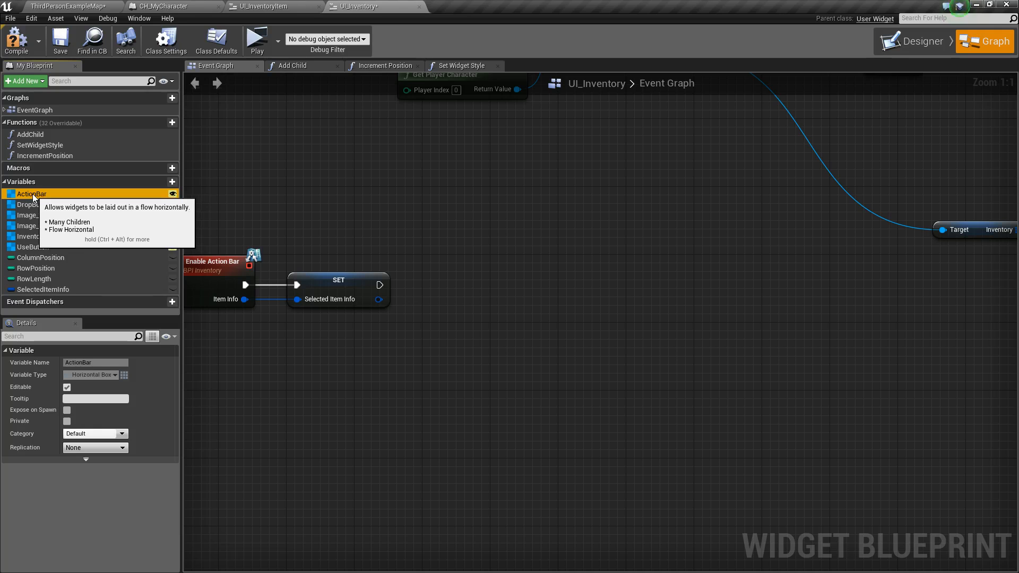
left_click_drag(30, 193, 346, 340)
type("set")
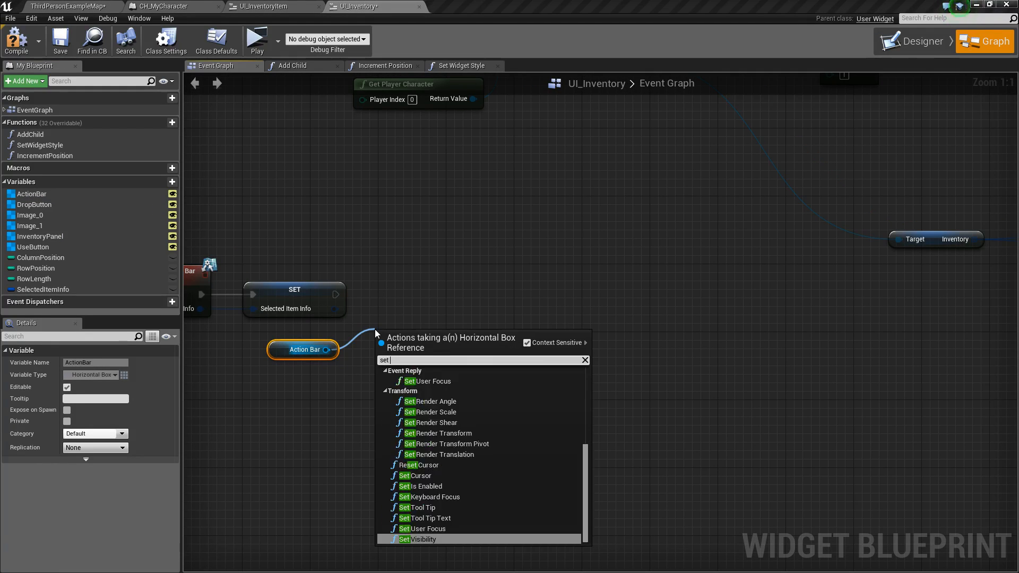
left_click(416, 487)
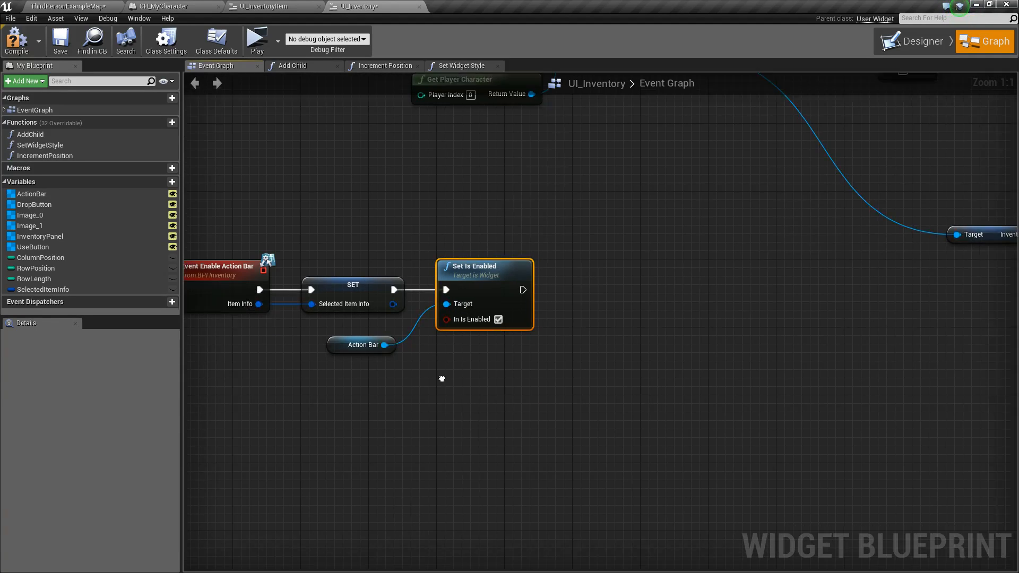
left_click(363, 344)
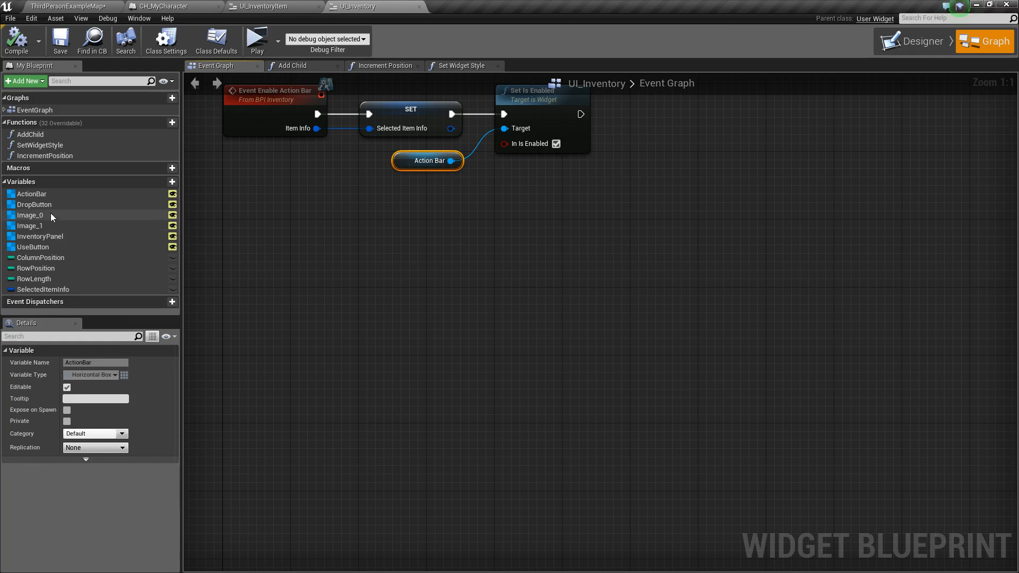
Step: Add UseButton OnClicked casting Get Player Character to CH_MyCharacter
left_click(33, 246)
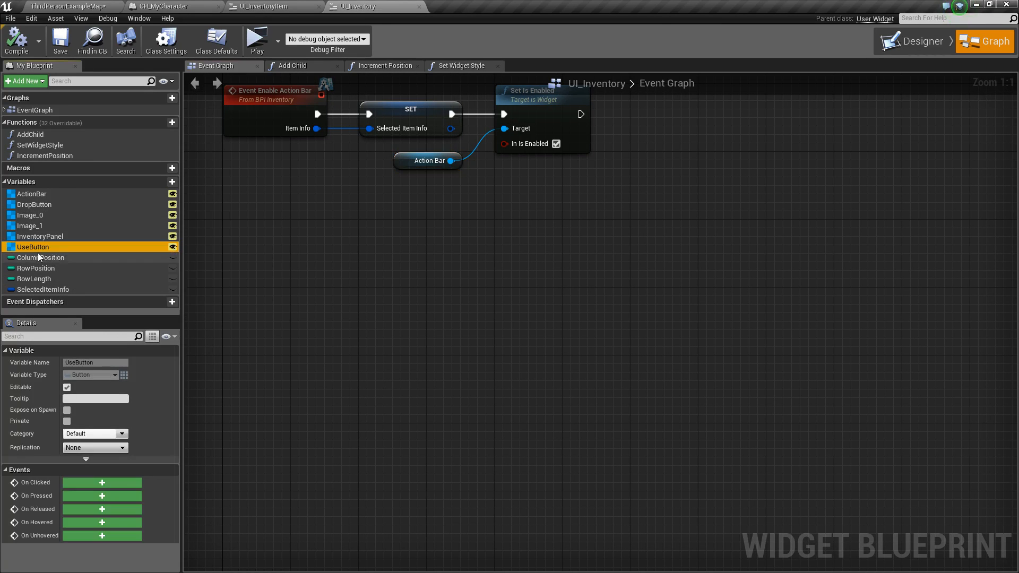
left_click(101, 482)
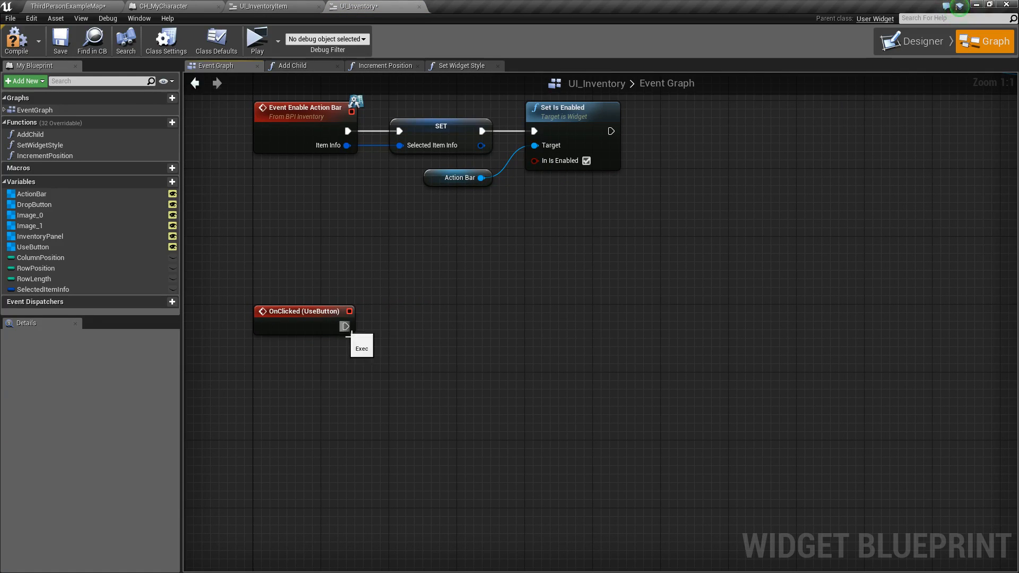
left_click_drag(346, 326, 423, 331)
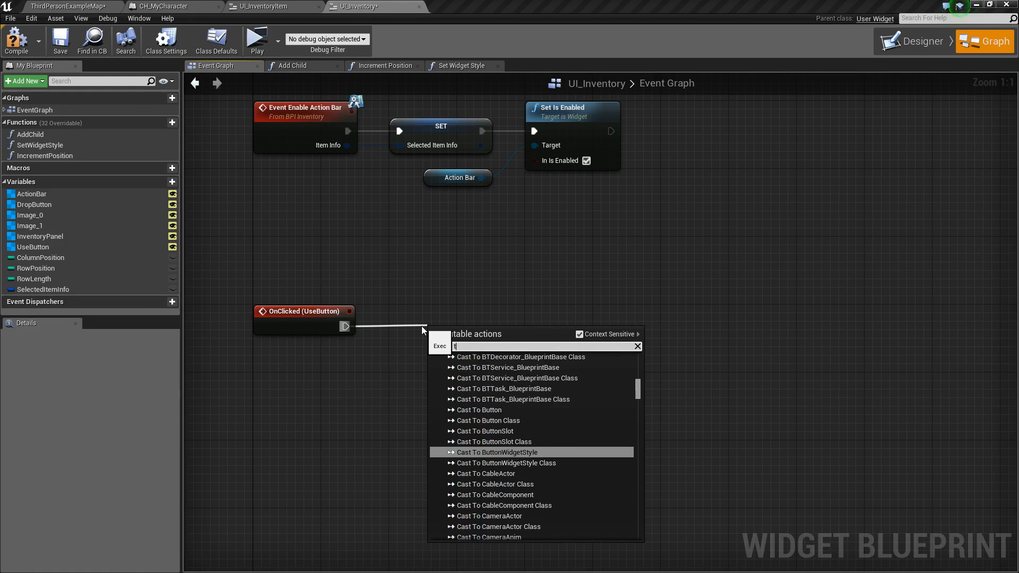
type("ch_m")
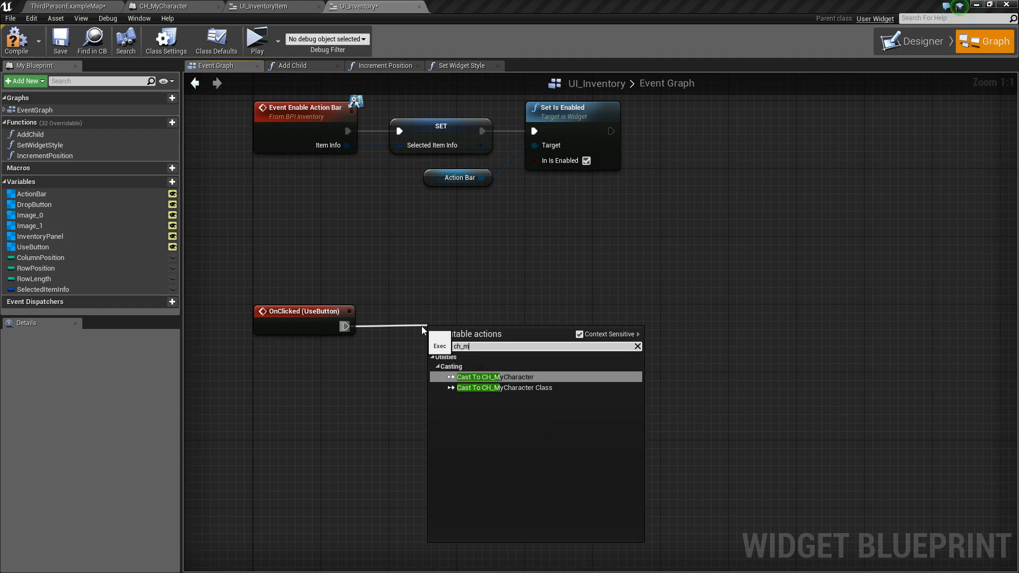
left_click(496, 377)
type("get player")
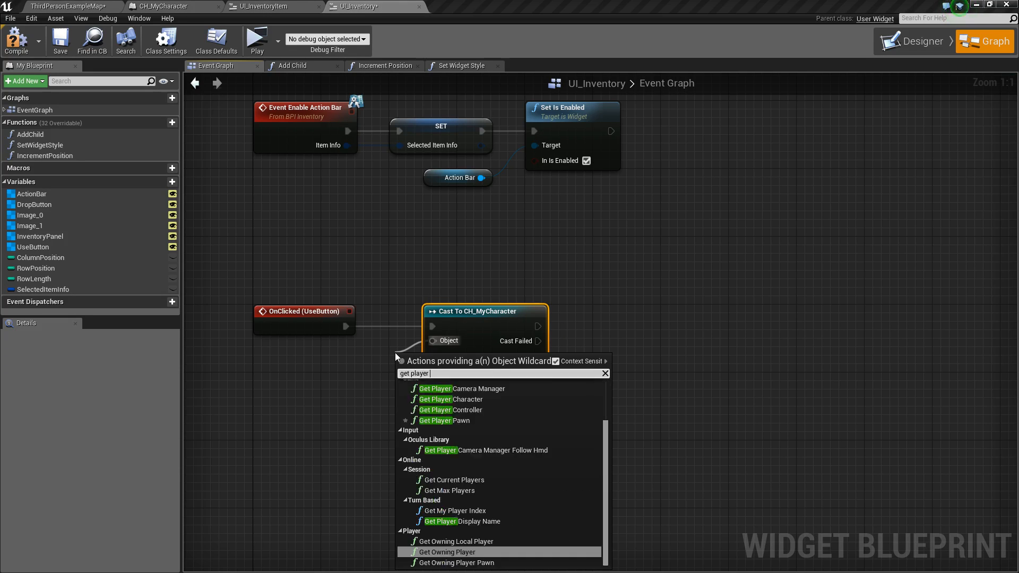
left_click(452, 399)
type("use item")
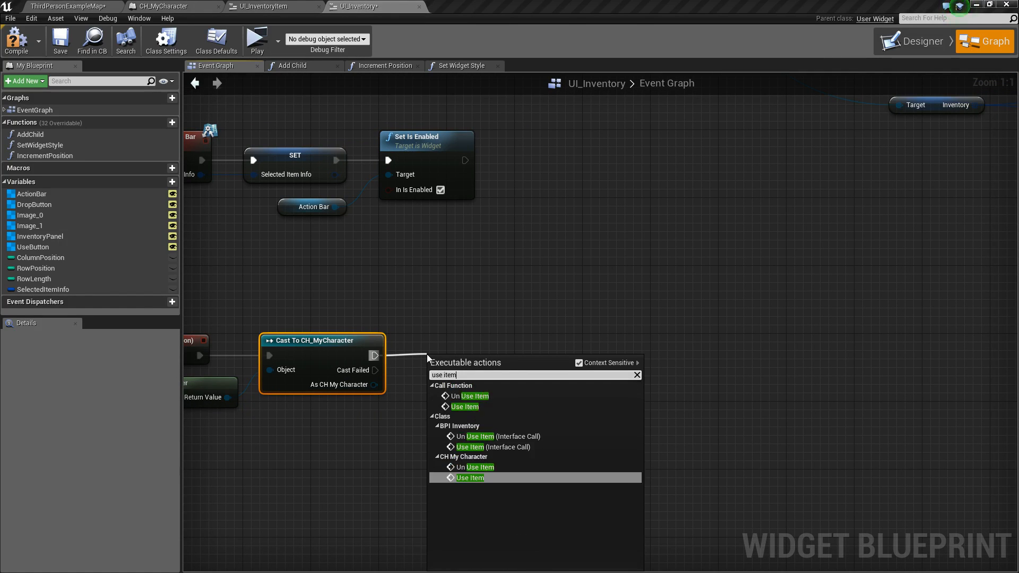
Step: Call the Use Item interface message with SelectedItemInfo from the cast character
left_click(580, 363)
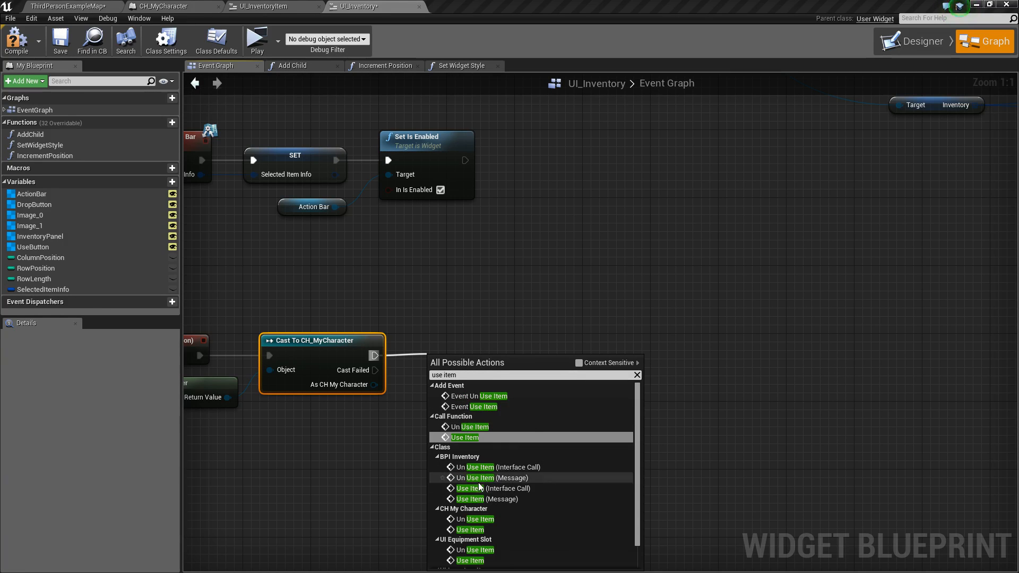
left_click(464, 437)
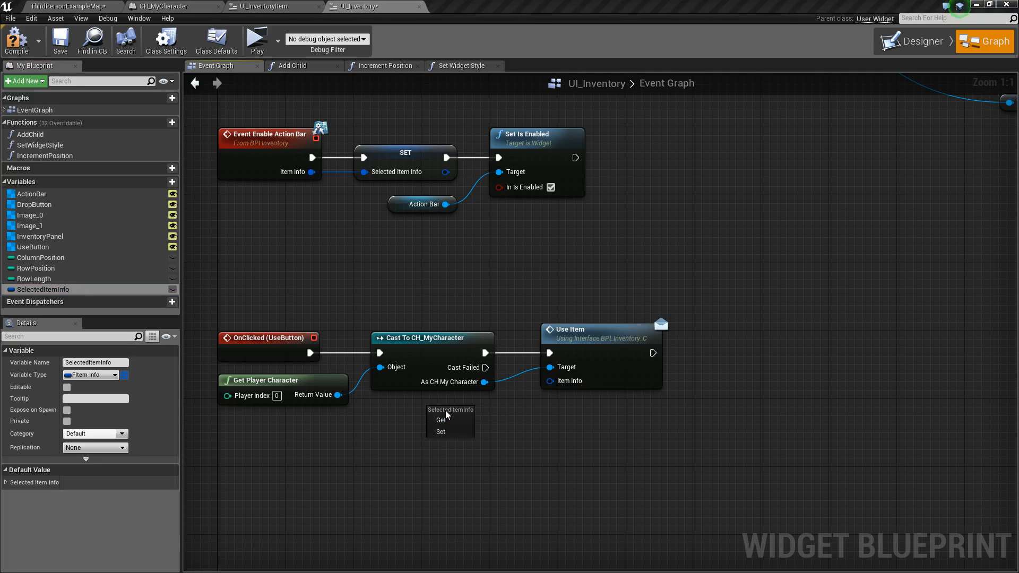
left_click(441, 421)
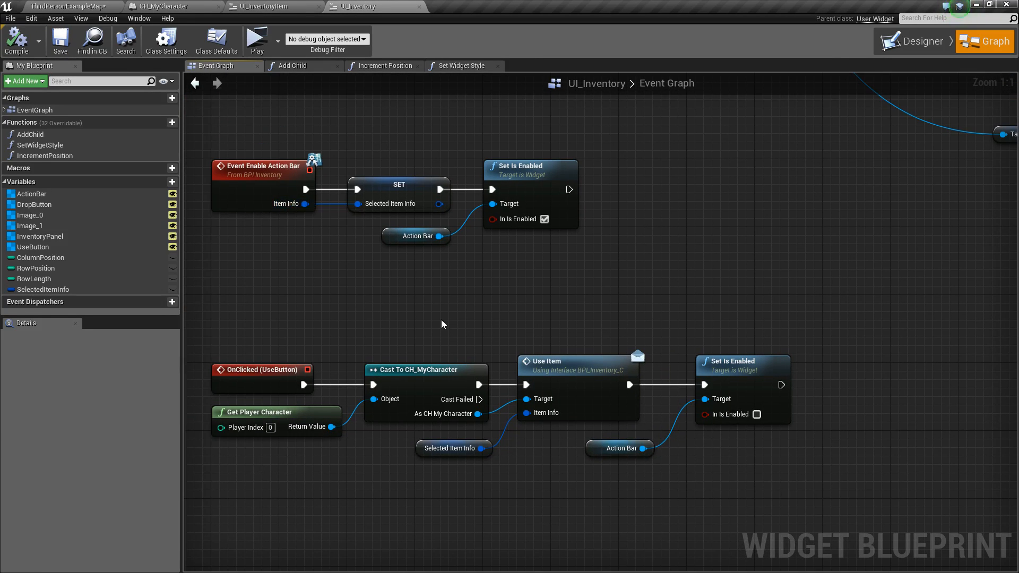
left_click_drag(441, 324, 623, 368)
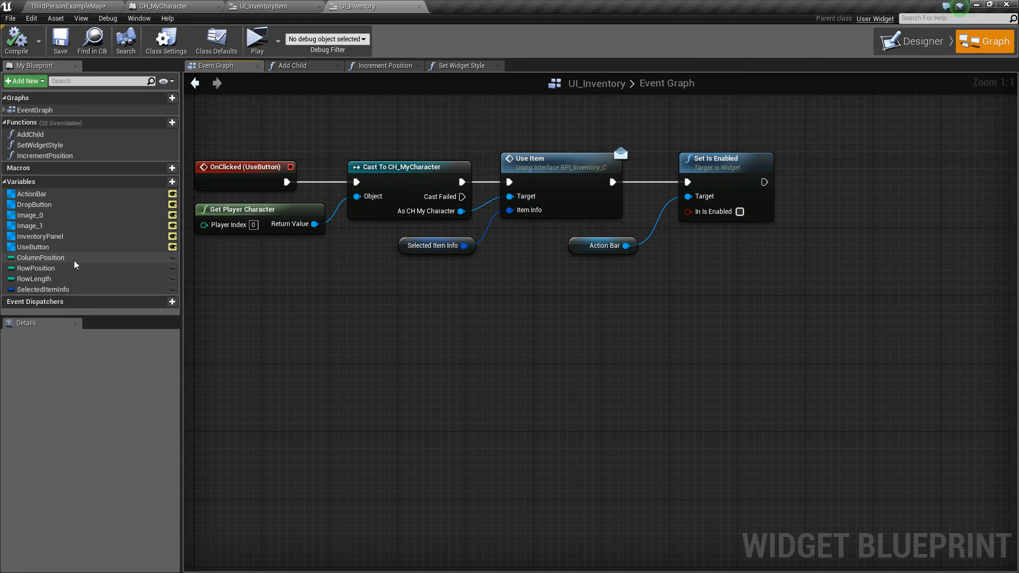
Step: Add DropButton OnClicked and copy the Use button handler's nodes into it
left_click(34, 205)
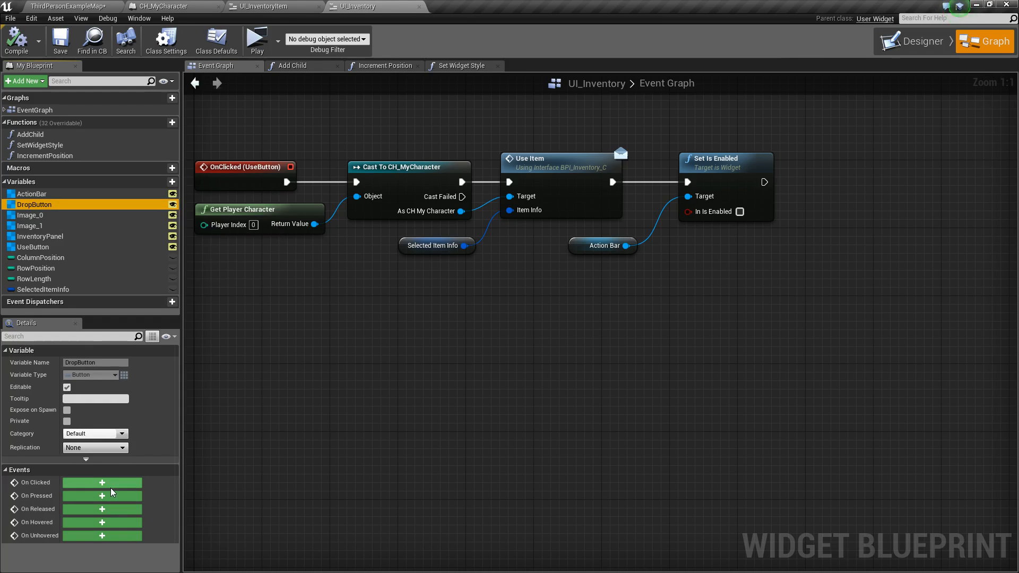
left_click(102, 482)
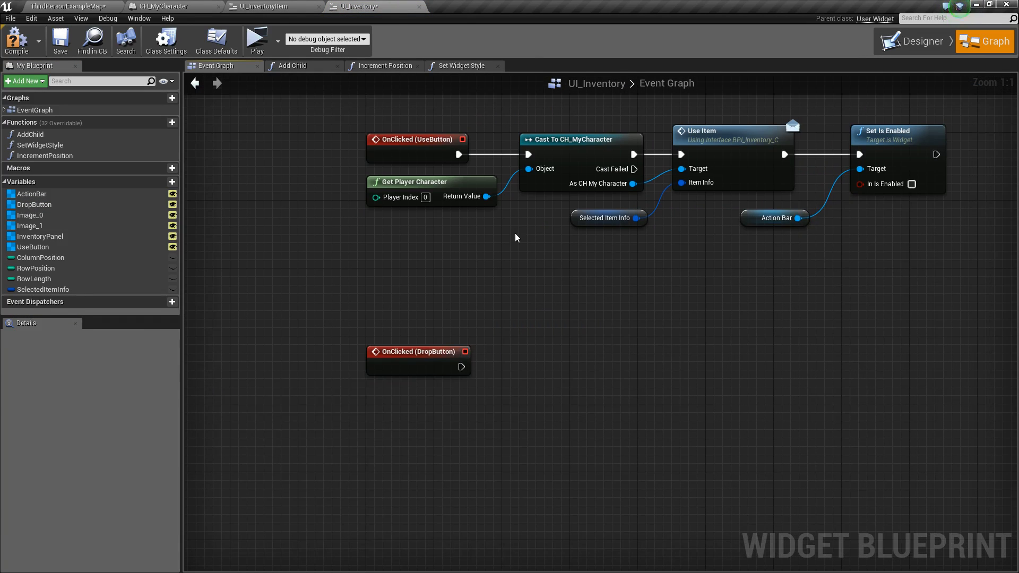
left_click_drag(494, 114, 955, 293)
type("drop item")
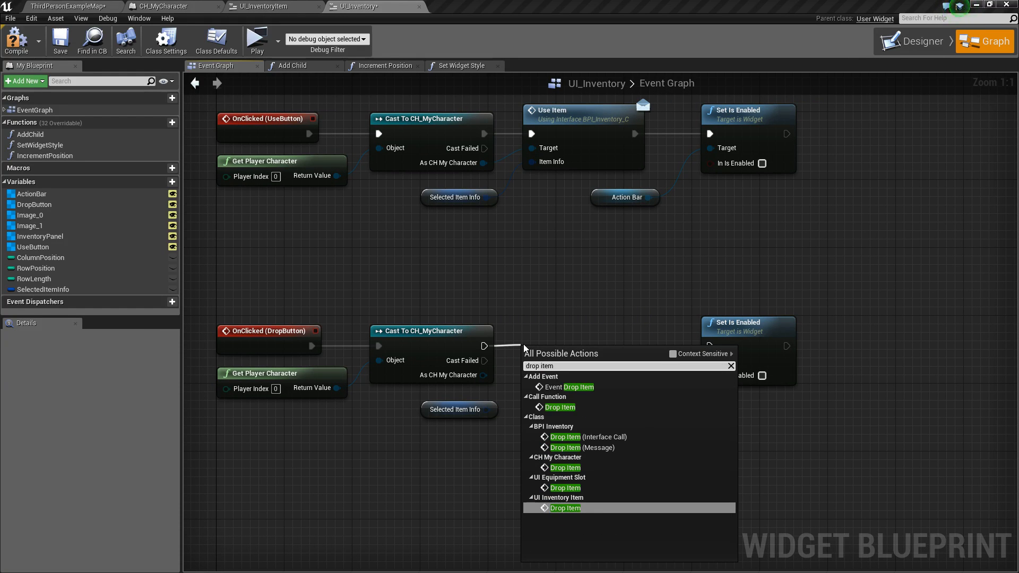
Step: Swap in the Drop Item interface message and wire it to the copied cast
left_click(565, 507)
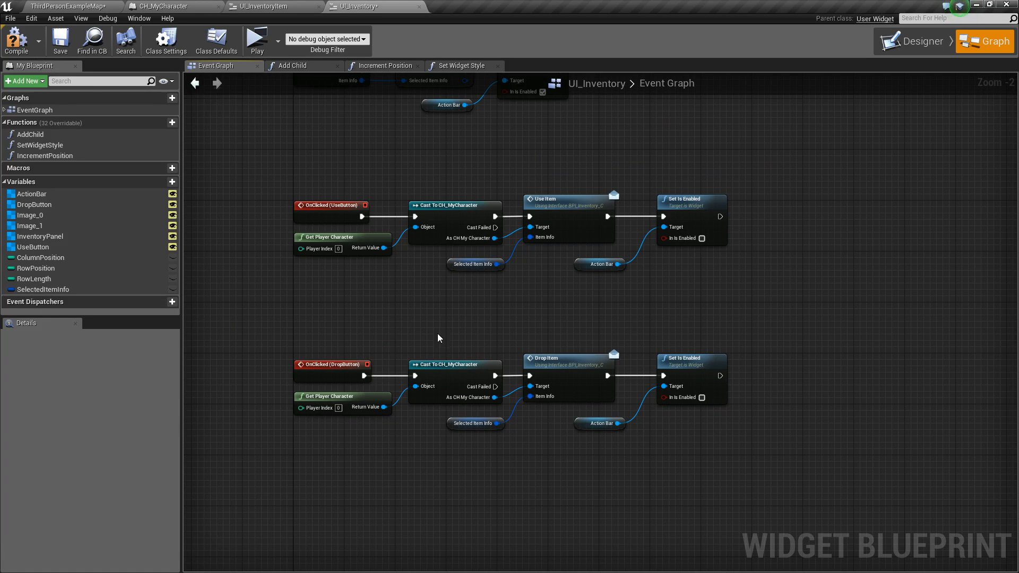
left_click(454, 376)
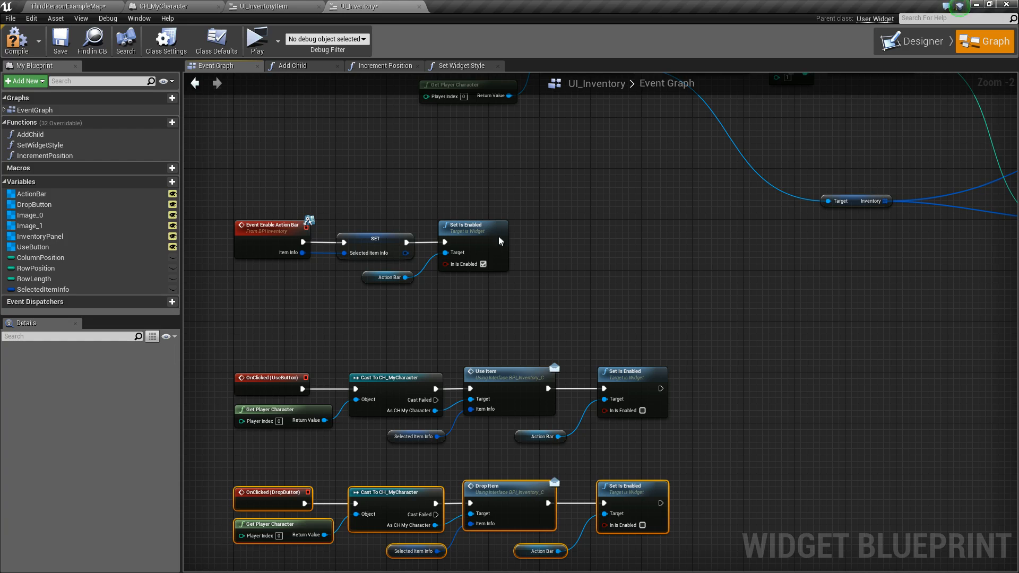
mouse_move(18, 41)
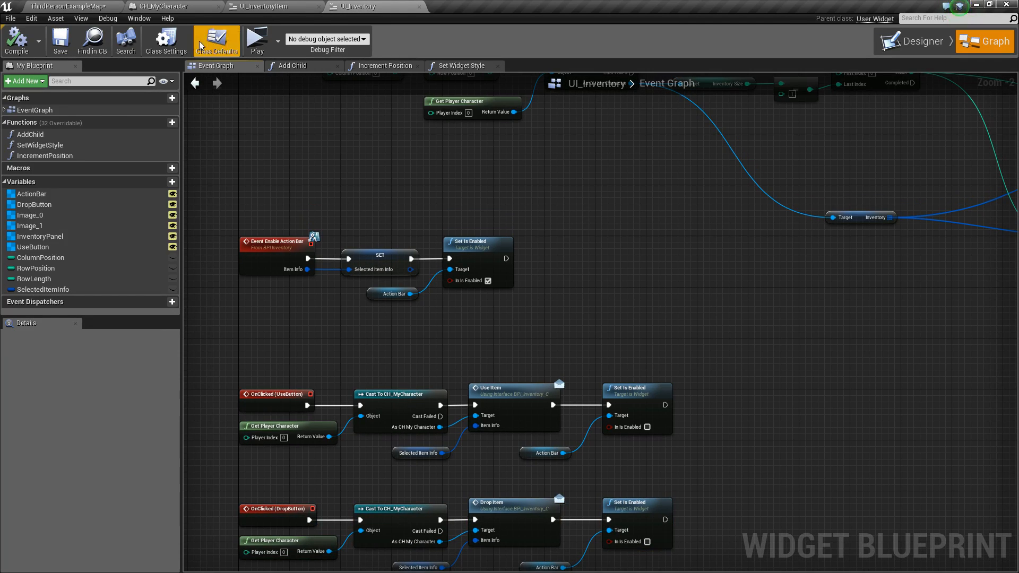
Step: In CH_MyCharacter, Event Drop Item calls Remove From Inventory then Refresh Inventory
left_click(175, 4)
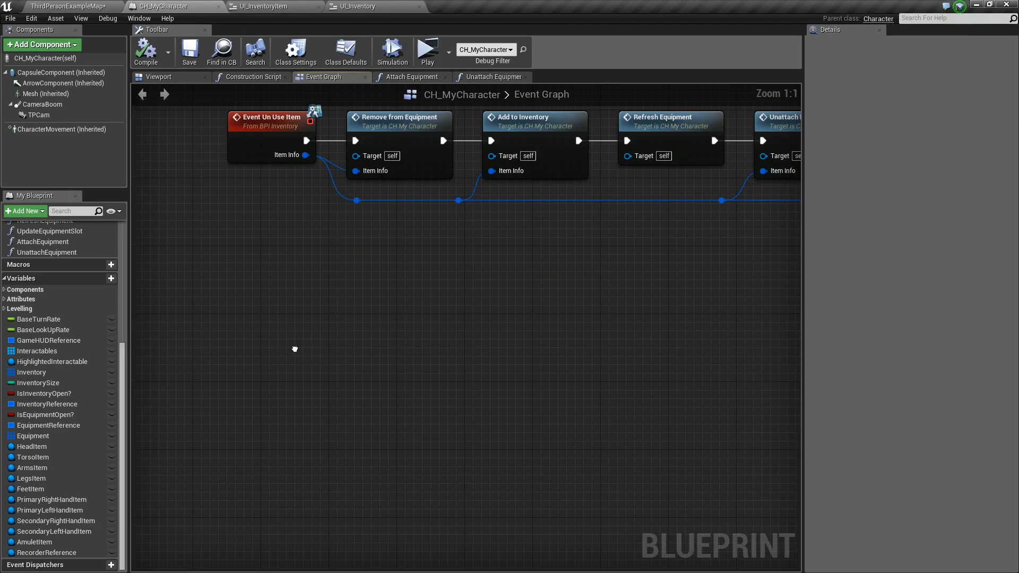
right_click(295, 348)
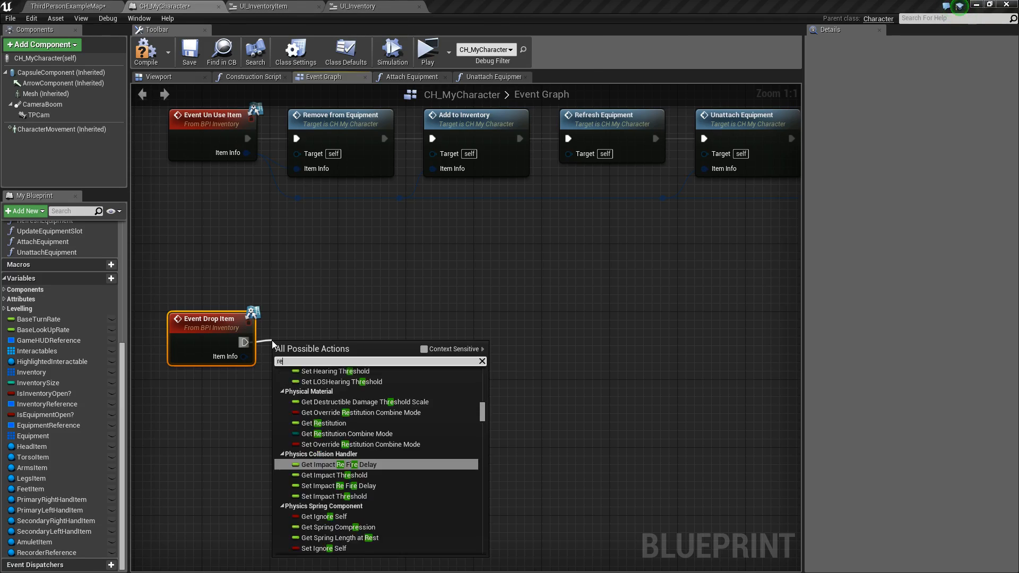
type("remove from")
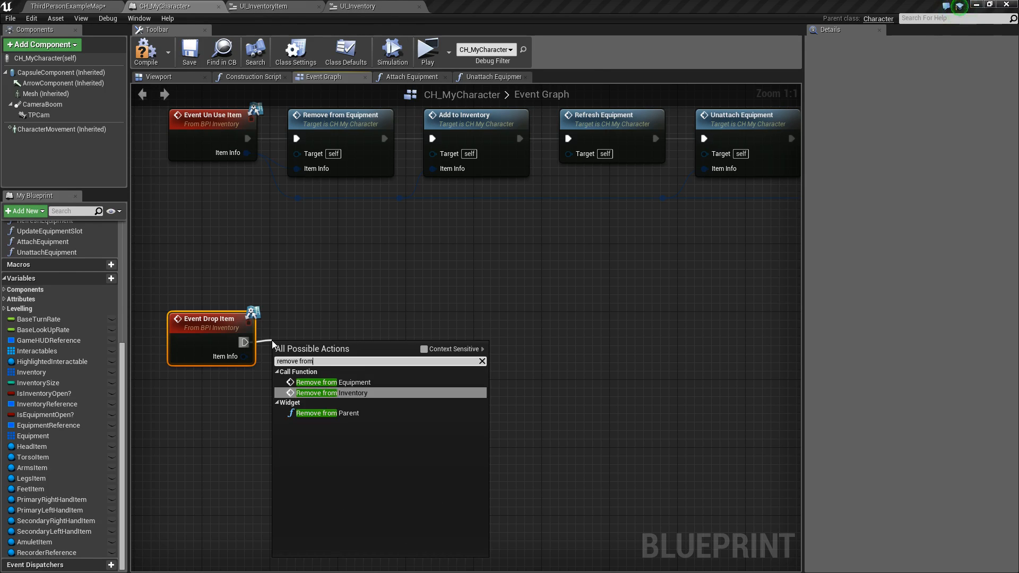
left_click(316, 393)
type("refresh i")
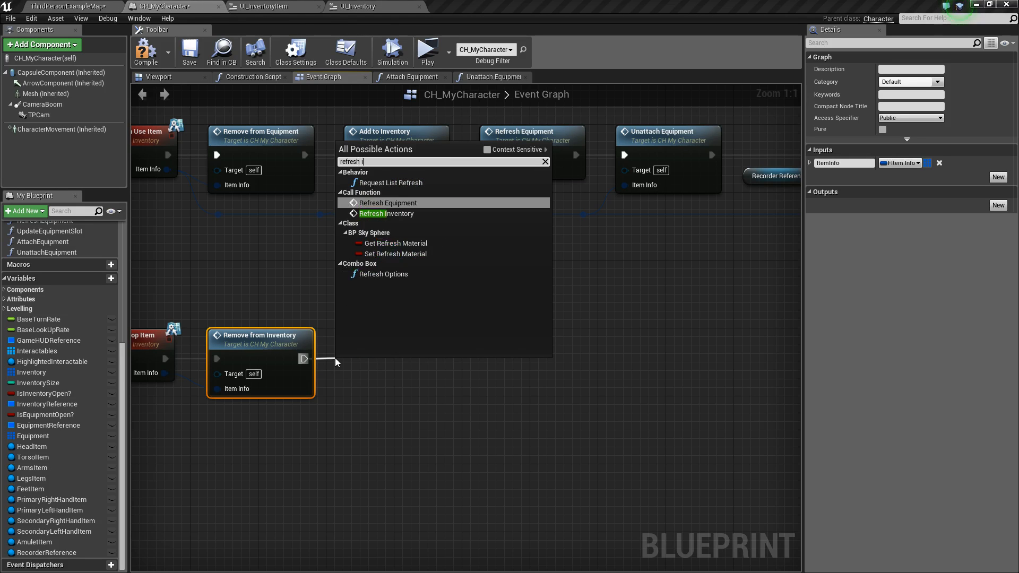
left_click(386, 214)
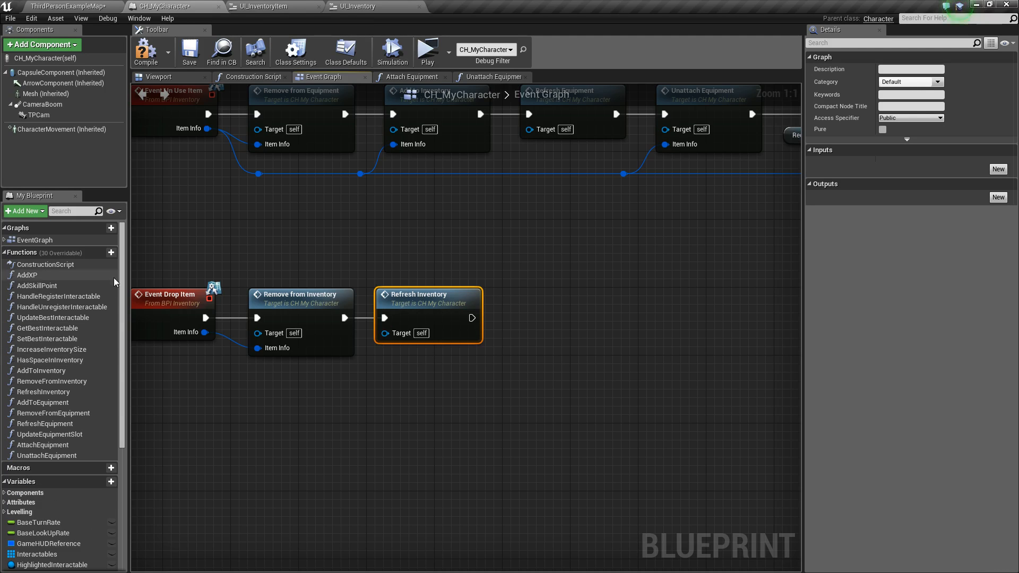
Step: Create function SpawnDroppedItem with an FItem Info input named Item Info
left_click(110, 252)
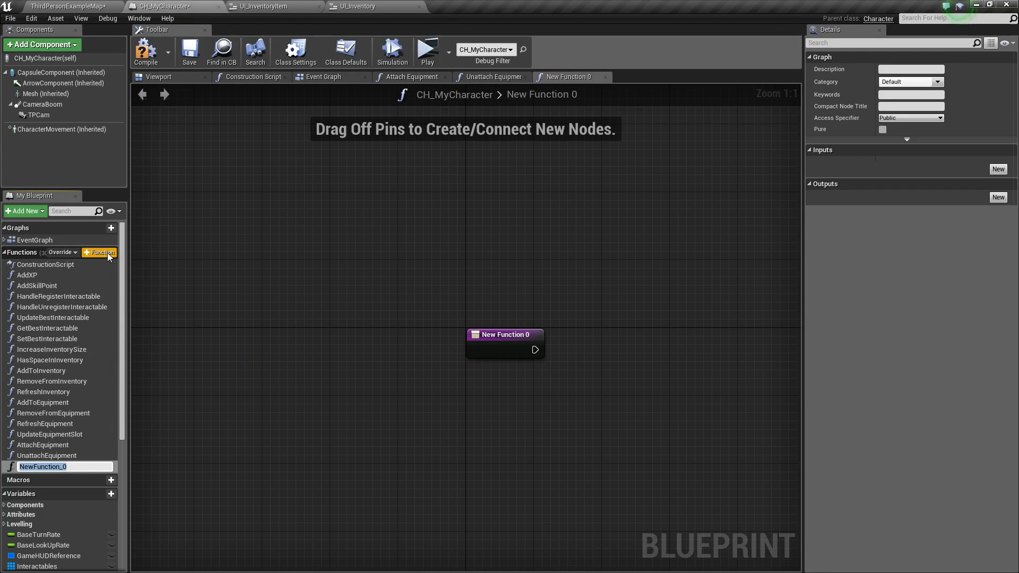
type("SpawnDroppedItem")
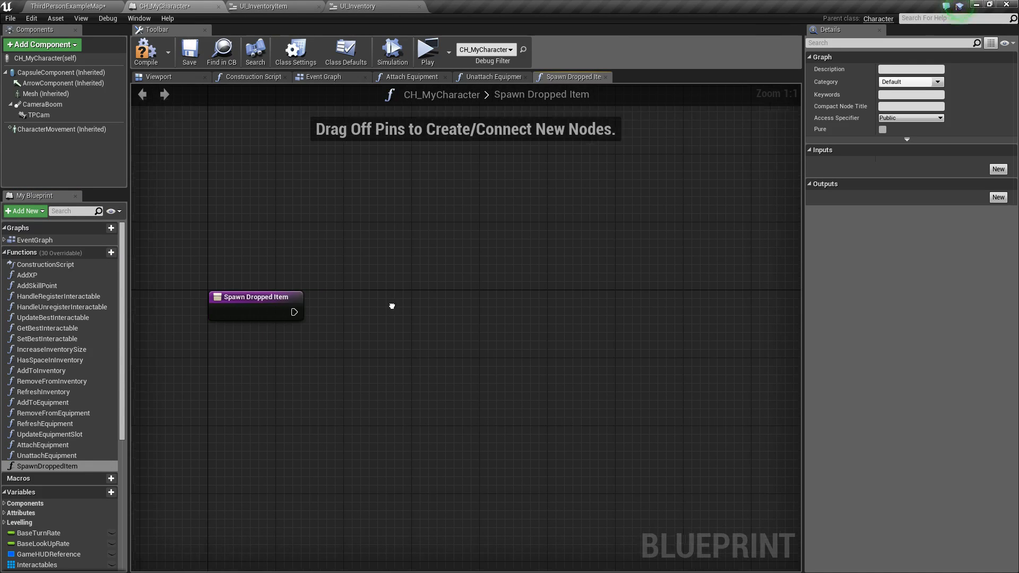
left_click(253, 296)
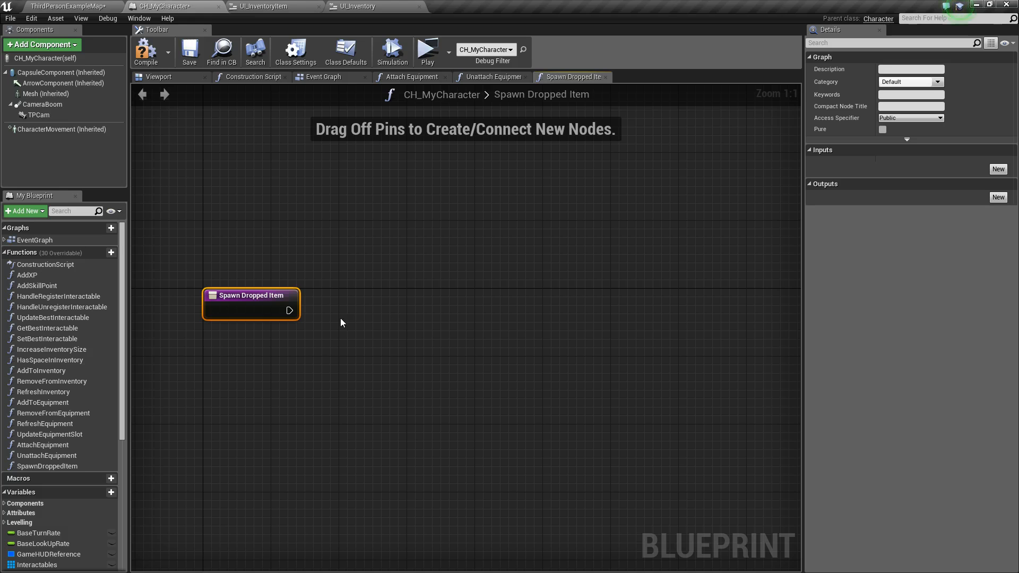
left_click(998, 169)
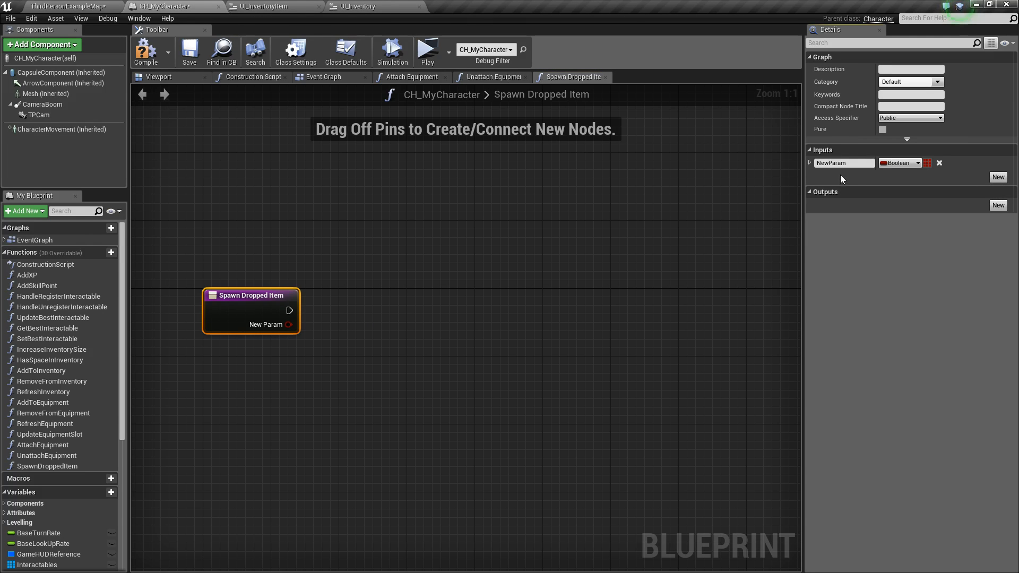
type("Item")
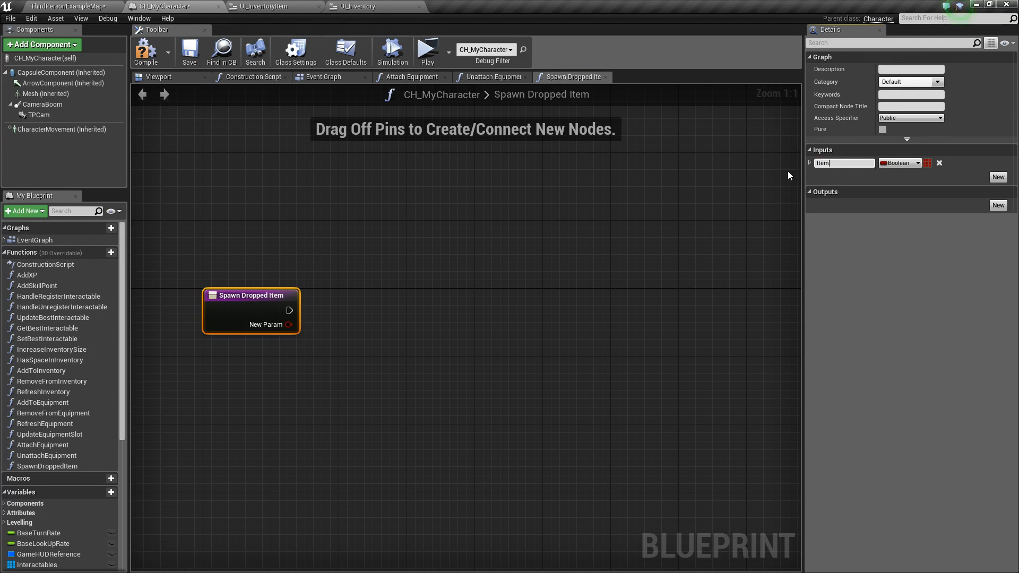
left_click(918, 164)
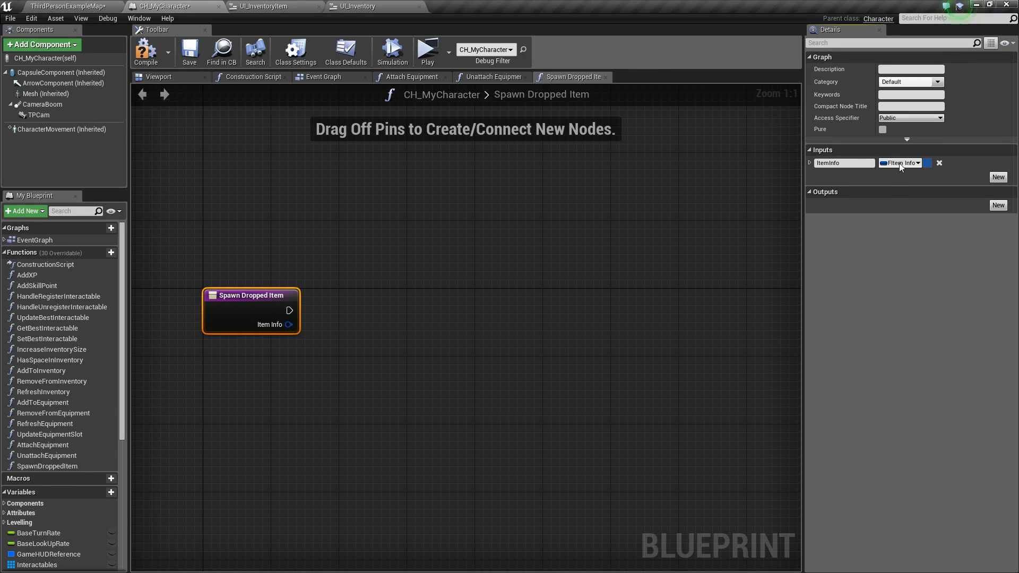
Step: Break Item Info to its Item Class and feed it into Spawn Actor from Class
left_click_drag(289, 325, 325, 335)
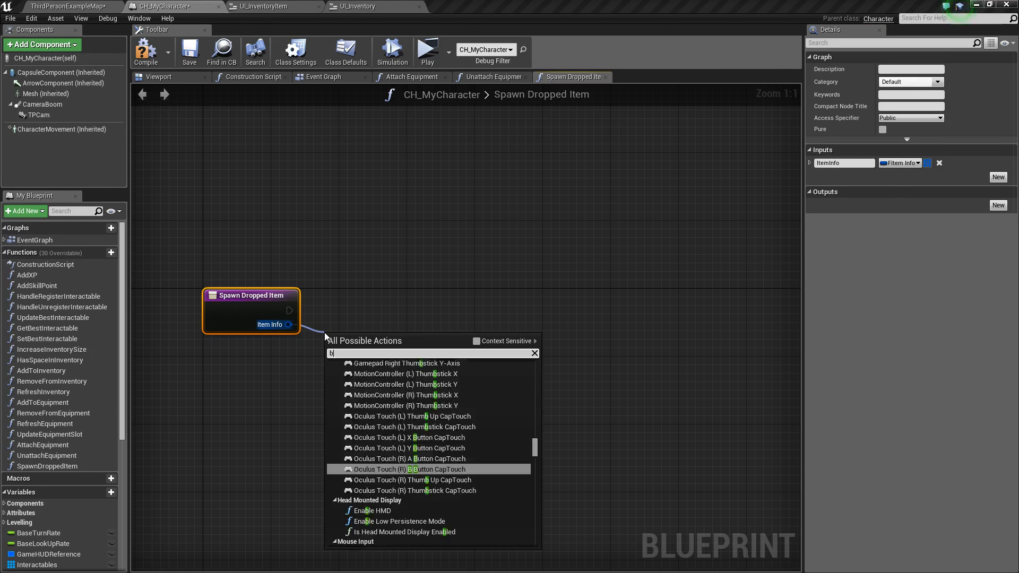
type("reak")
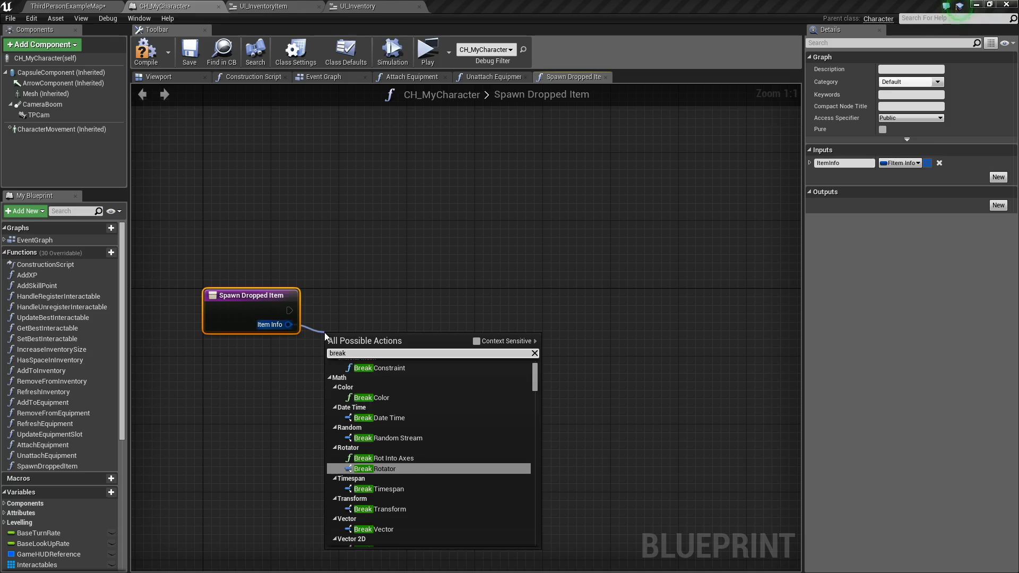
type("f")
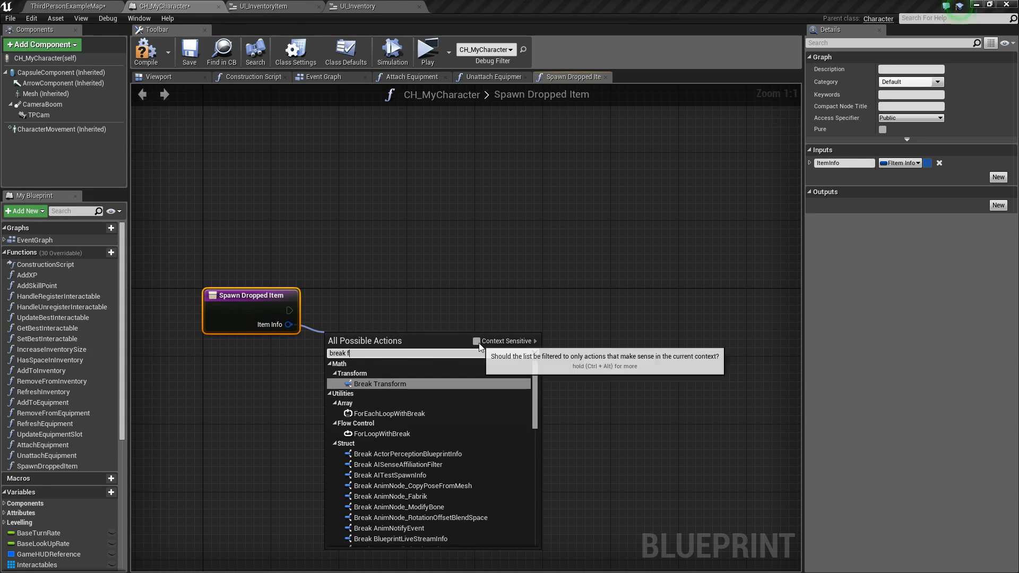
left_click(364, 353)
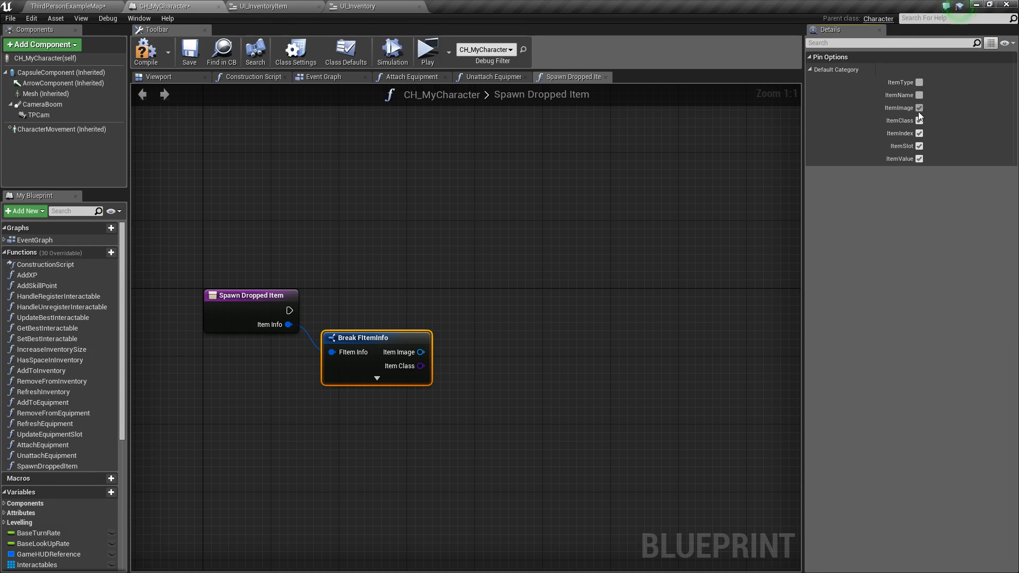
left_click(919, 108)
type("spaw")
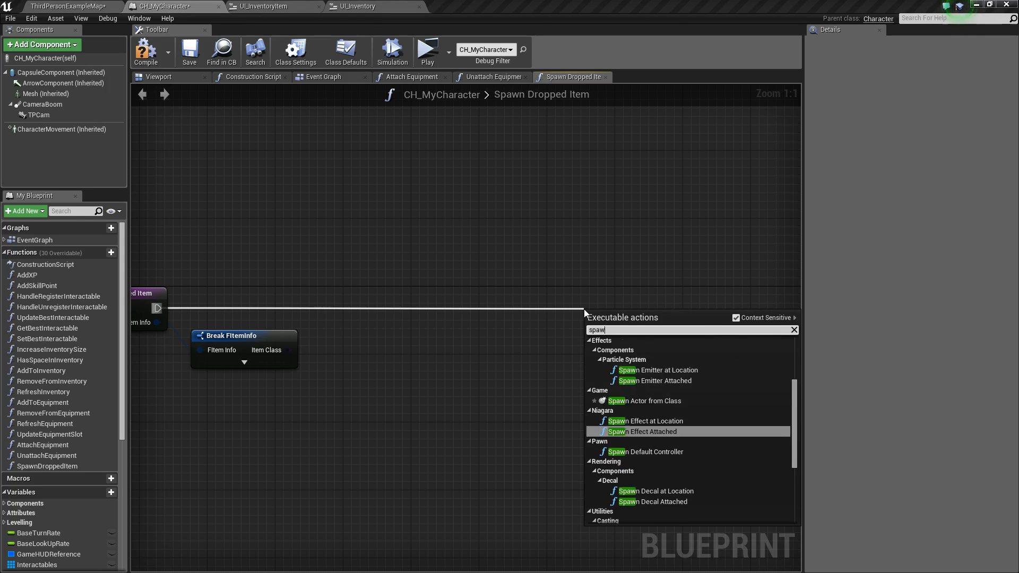
left_click(631, 401)
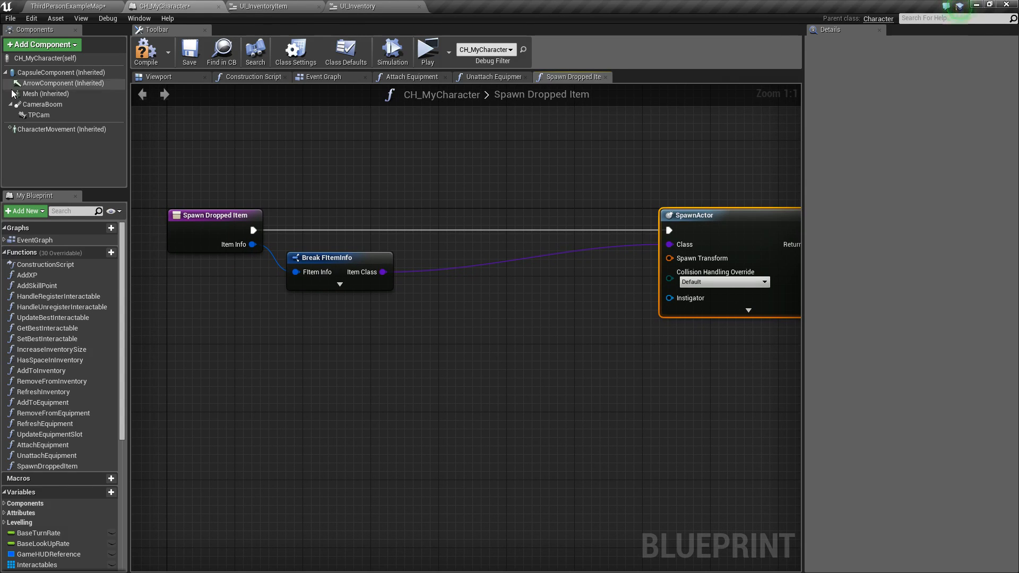
left_click(157, 77)
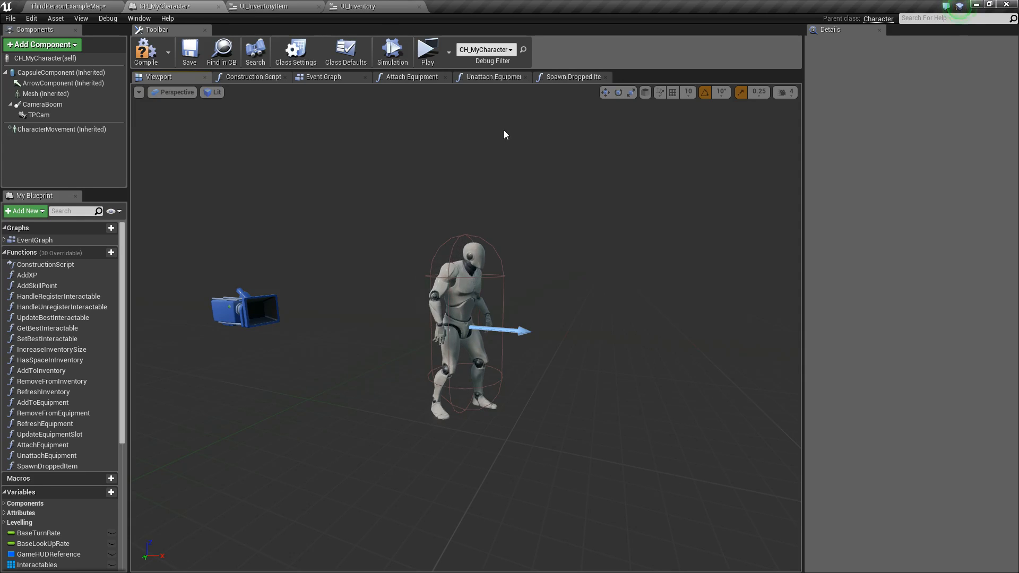
Step: Get the Arrow Component's world location and scale its forward vector by 200
left_click(573, 77)
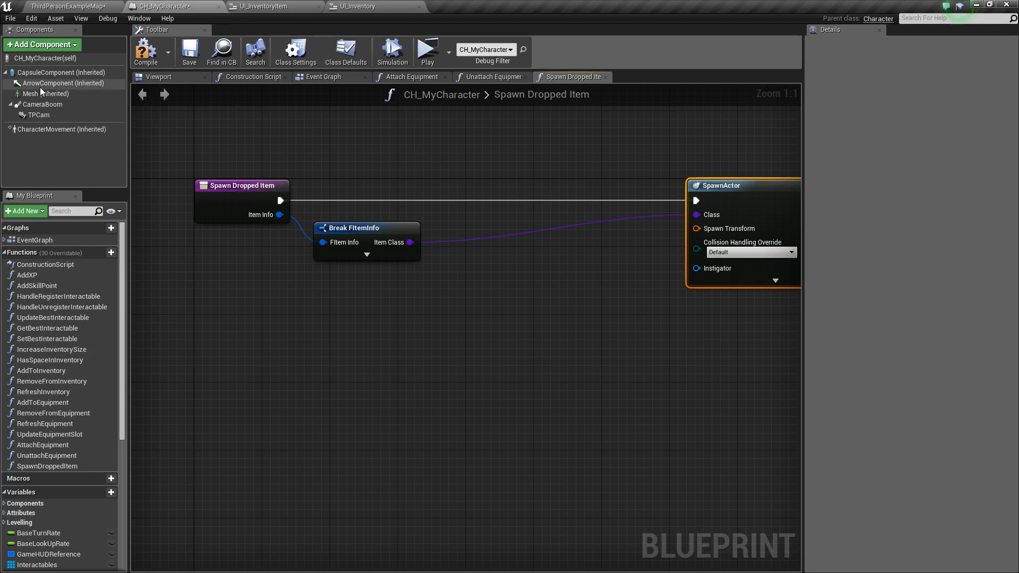
left_click_drag(52, 82, 244, 339)
type("get world")
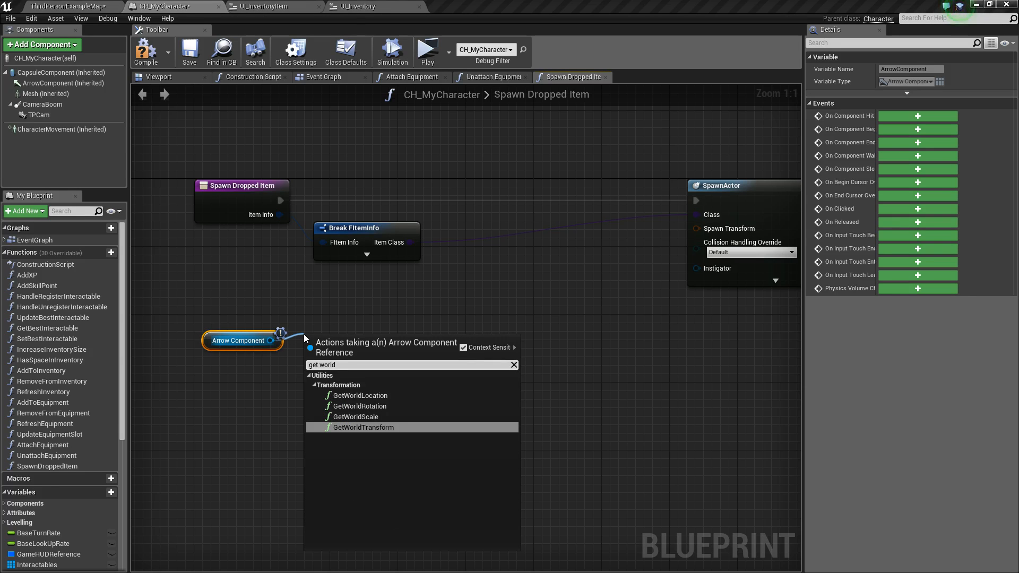
left_click(359, 395)
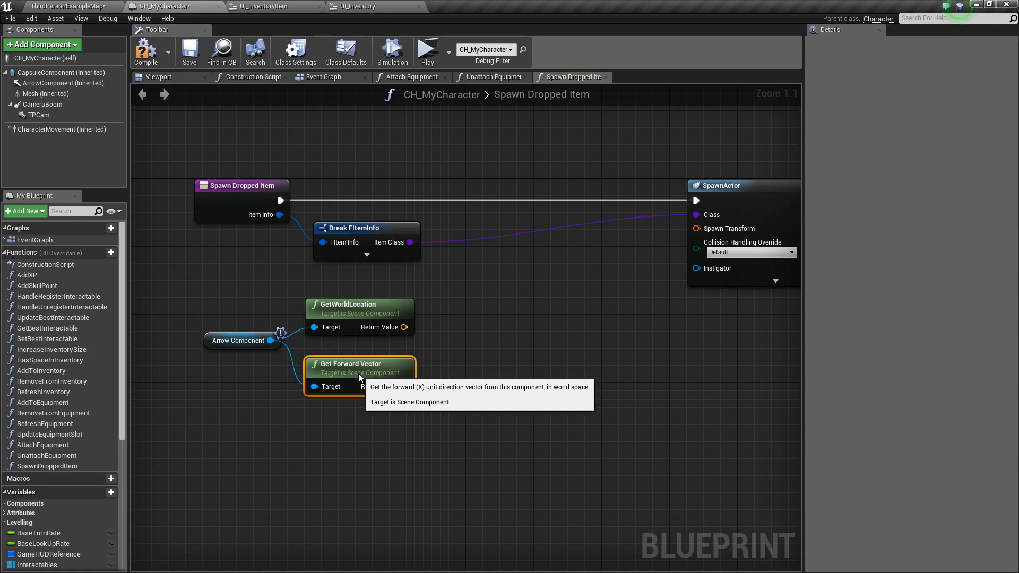
left_click_drag(406, 387, 380, 390)
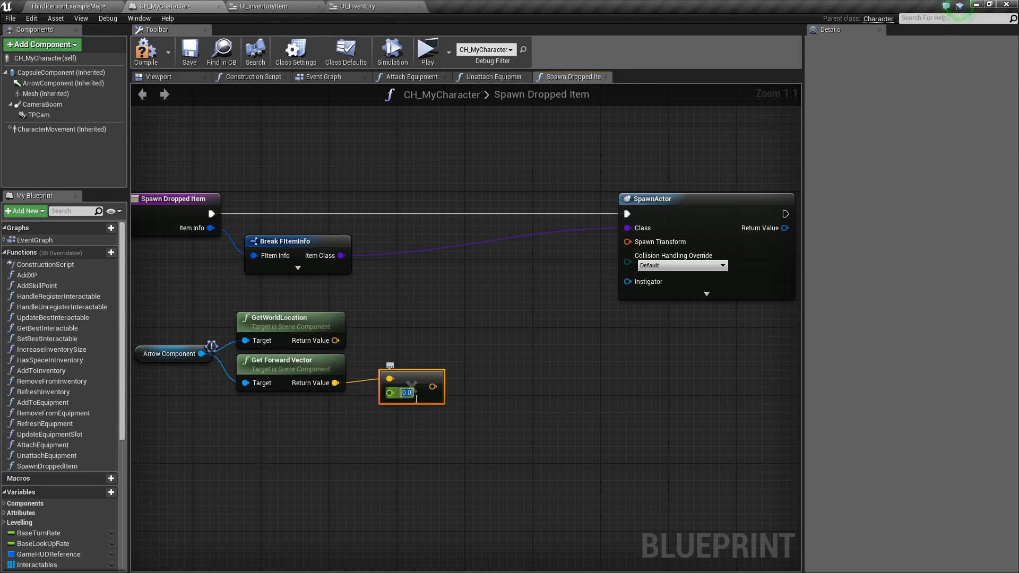
type("200")
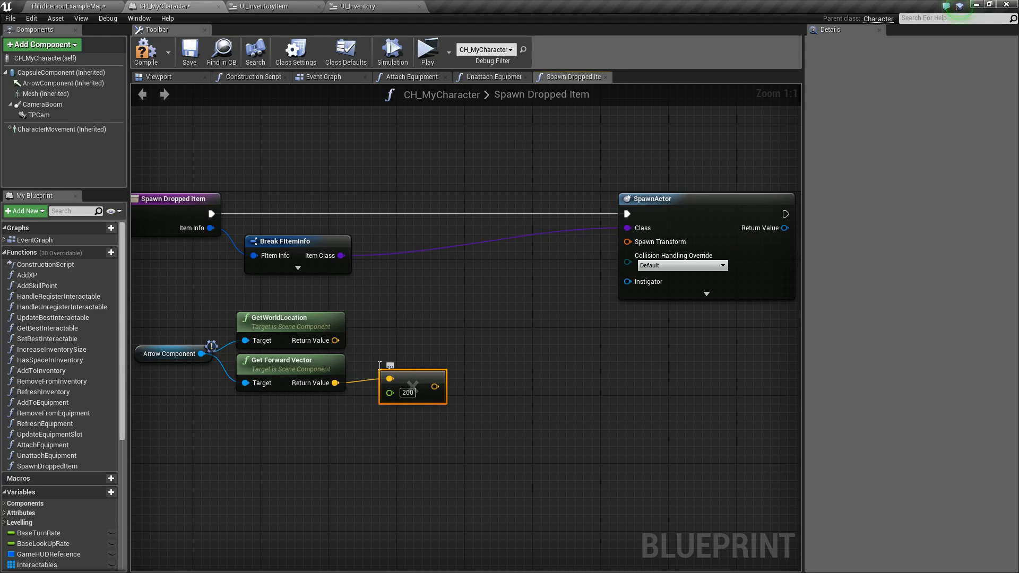
mouse_move(336, 340)
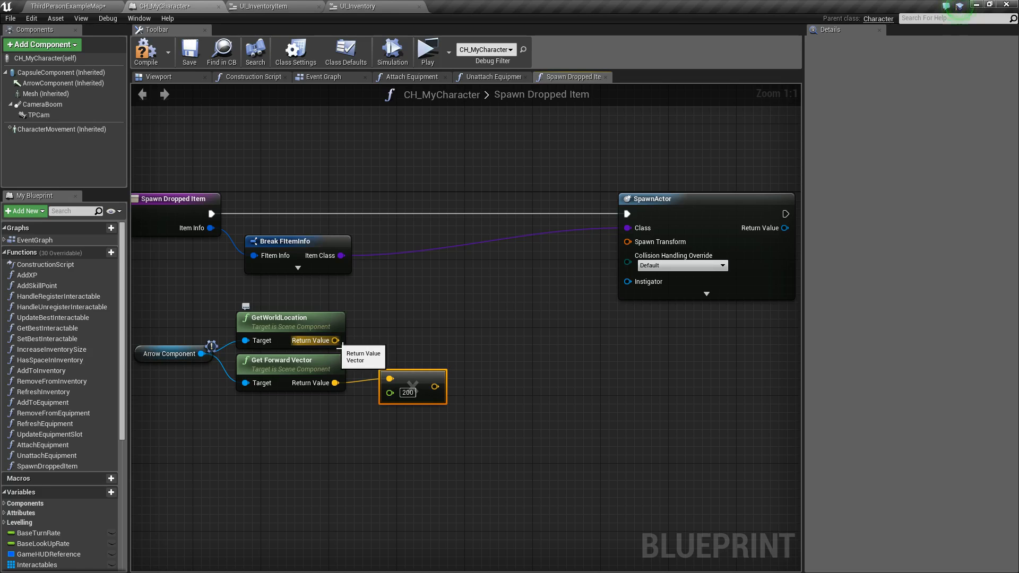
Step: Sum the world location with the scaled forward vector using vector + vector
left_click_drag(334, 340, 474, 344)
type("+")
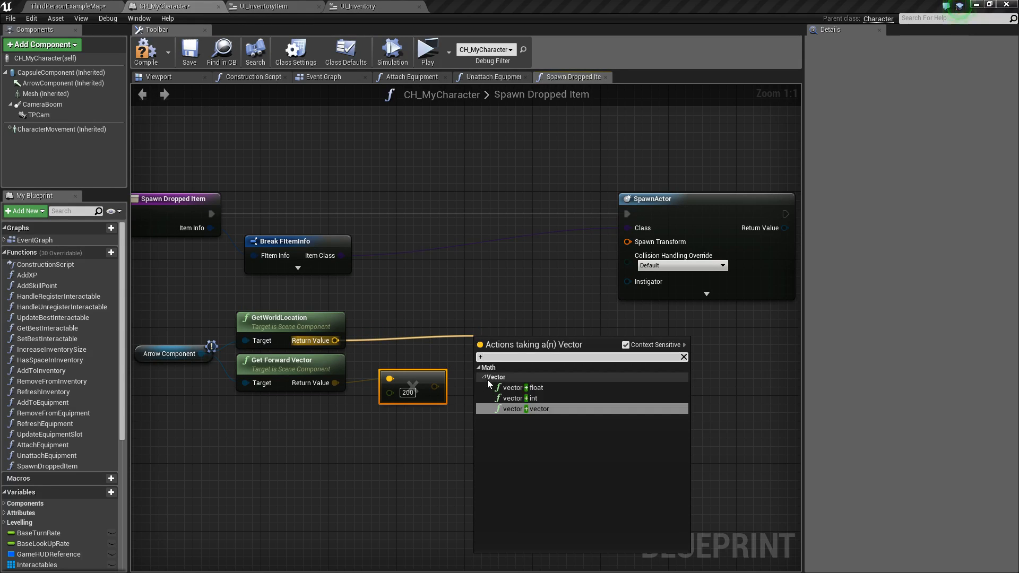
left_click(515, 409)
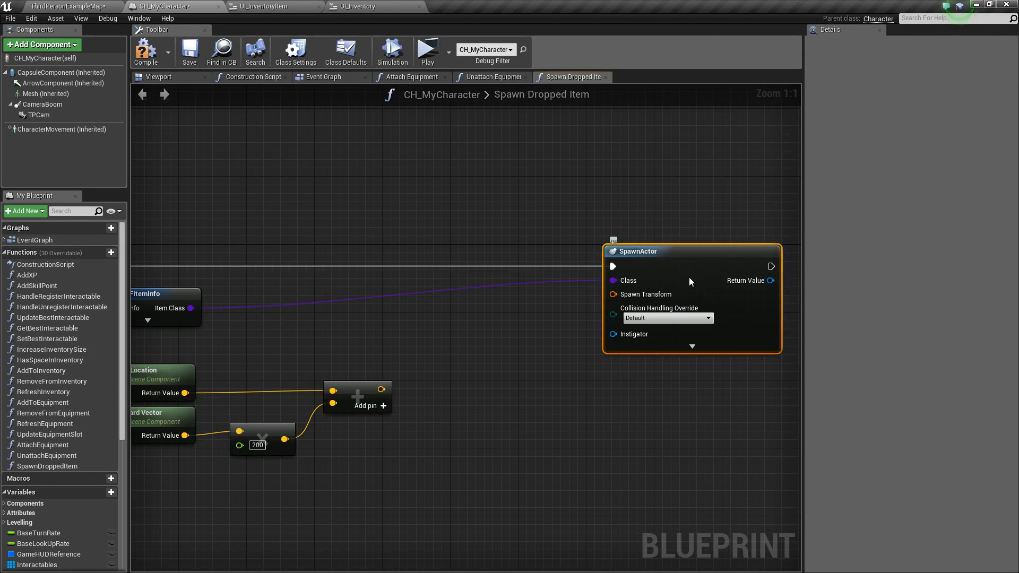
Step: Feed a Make Transform into Spawn Transform and set Always Spawn, Ignore Collisions
left_click_drag(611, 294, 552, 358)
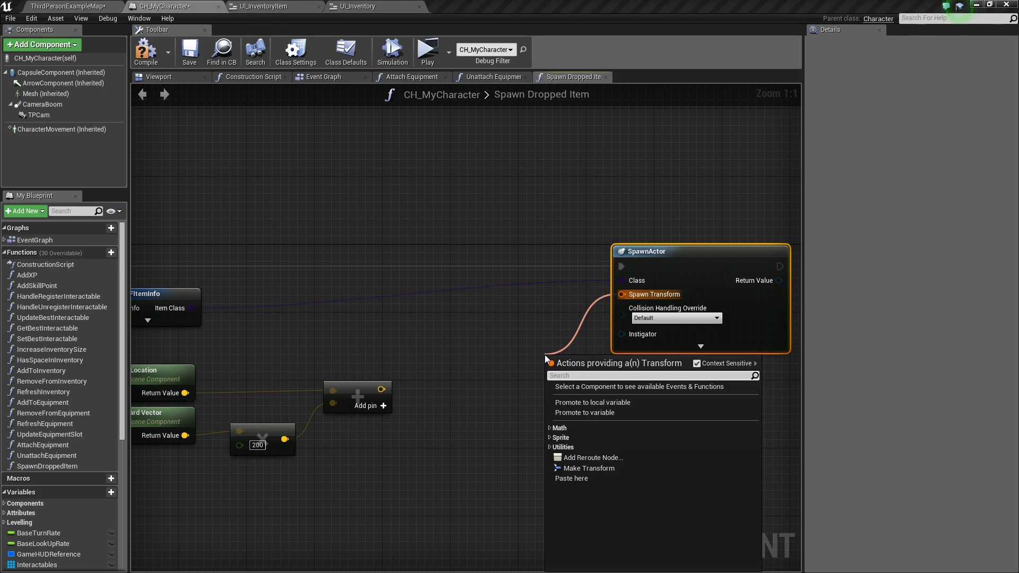
left_click(589, 468)
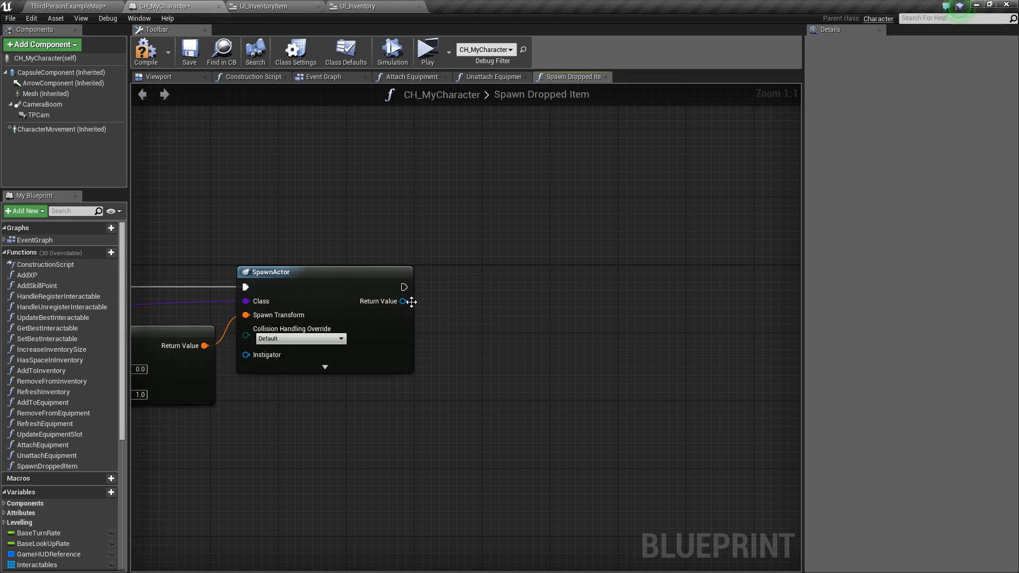
left_click(300, 339)
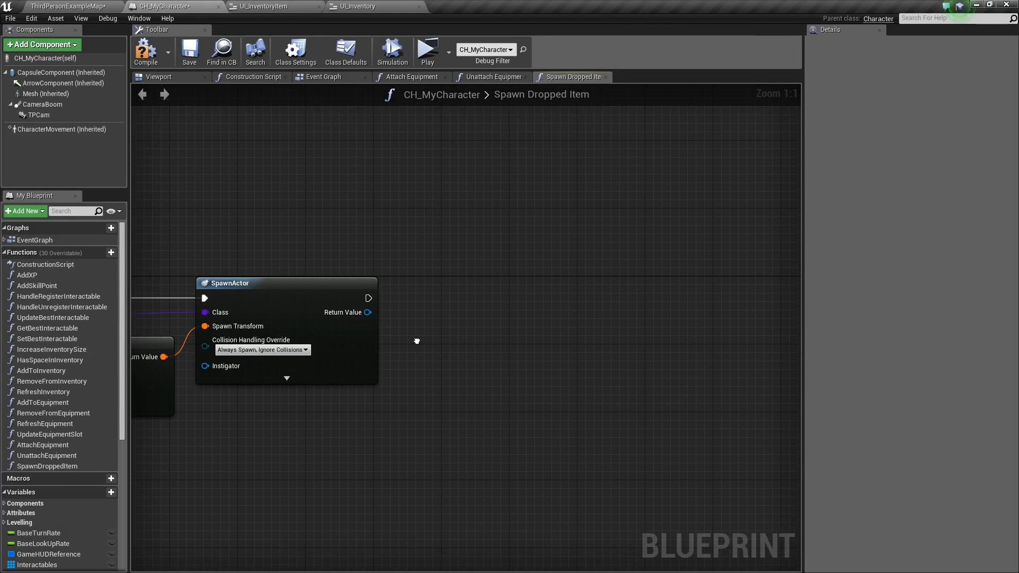
Step: Call Set Actor Enable Collision on the spawned item
left_click_drag(367, 313, 407, 352)
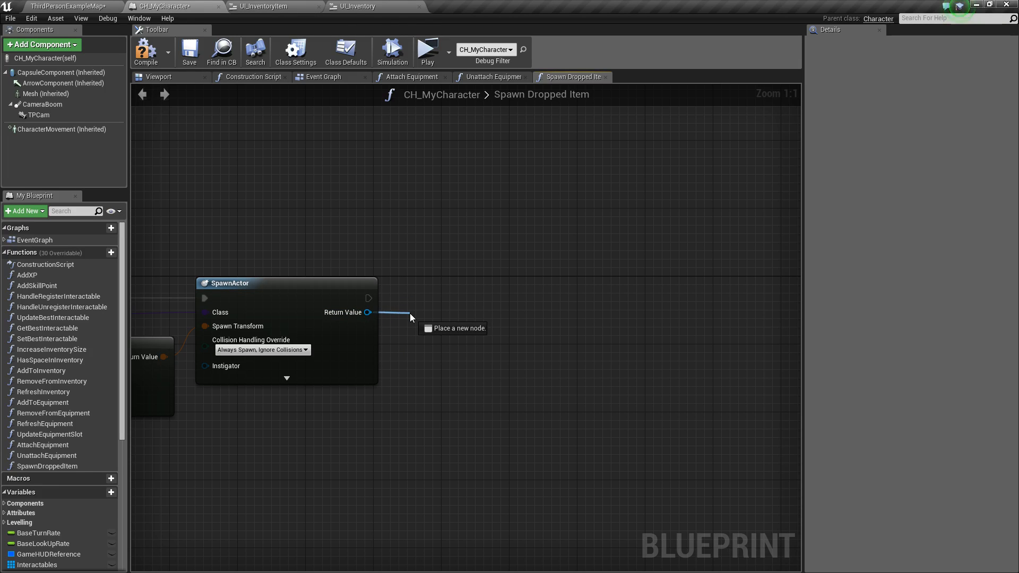
left_click(409, 317)
type("set acto")
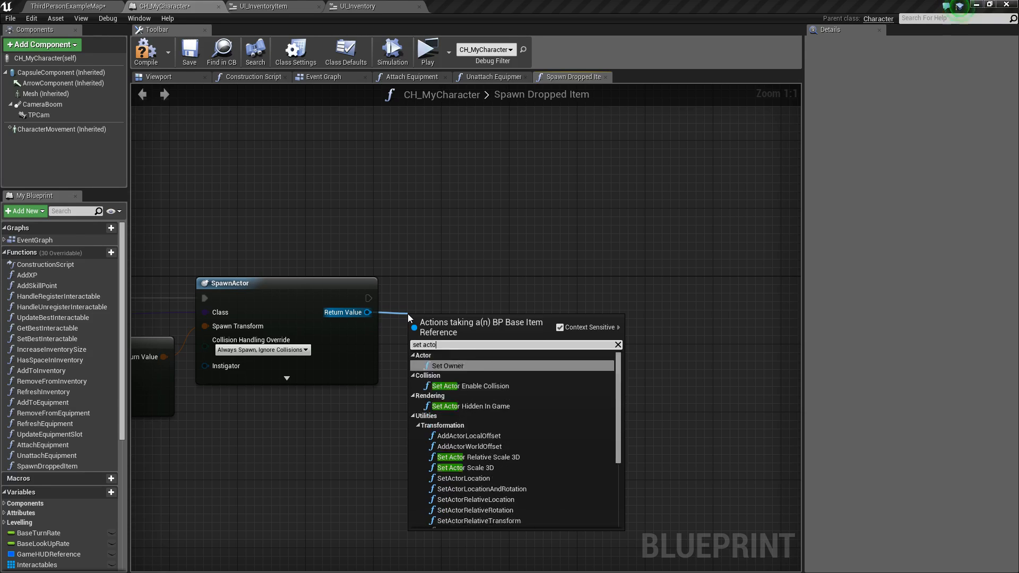
left_click(472, 386)
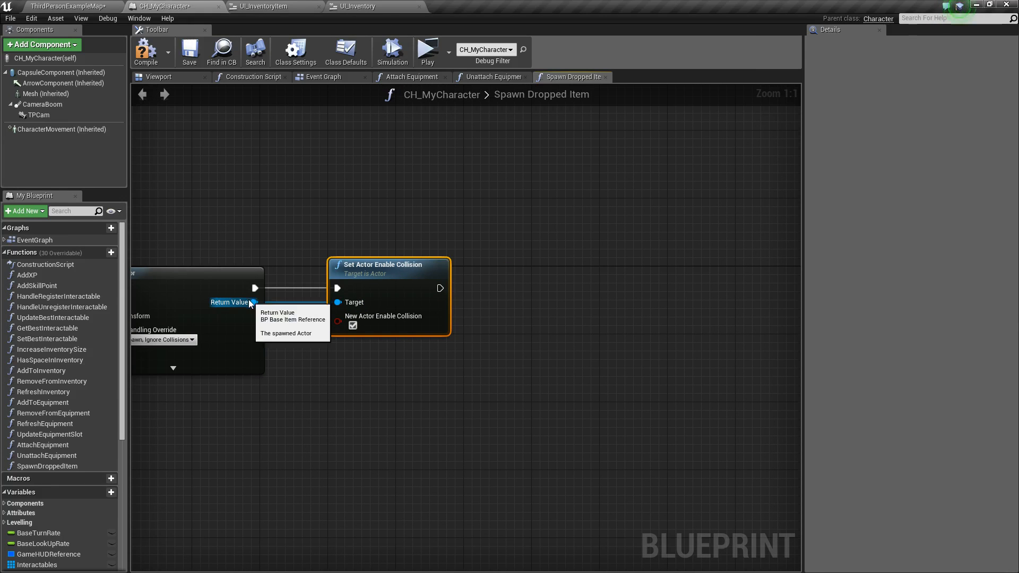
Step: Set Simulate Physics on the spawned item's Interactable Mesh and compile
left_click_drag(254, 301, 331, 367)
type("get interactable")
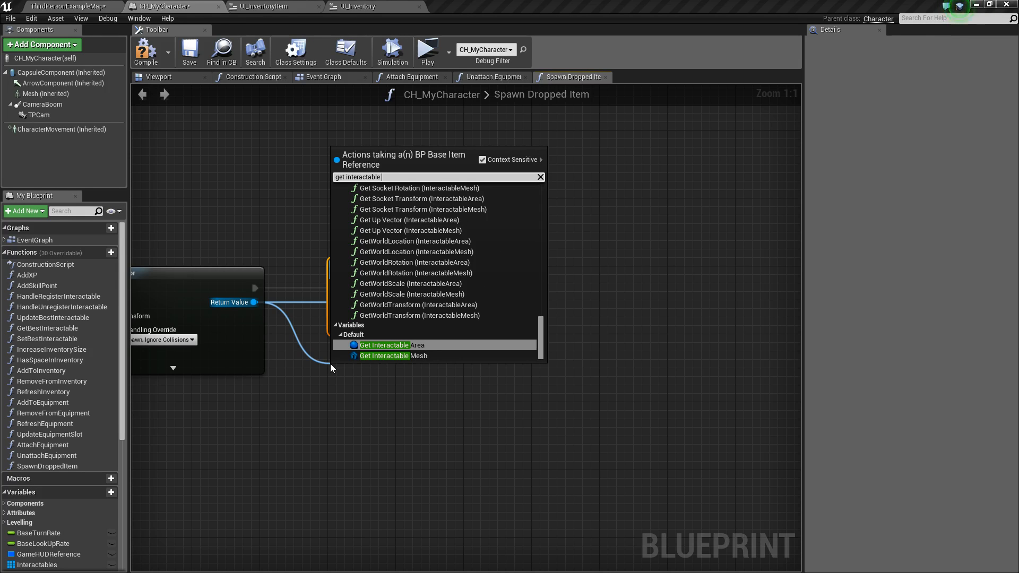
left_click(385, 356)
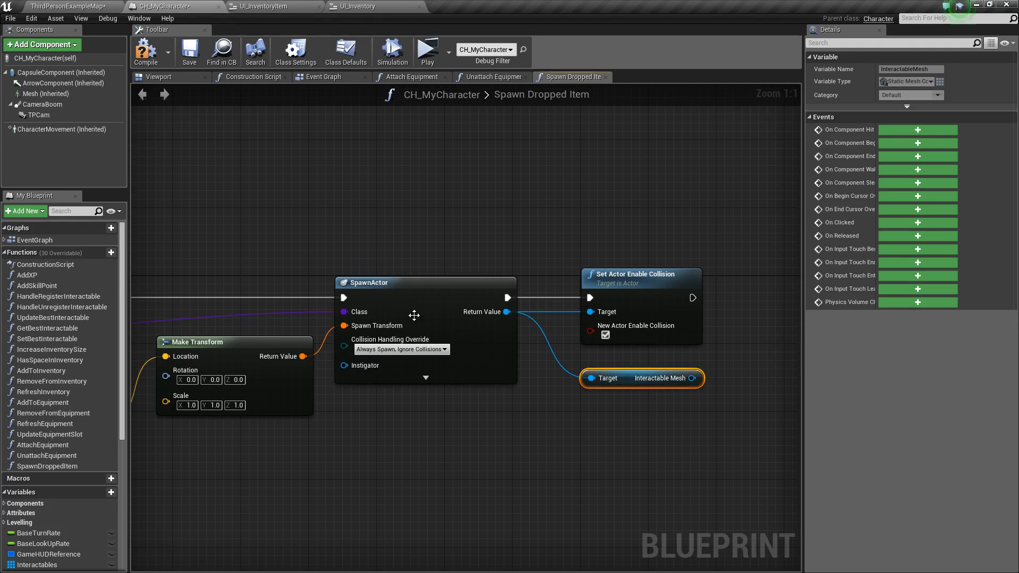
mouse_move(350, 317)
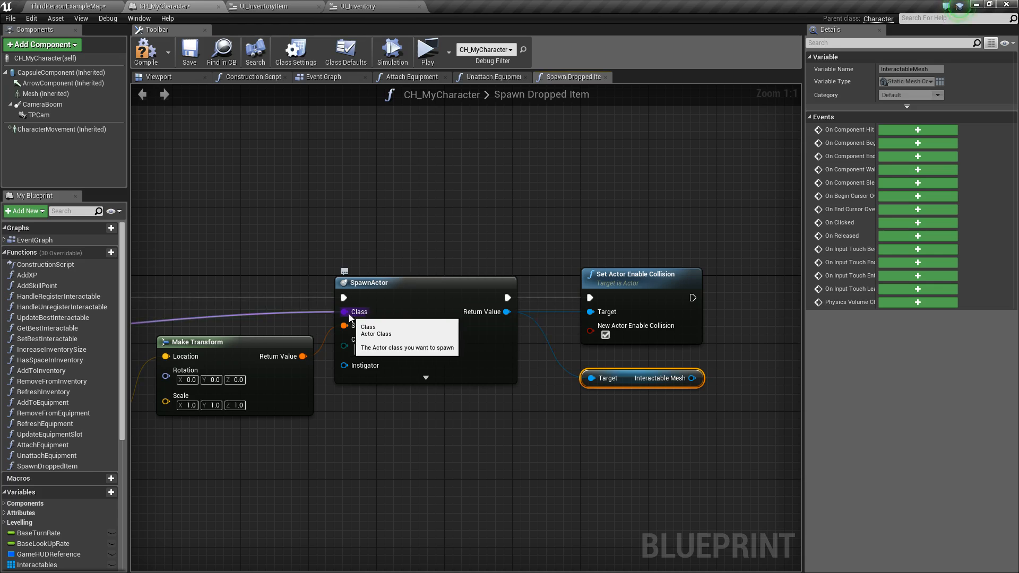
mouse_move(482, 312)
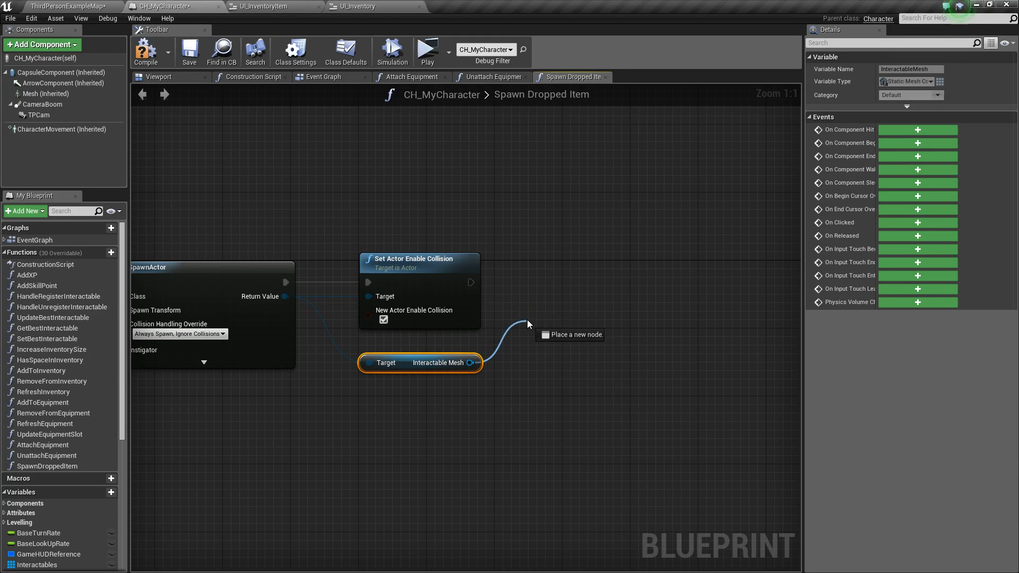
type("set simu")
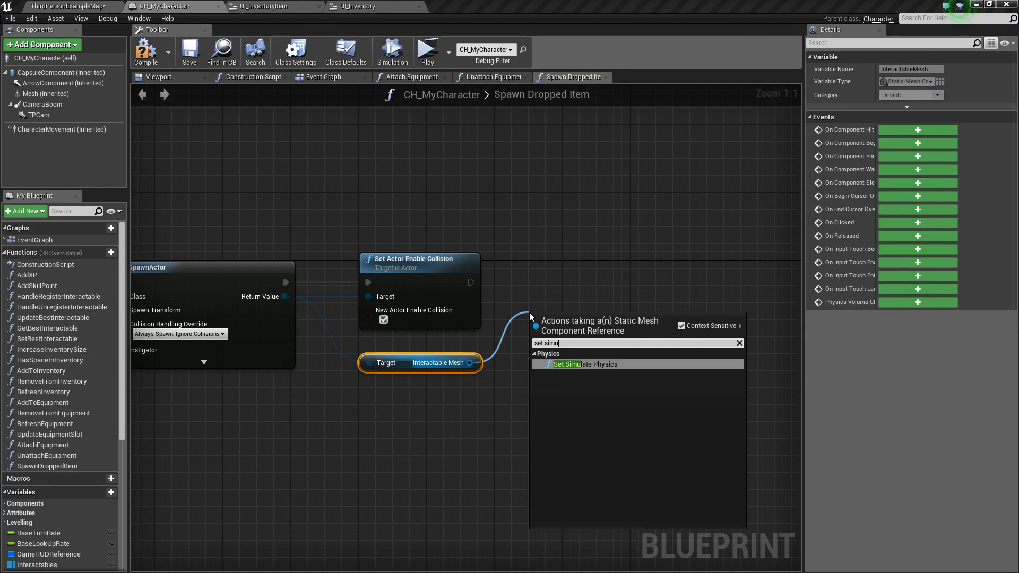
left_click(568, 364)
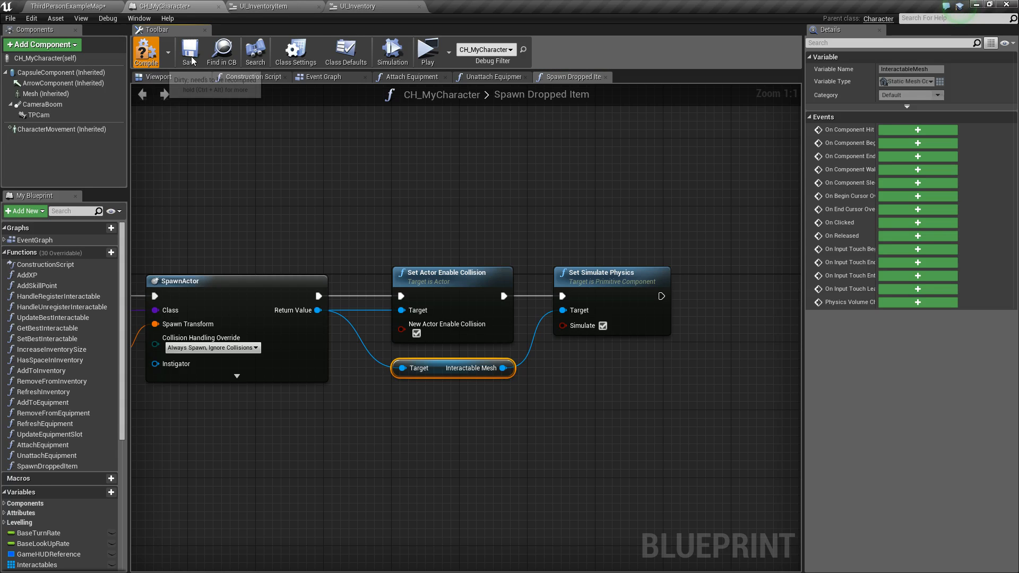
left_click(324, 76)
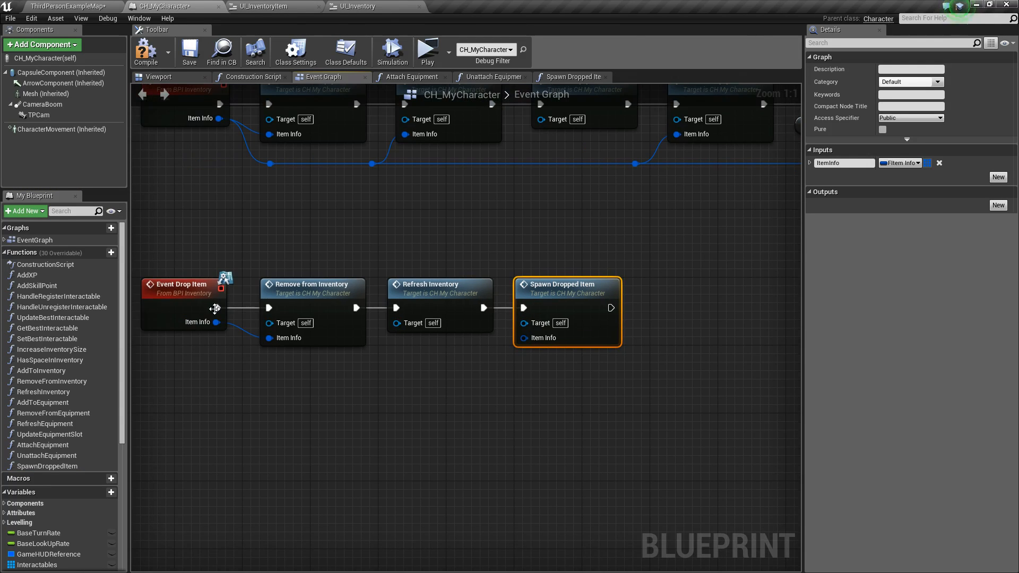
Step: Wire Event Drop Item's Item Info into Spawn Dropped Item through a tidy reroute
left_click_drag(217, 321, 525, 338)
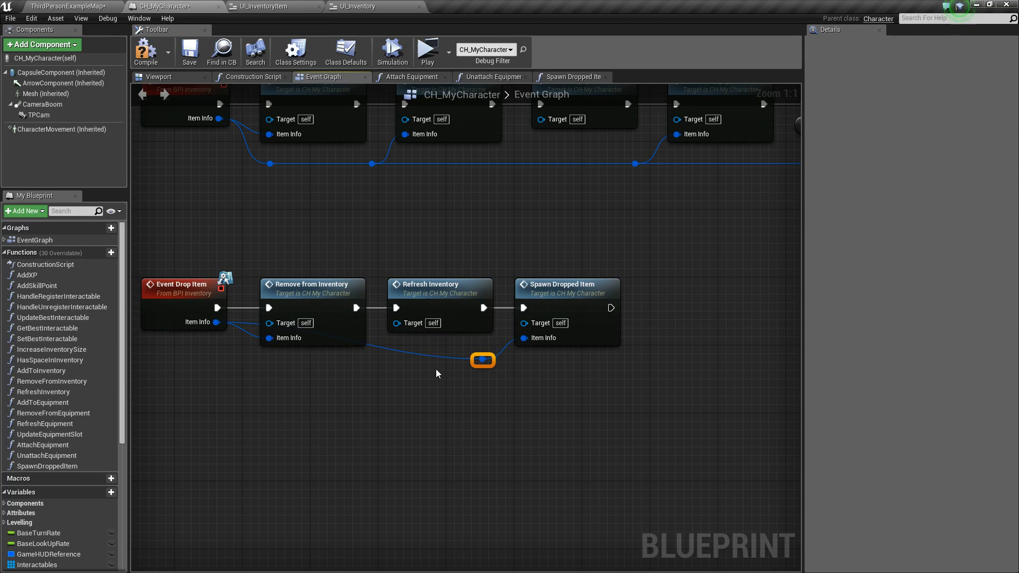
left_click_drag(482, 360, 398, 360)
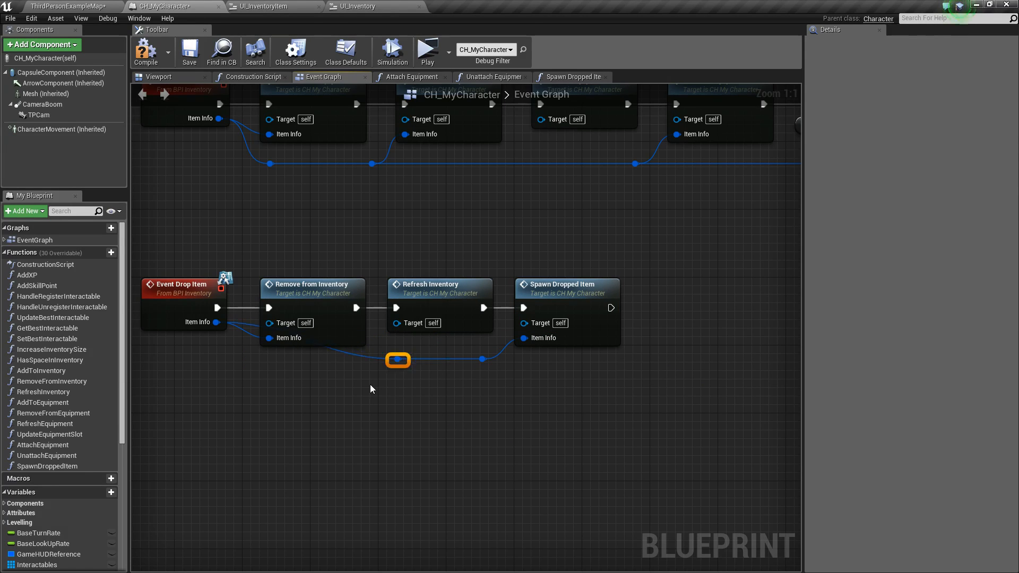
left_click(149, 51)
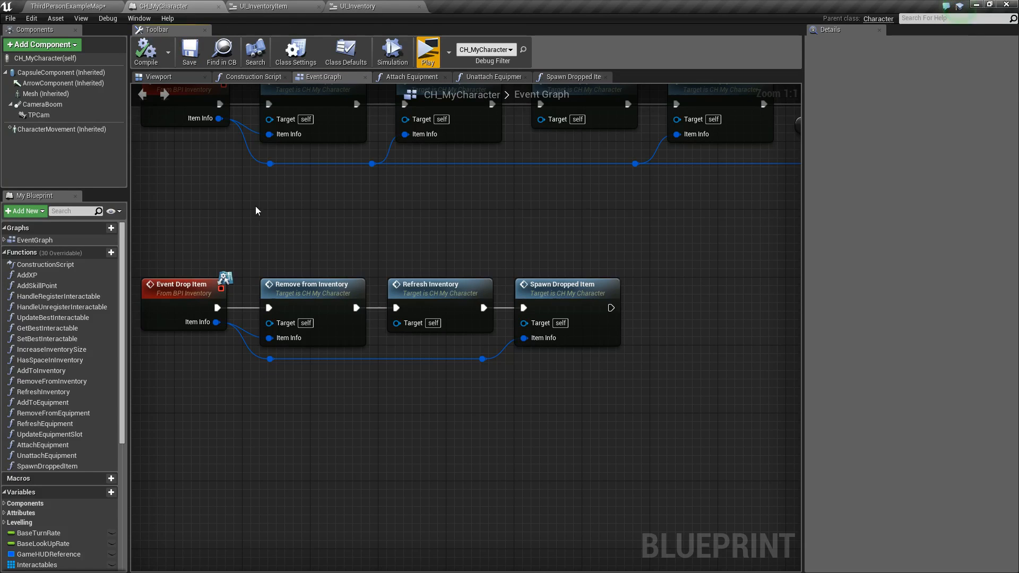
Step: Play-test: select the sword in the inventory and drop it into the world
left_click(428, 48)
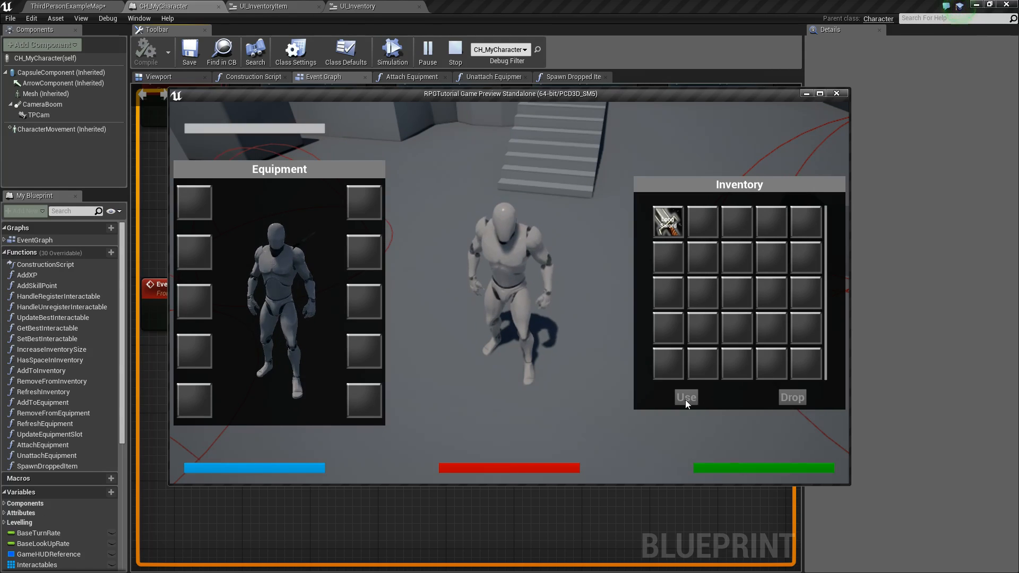
mouse_move(734, 374)
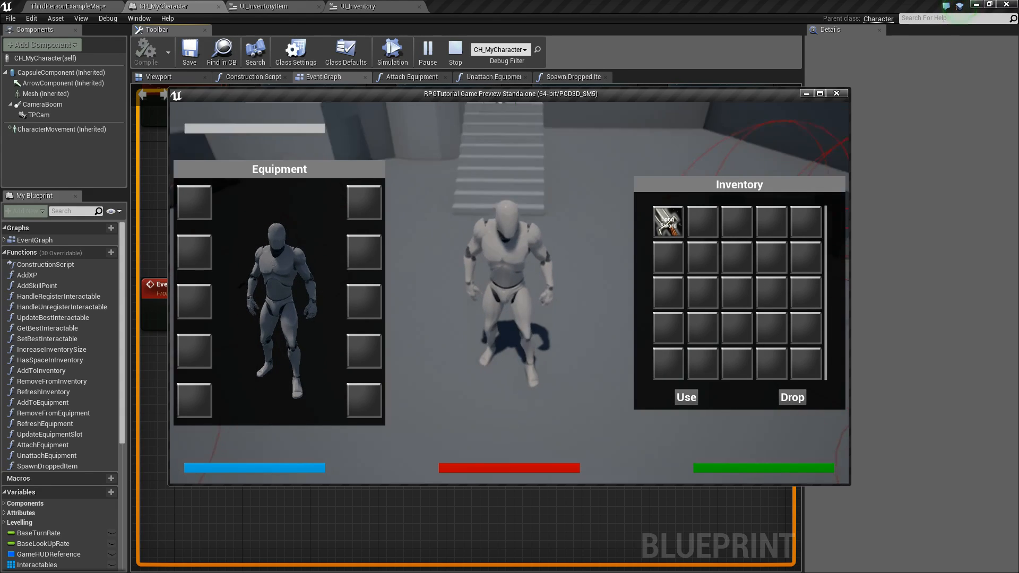
left_click(685, 397)
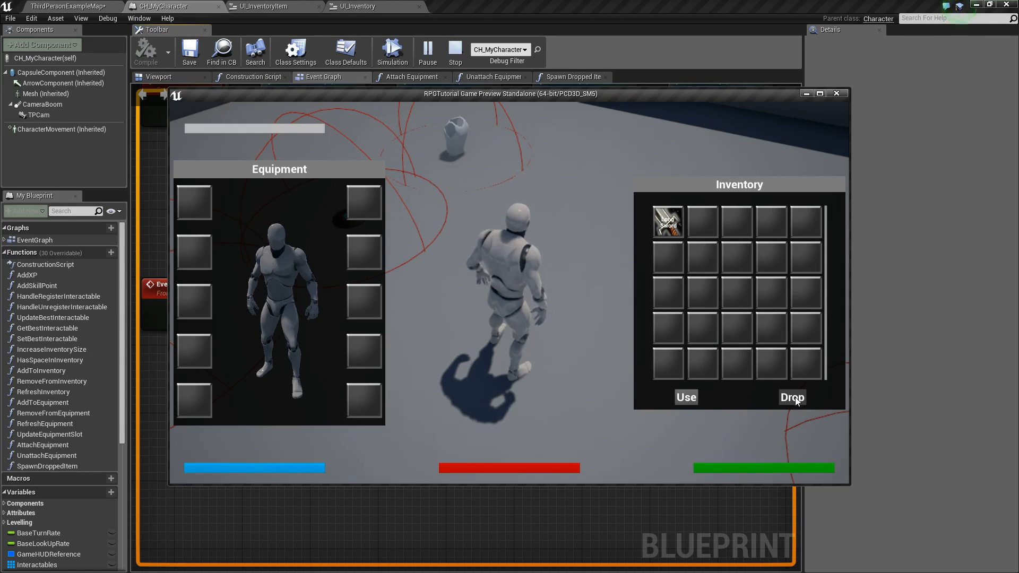
left_click(792, 397)
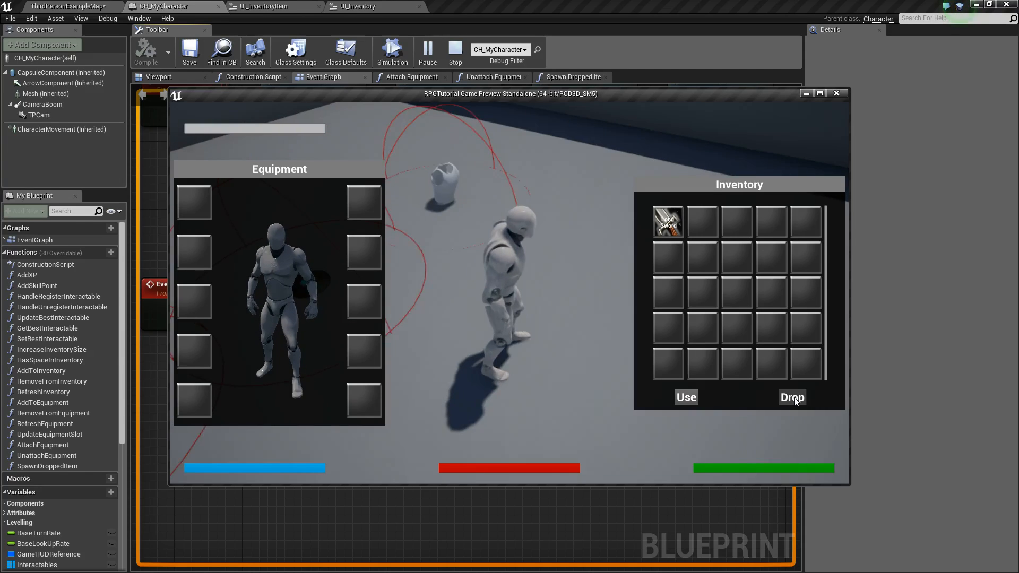
left_click(792, 397)
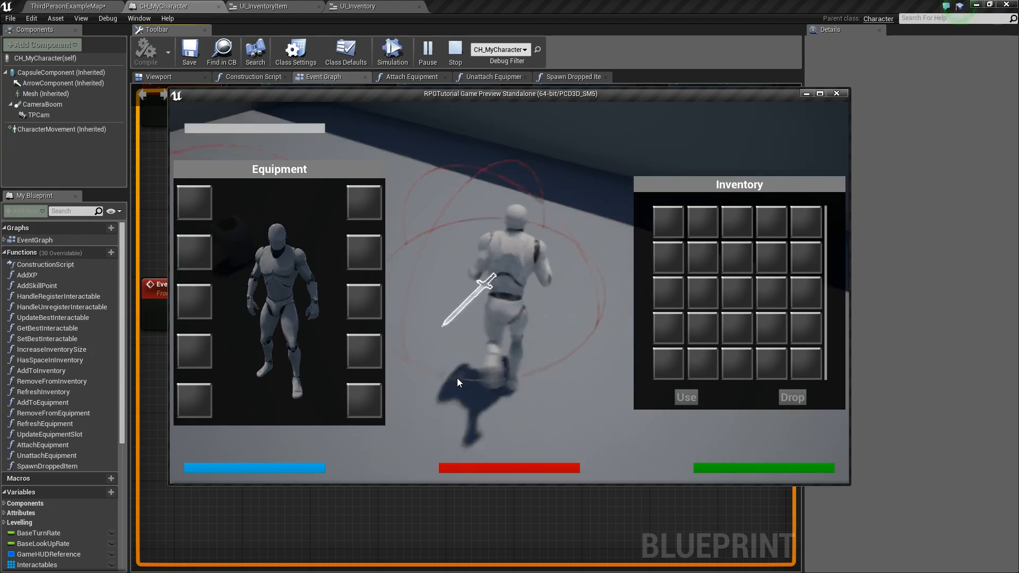